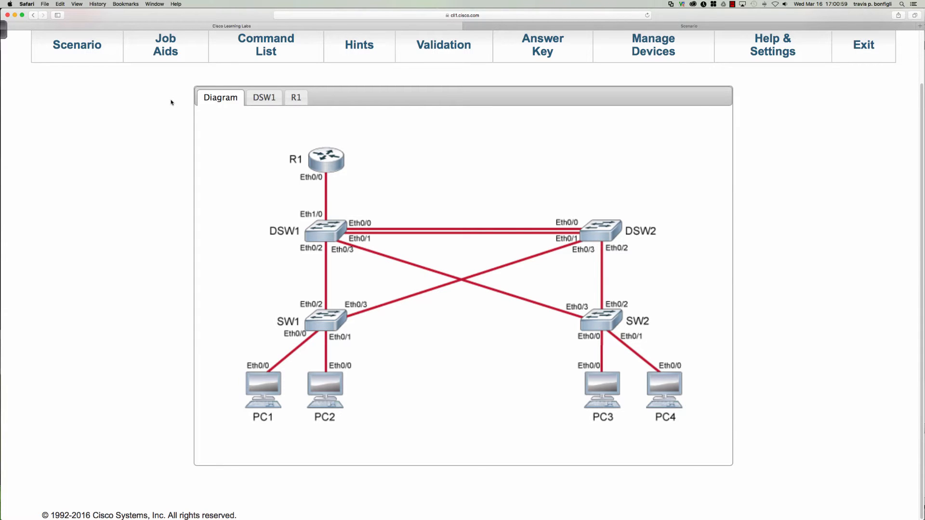
- Read the lab scenario, highlighting the distribution switch names and the final sentence
{"action": "left_click", "coordinate": [77, 45]}
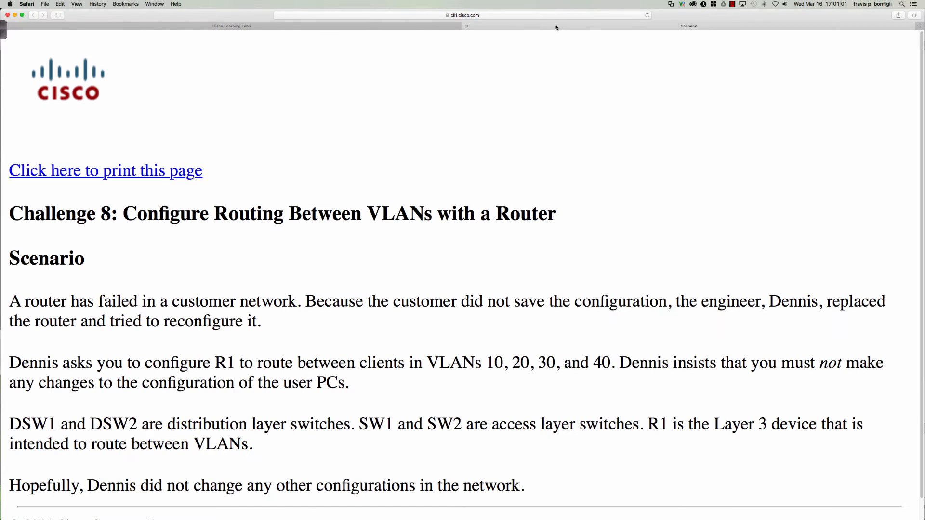
{"action": "mouse_move", "coordinate": [160, 297]}
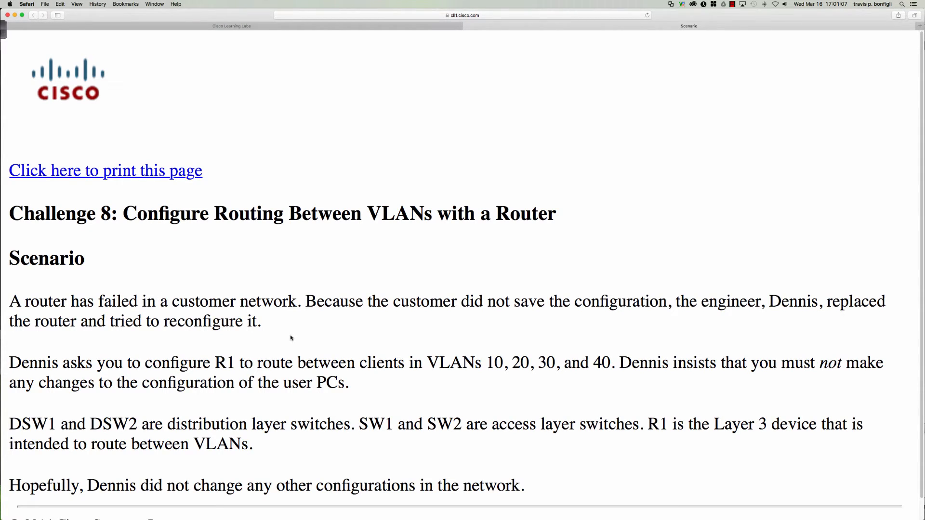
{"action": "mouse_move", "coordinate": [222, 371]}
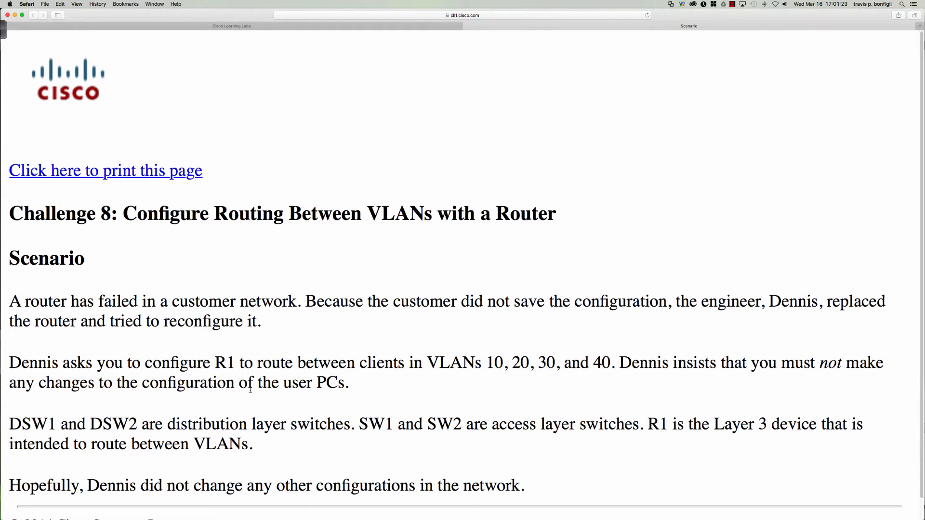
{"action": "left_click_drag", "start_coordinate": [8, 423], "coordinate": [136, 424]}
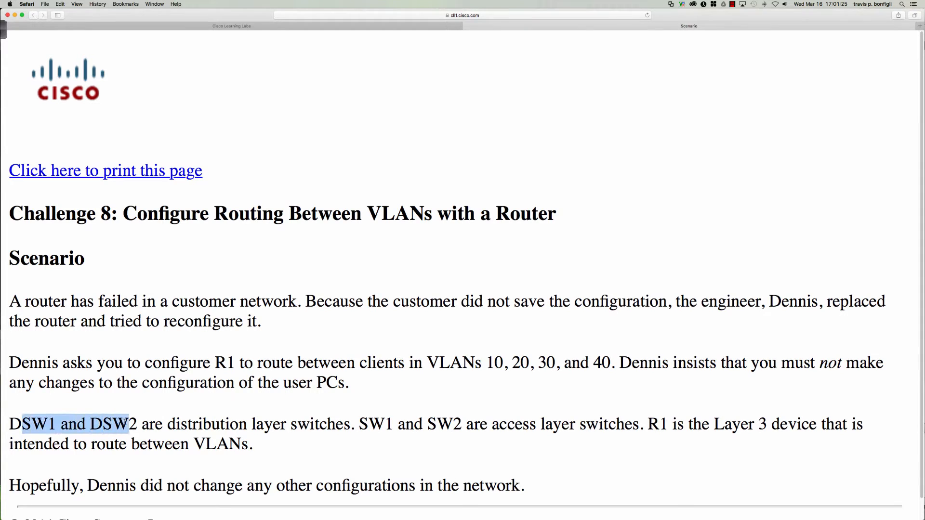
{"action": "left_click_drag", "start_coordinate": [21, 423], "coordinate": [139, 423]}
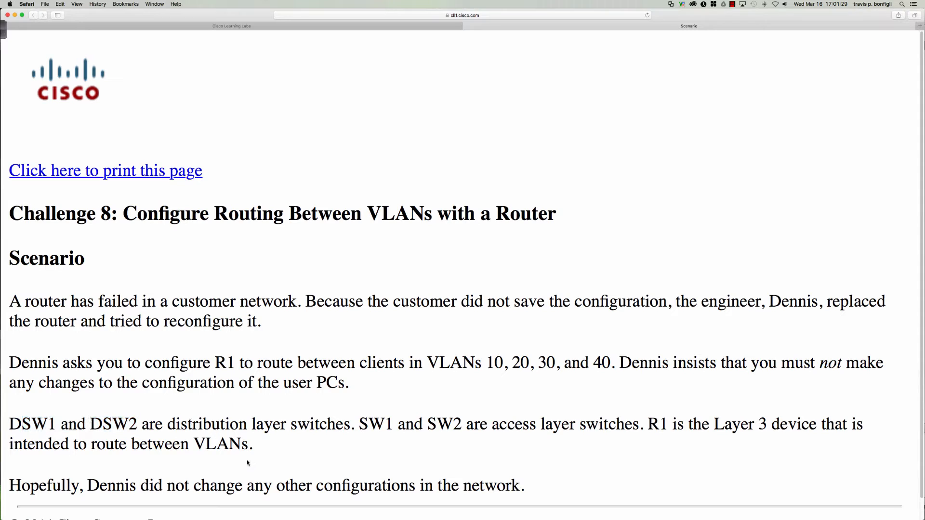
{"action": "double_click", "coordinate": [14, 486]}
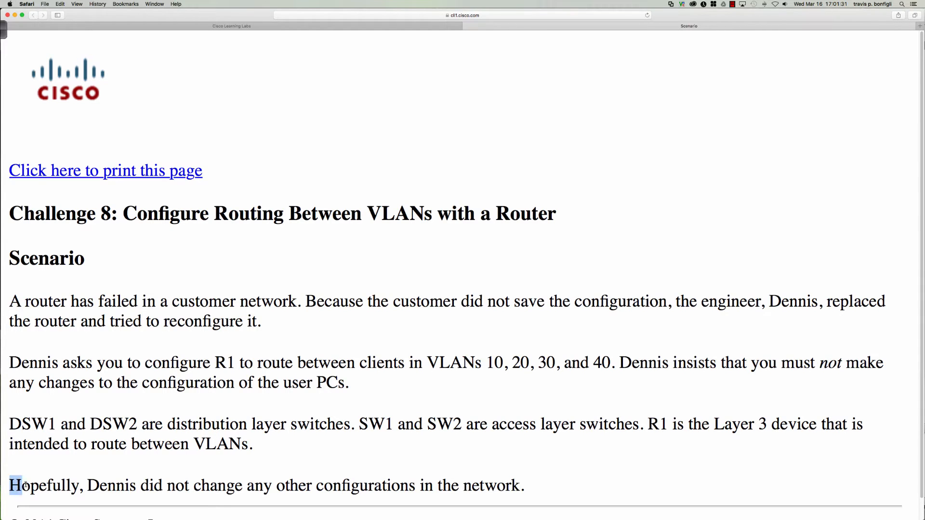
{"action": "left_click_drag", "start_coordinate": [10, 485], "coordinate": [521, 486]}
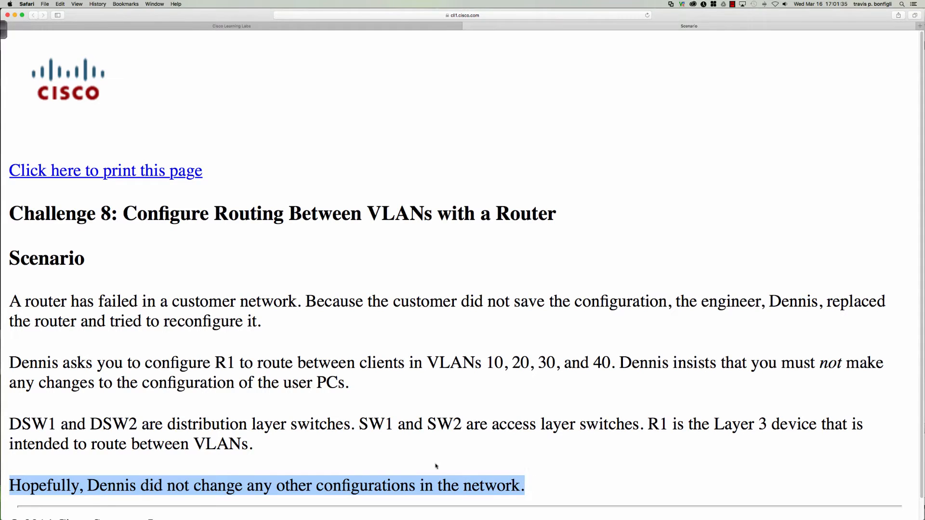
{"action": "mouse_move", "coordinate": [348, 463]}
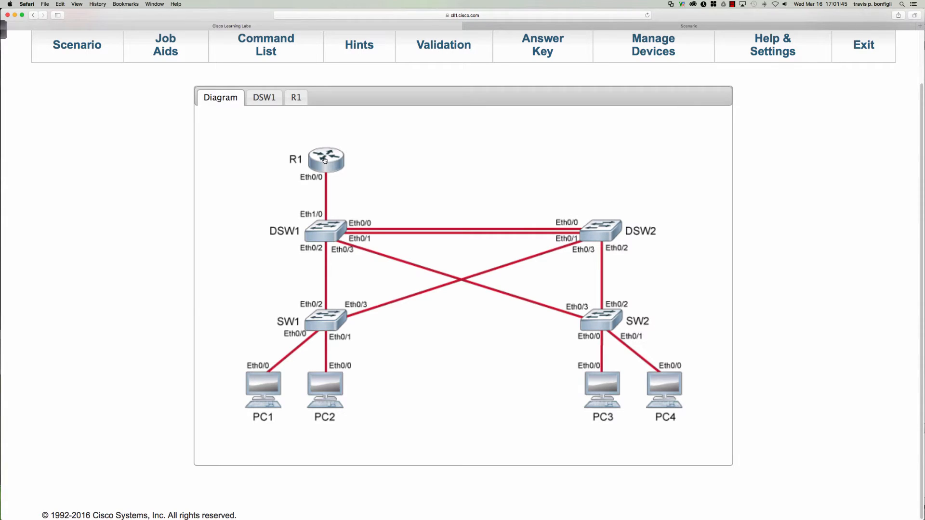
- Page through R1's running configuration, then return to the topology diagram
{"action": "left_click", "coordinate": [296, 97]}
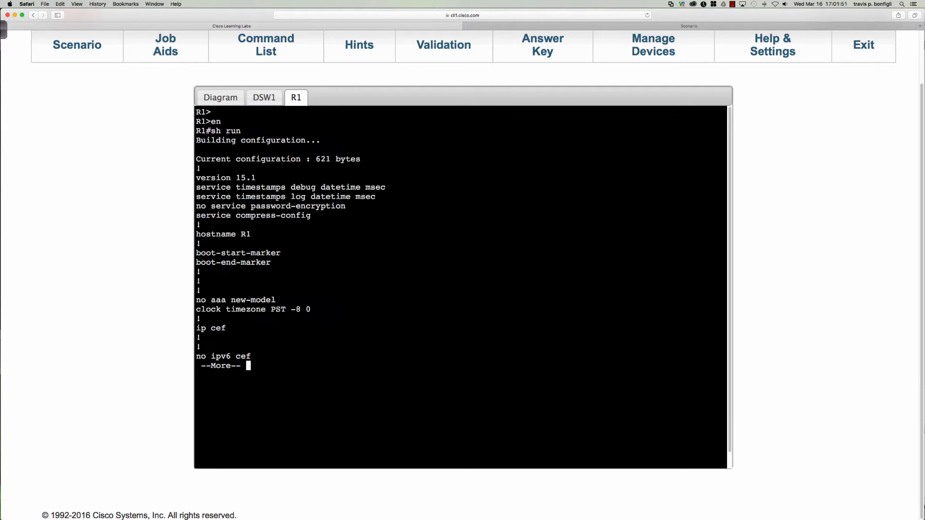
{"action": "key", "text": "Return"}
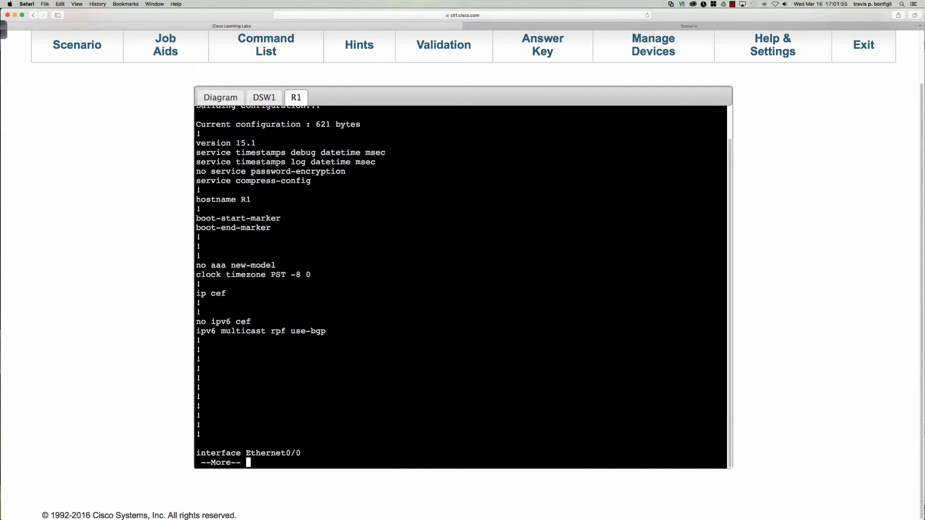
{"action": "key", "text": "space"}
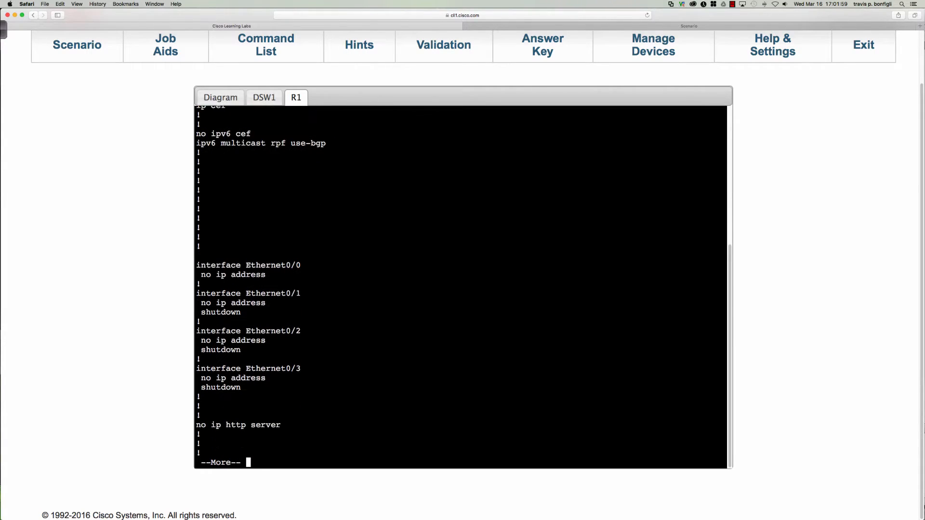
{"action": "key", "text": "space"}
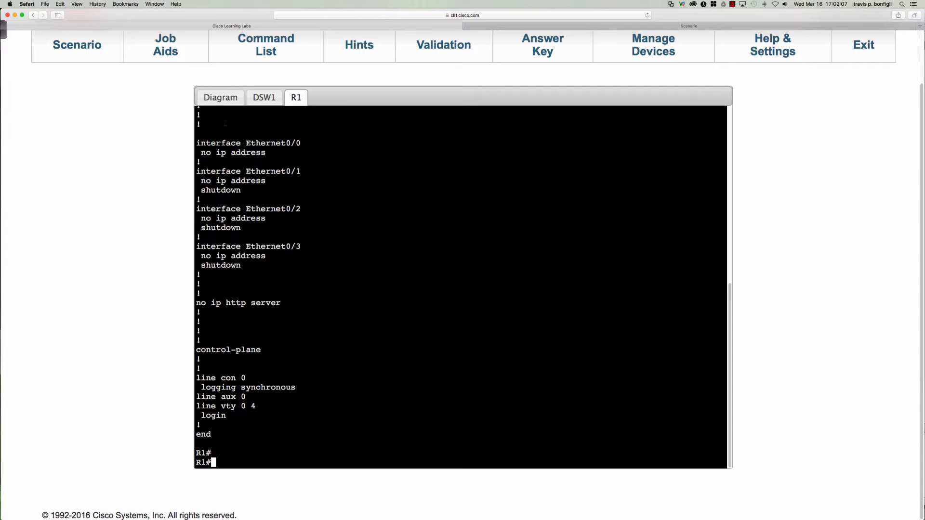
{"action": "left_click", "coordinate": [220, 98]}
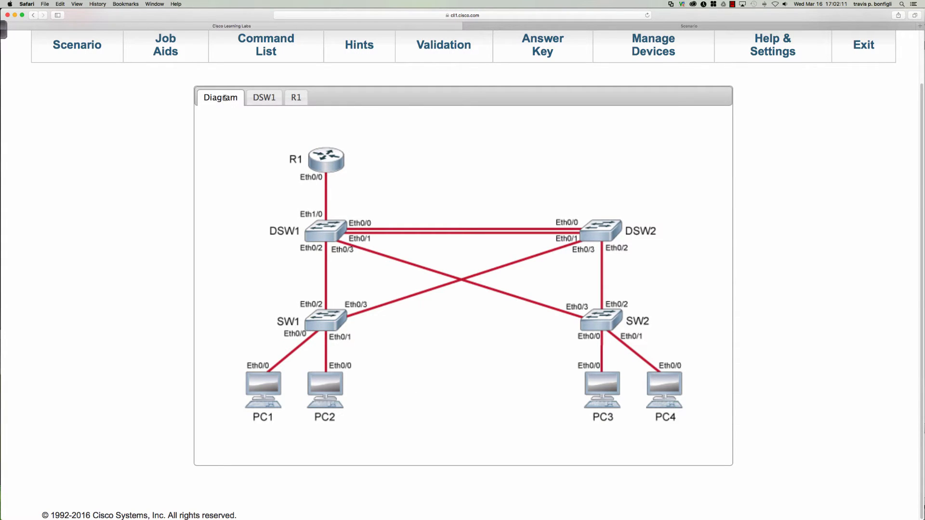
- On R1, enable Ethernet0/0 with no shut and create subinterface e0/0.10
{"action": "left_click", "coordinate": [295, 97]}
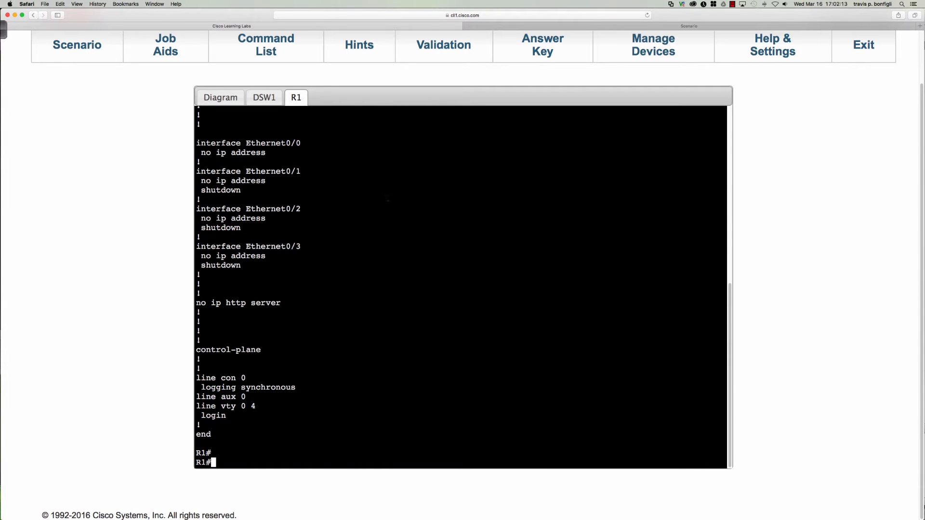
{"action": "type", "text": "conf t"}
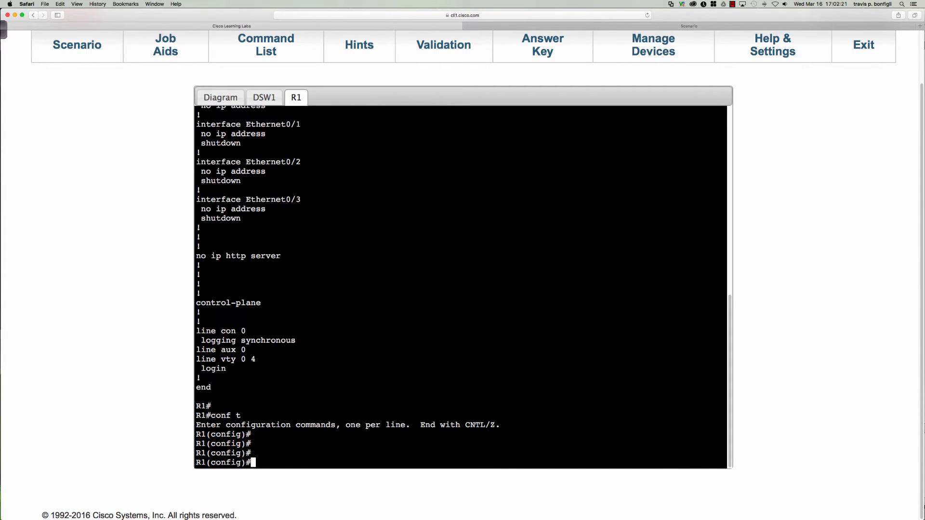
{"action": "type", "text": "int e0/0"}
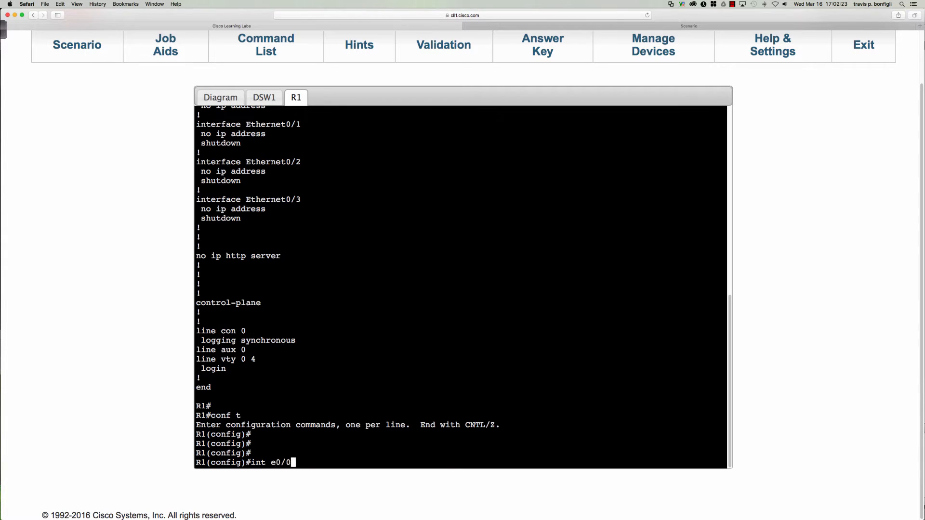
{"action": "type", "text": "no shut"}
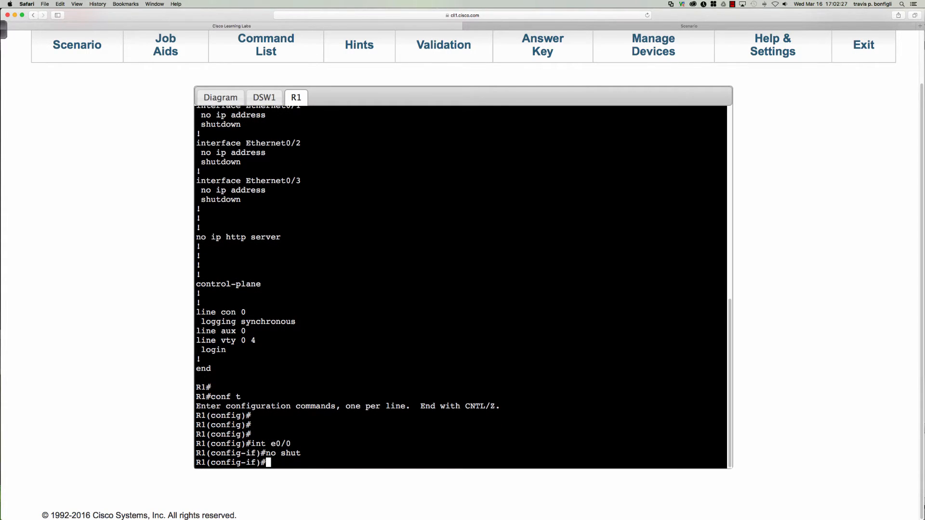
{"action": "type", "text": "int e0/0"}
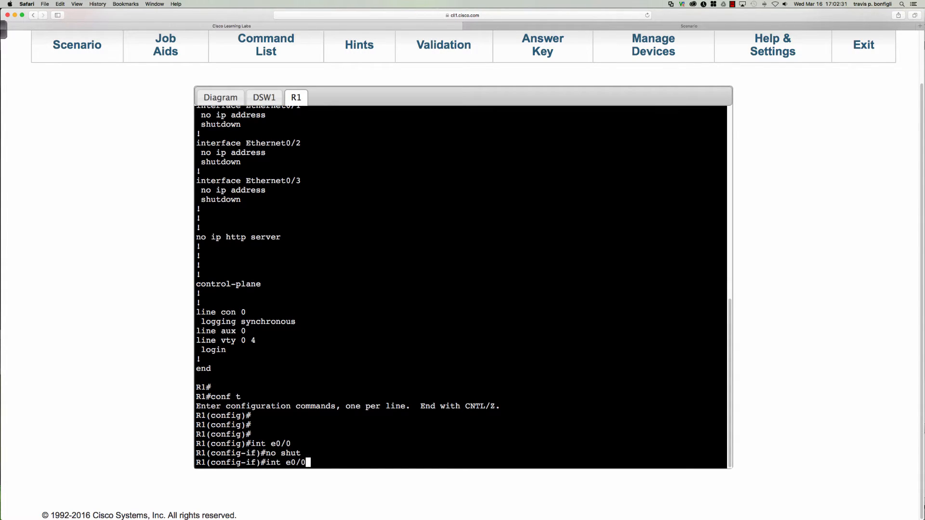
{"action": "type", "text": ".10"}
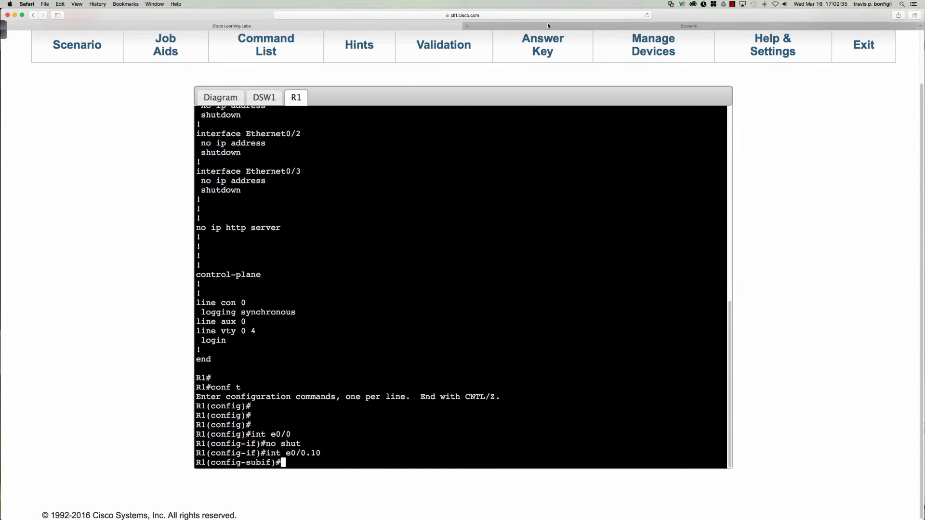
- Set dot1Q VLAN 10 encapsulation on e0/0.10, begin its IP address, and open job aids
{"action": "left_click", "coordinate": [688, 26]}
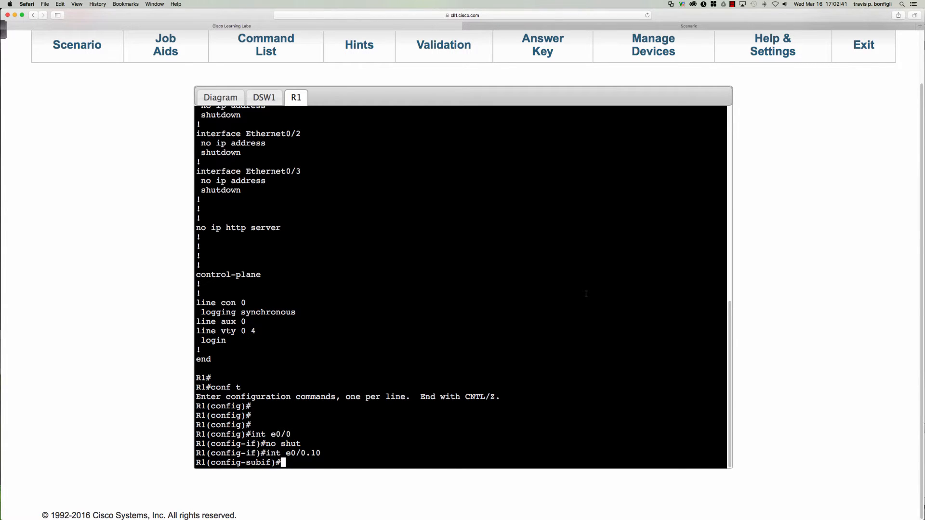
{"action": "type", "text": "encapsulation do"}
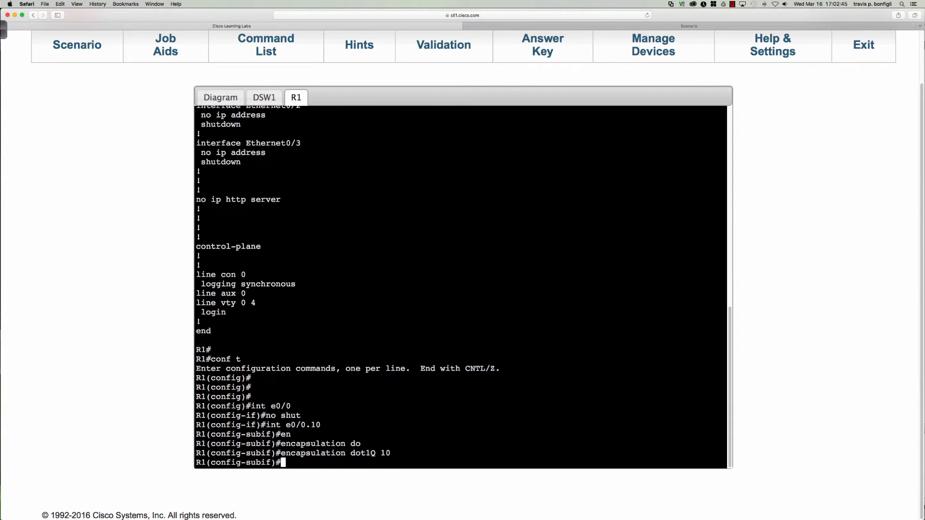
{"action": "type", "text": "ip add"}
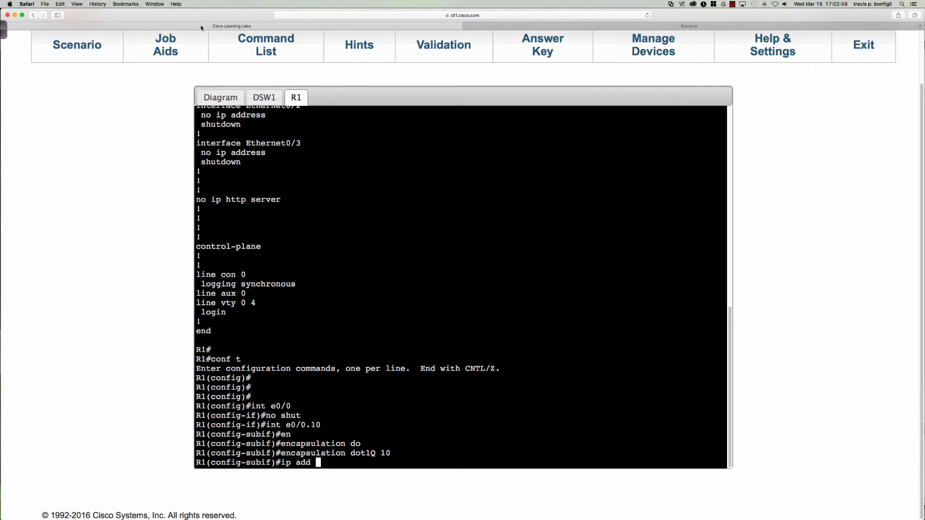
{"action": "left_click", "coordinate": [165, 45]}
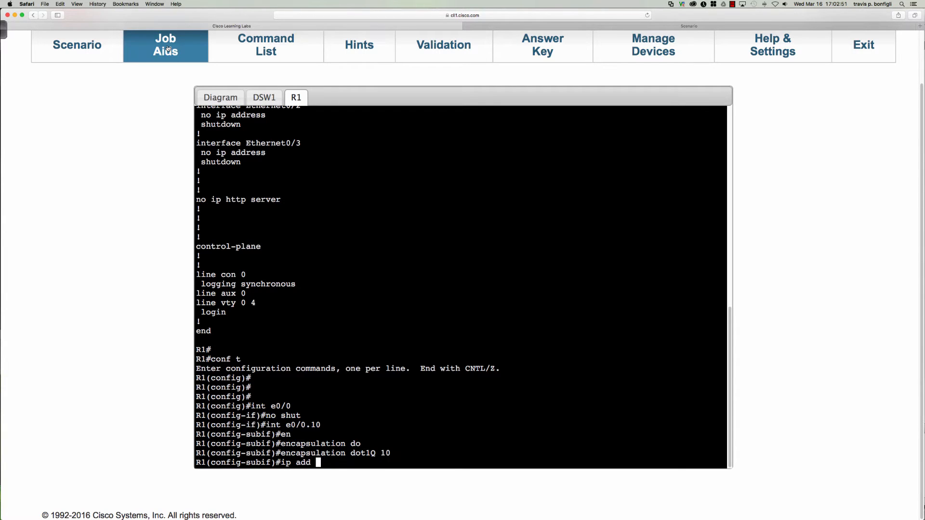
{"action": "left_click", "coordinate": [166, 45]}
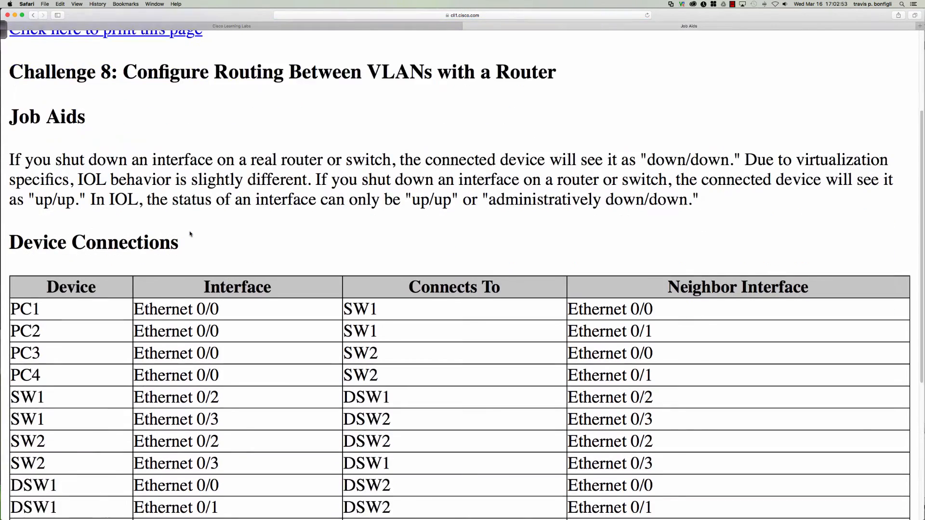
{"action": "scroll", "scroll_direction": "down", "scroll_amount": 3}
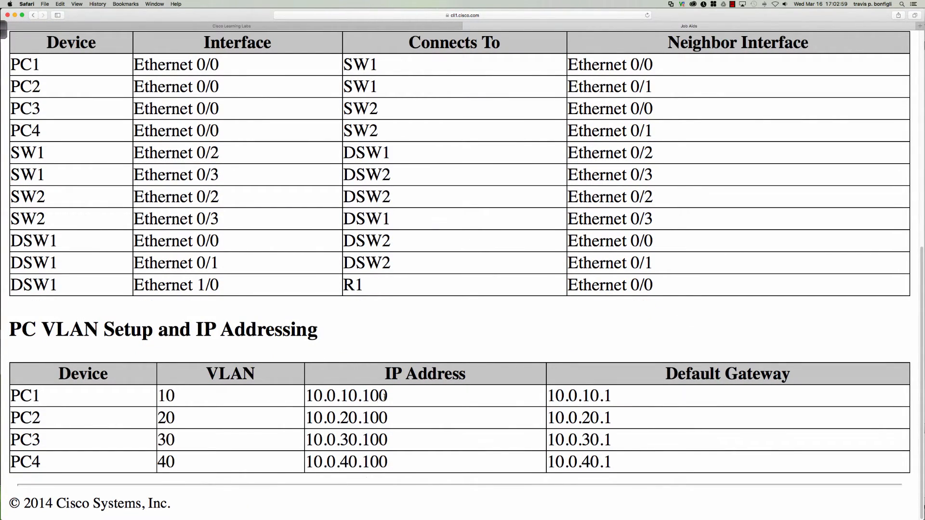
{"action": "mouse_move", "coordinate": [513, 416]}
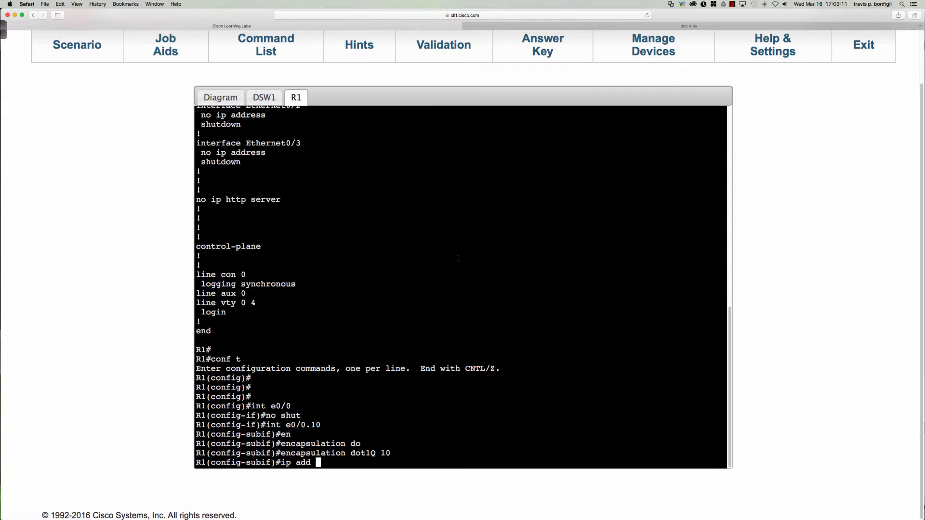
- Finish 10.0.10.1 on e0/0.10, then give e0/0.20 dot1Q 20 and 10.0.20.1/24
{"action": "type", "text": "10."}
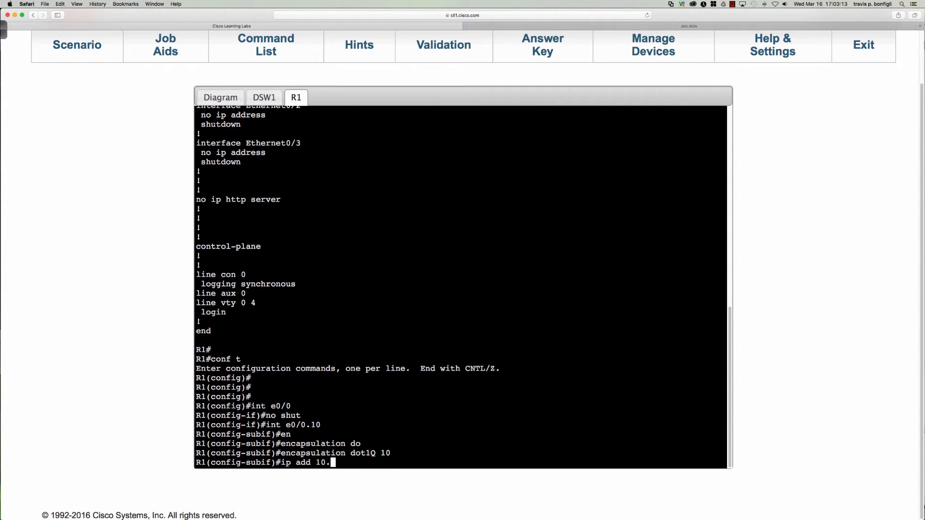
{"action": "type", "text": "0.10.1 255.255.255.0"}
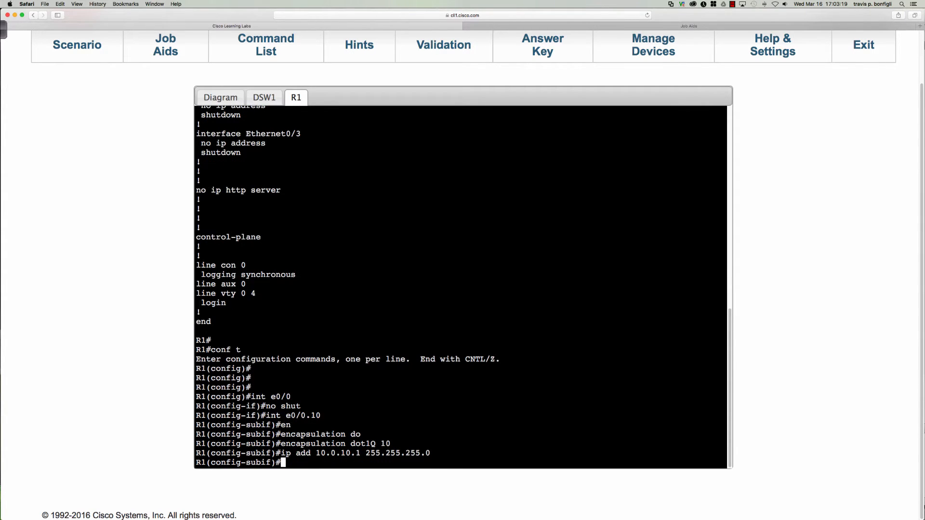
{"action": "type", "text": "int e"}
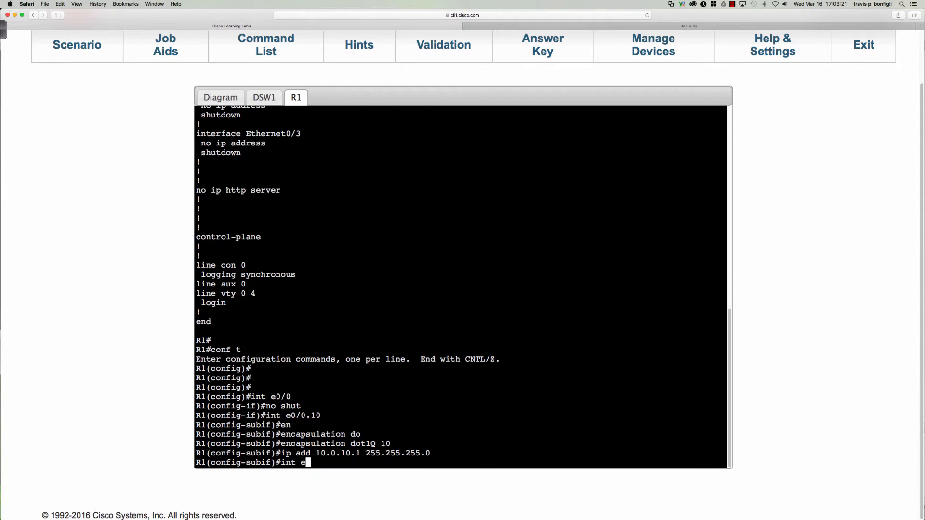
{"action": "type", "text": "0/0.20"}
{"action": "type", "text": "encapsulation dot1Q"}
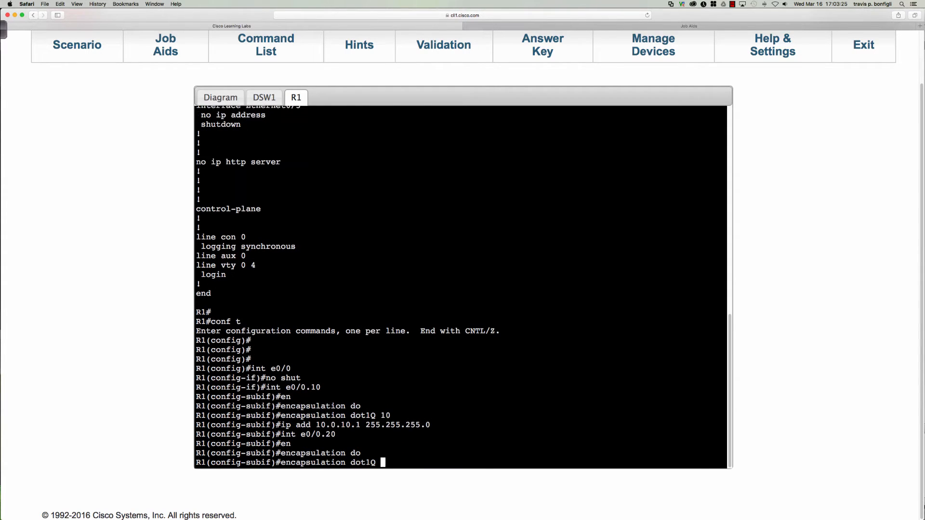
{"action": "type", "text": "20"}
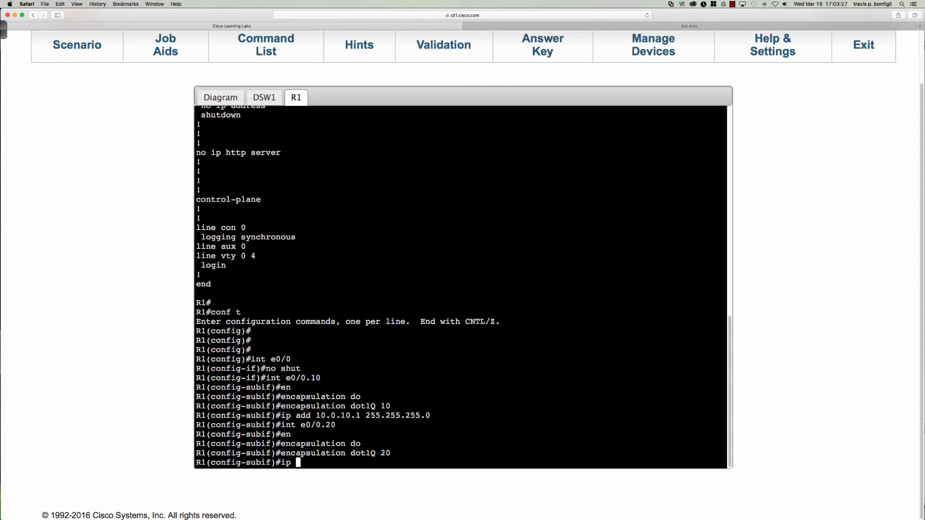
{"action": "type", "text": "add 10.0.20.1 255.255.255.0"}
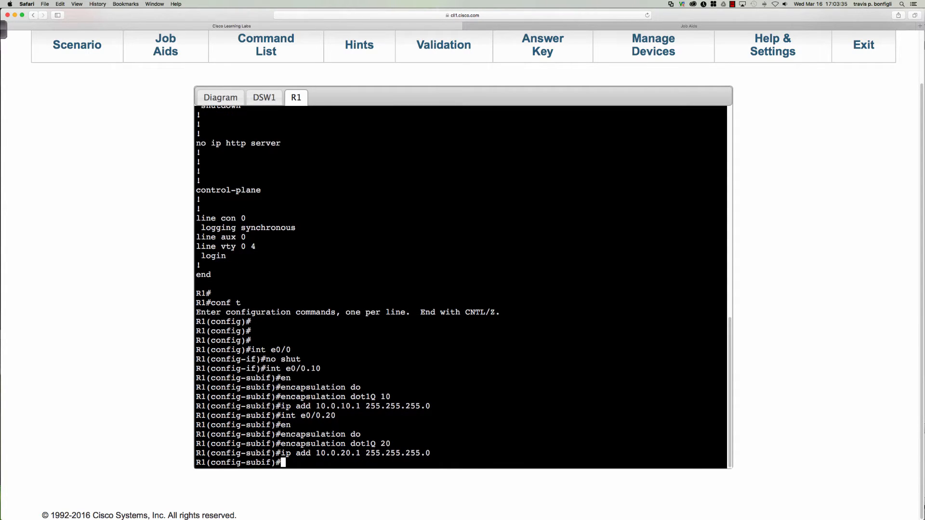
{"action": "type", "text": "int e0/0"}
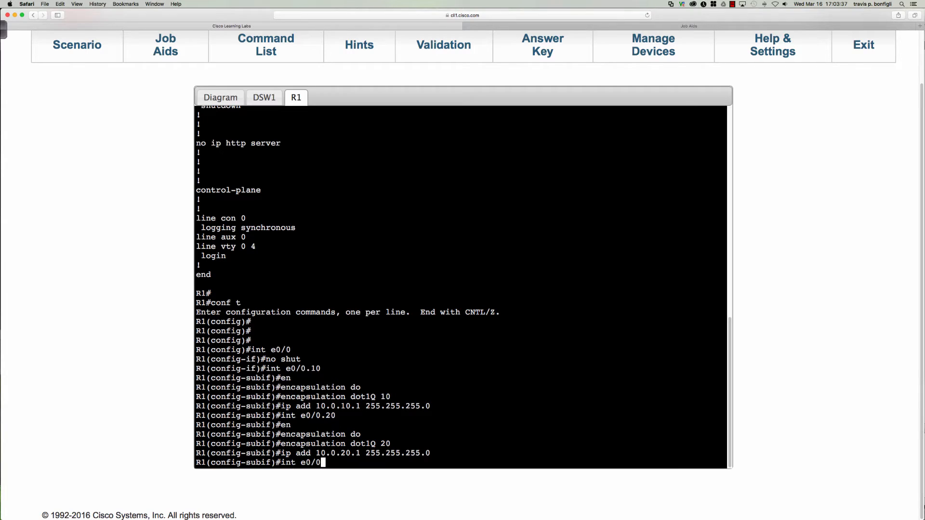
- Give e0/0.30 dot1Q VLAN 30 and 10.0.30.1 255.255.255.0, then enter e0/0.40
{"action": "type", "text": ".30"}
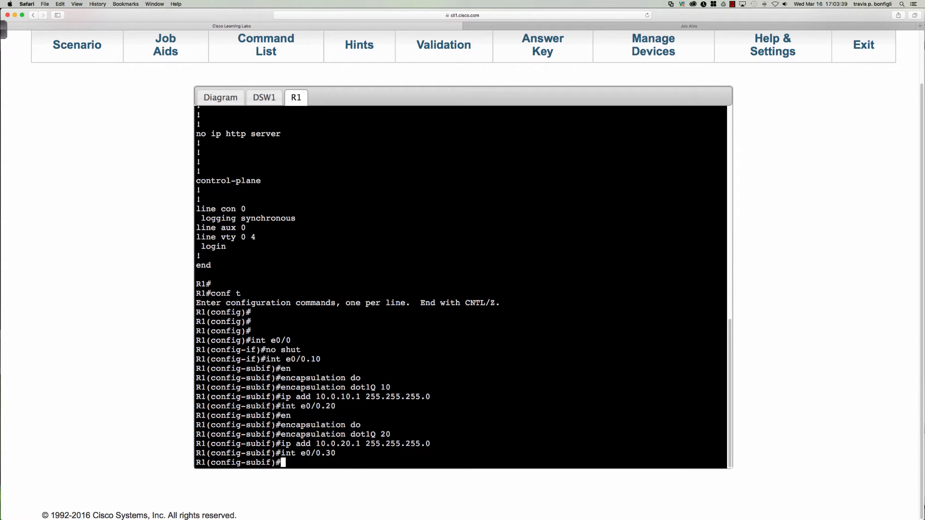
{"action": "type", "text": "encapsulation dot1Q"}
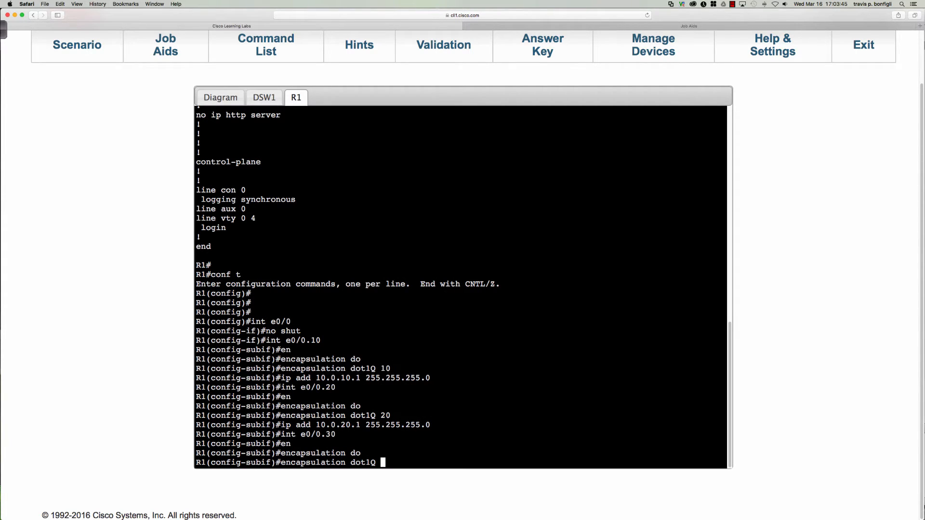
{"action": "type", "text": "30"}
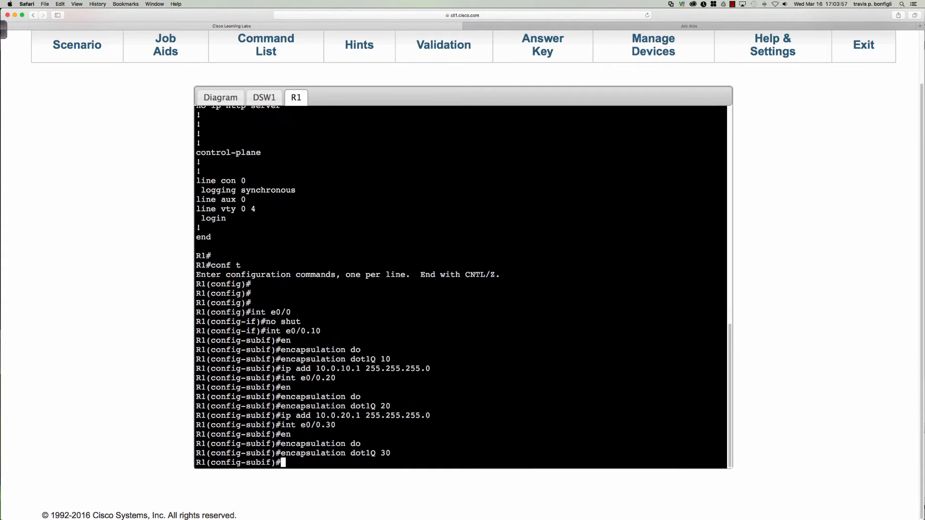
{"action": "type", "text": "ip add 10.0.30.1"}
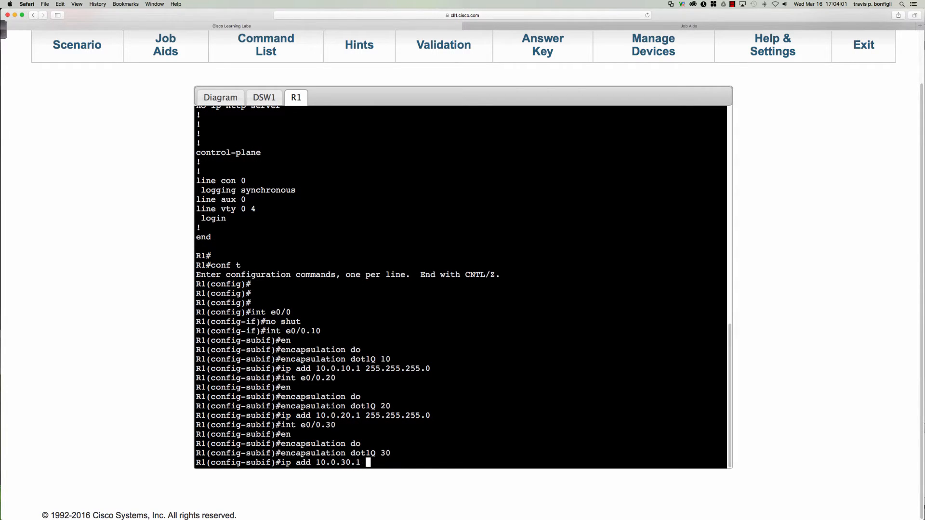
{"action": "type", "text": "255.255.255.0"}
{"action": "type", "text": "int"}
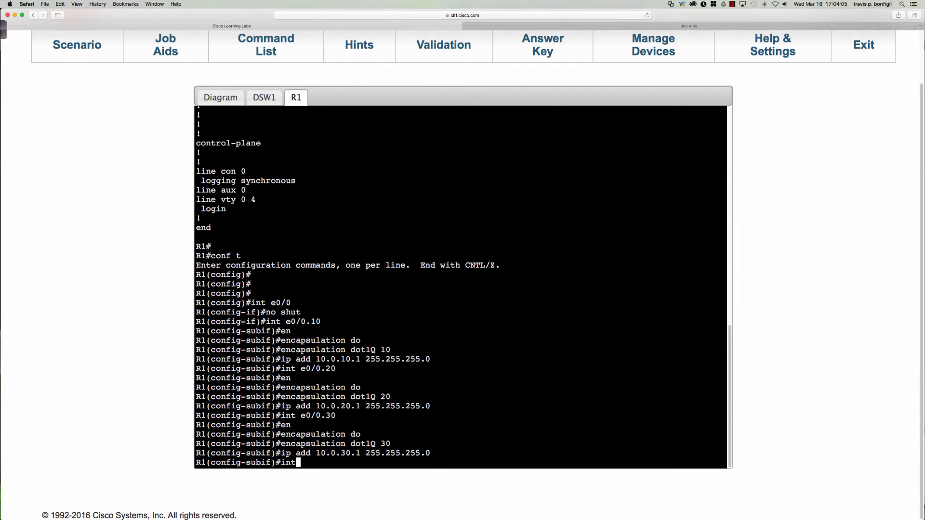
{"action": "type", "text": "e0/0.40"}
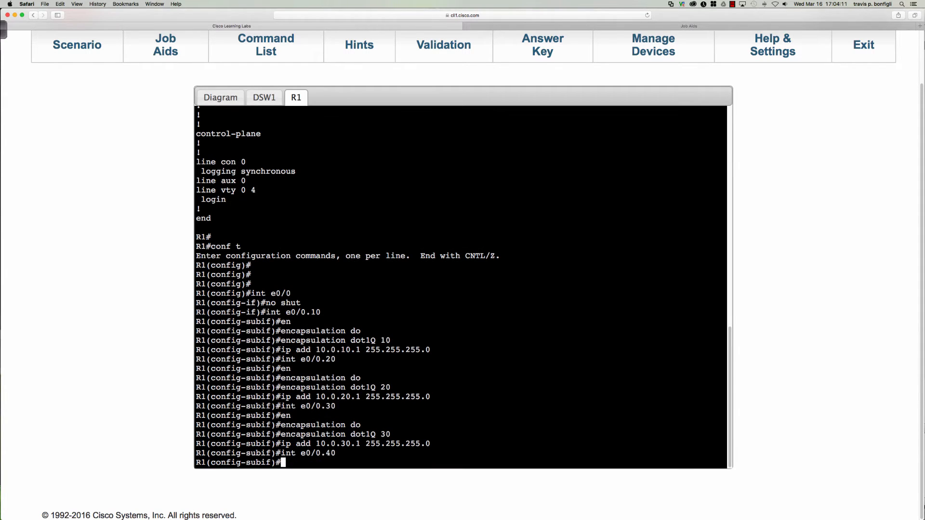
{"action": "type", "text": "ip"}
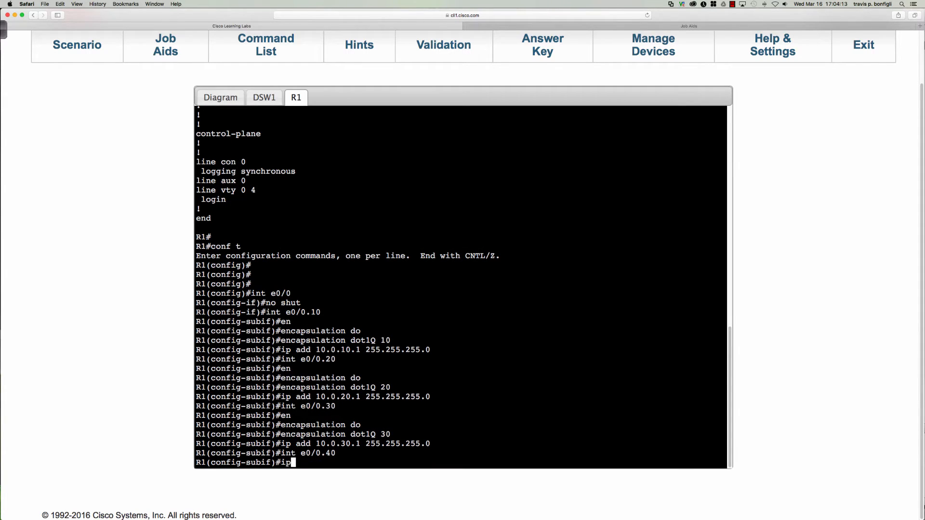
{"action": "type", "text": "add"}
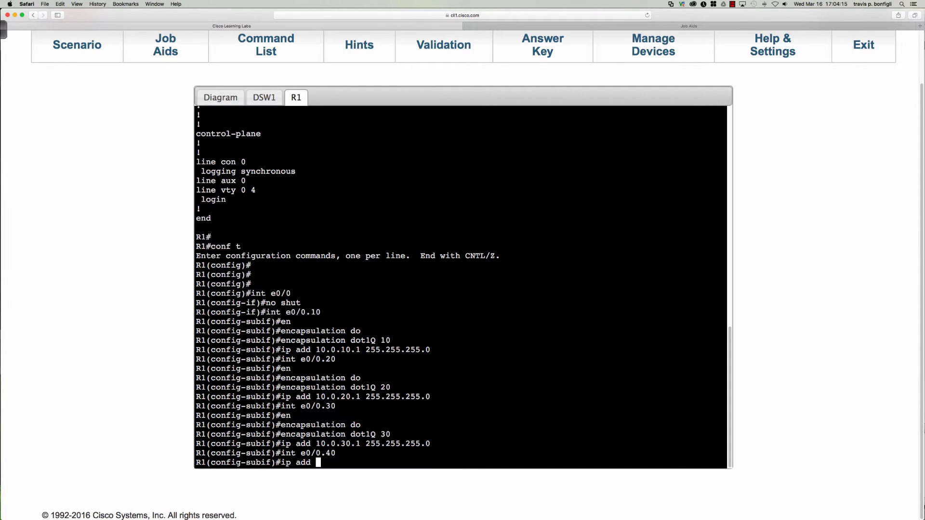
- Give e0/0.40 dot1Q VLAN 40 encapsulation and address 10.0.40.1 255.255.255.0
{"action": "type", "text": "10.0.40.1"}
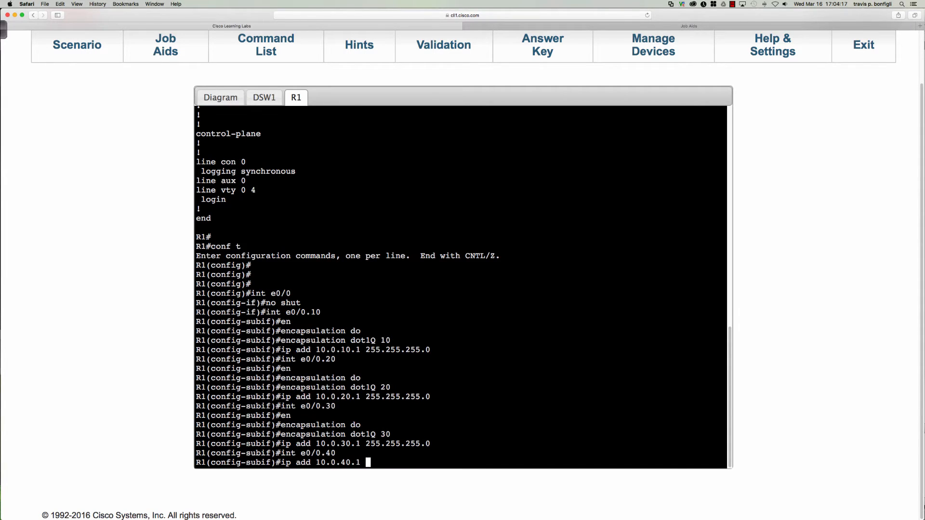
{"action": "type", "text": "255.255.255.0"}
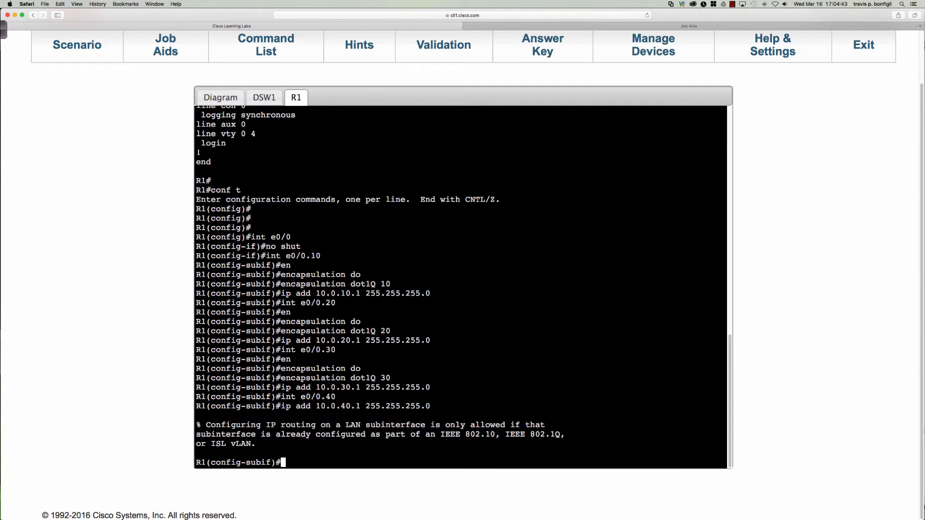
{"action": "type", "text": "encapsulation dot1Q 4"}
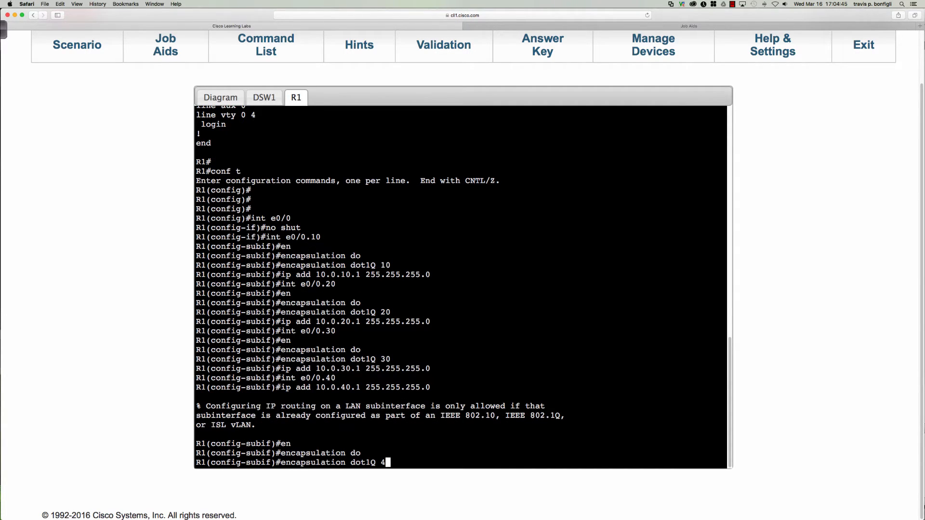
{"action": "key", "text": "enter"}
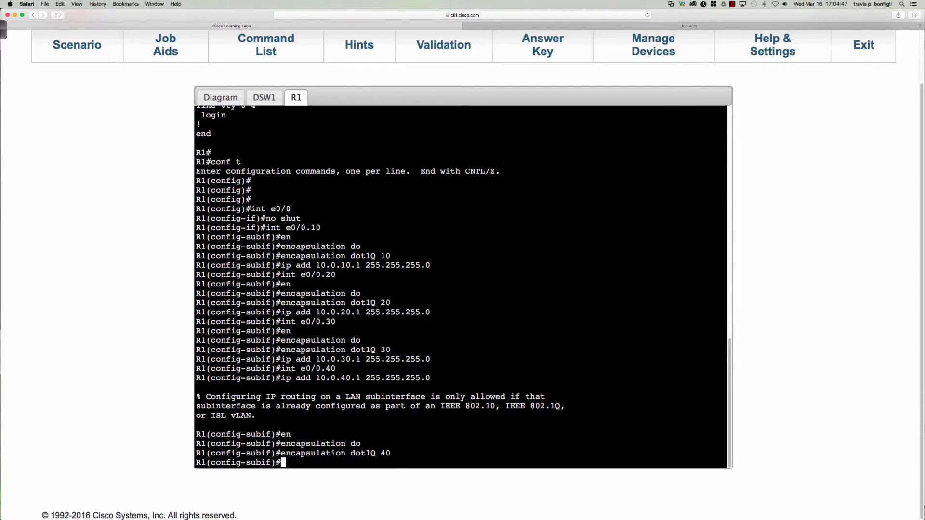
{"action": "type", "text": "ip add 10.0.40.1 255.255.255.0"}
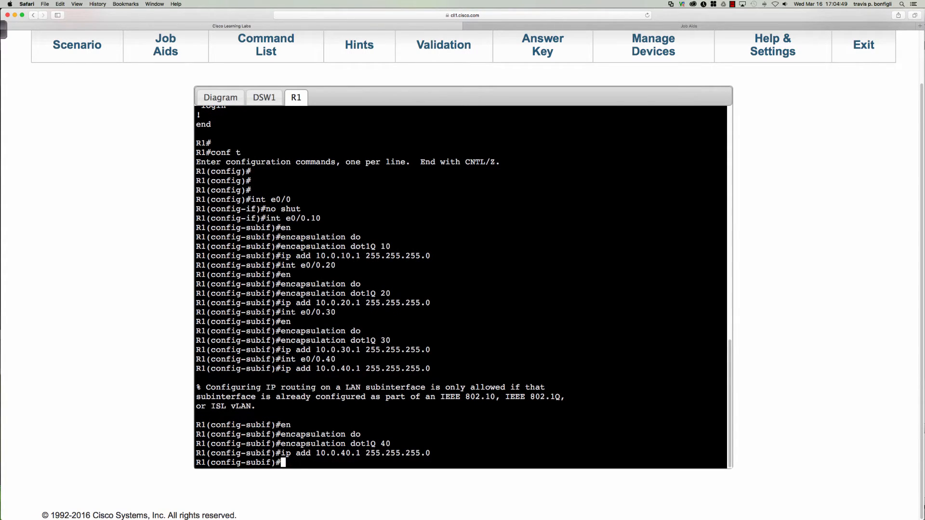
- Leave config mode, save R1's configuration with wri me, and run sh run
{"action": "type", "text": "end"}
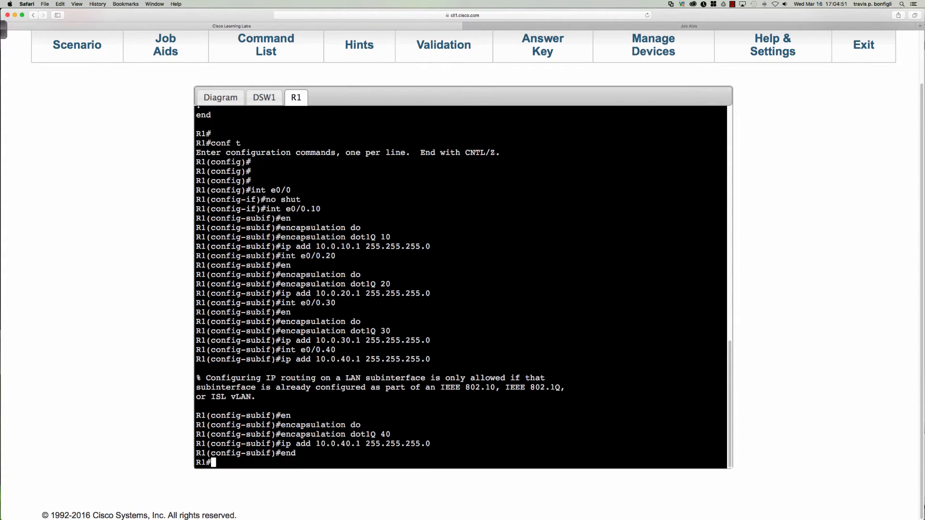
{"action": "type", "text": "wri me"}
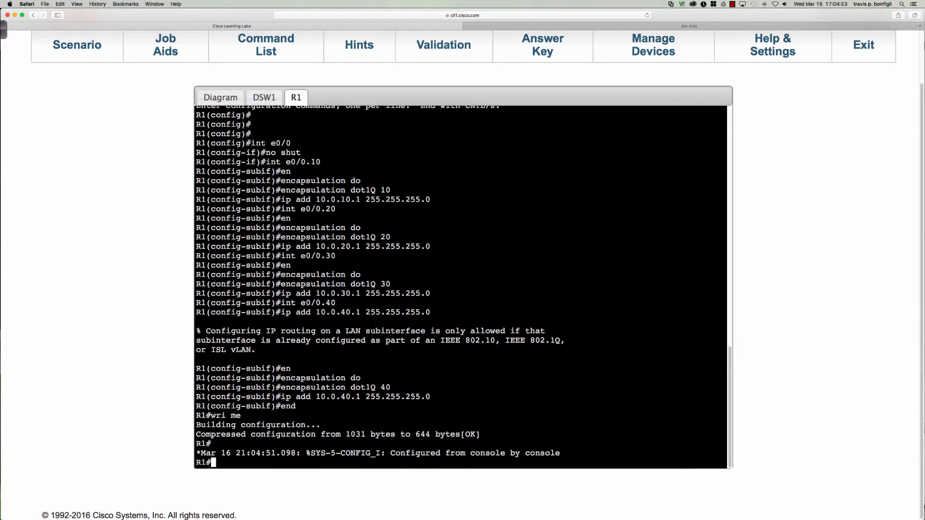
{"action": "type", "text": "sh run"}
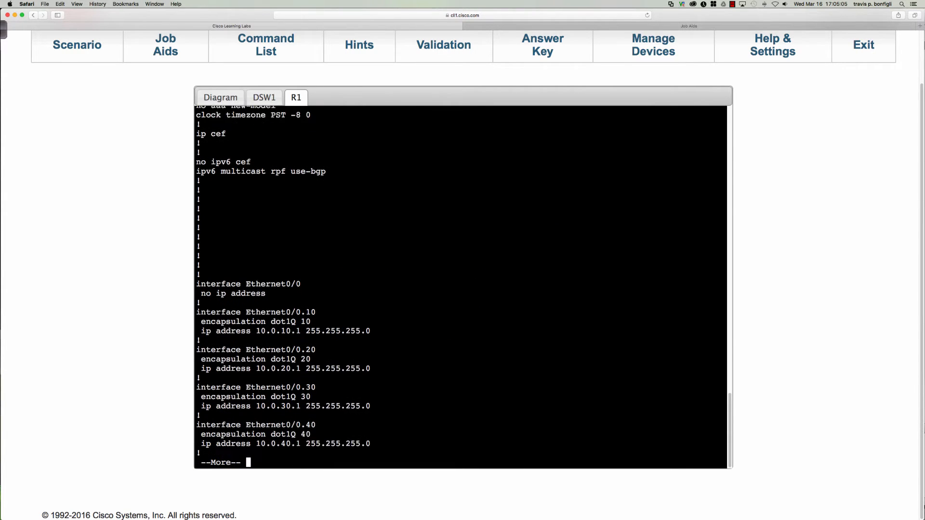
- Page R1's running config down past the four subinterfaces to Ethernet0/1
{"action": "key", "text": "space"}
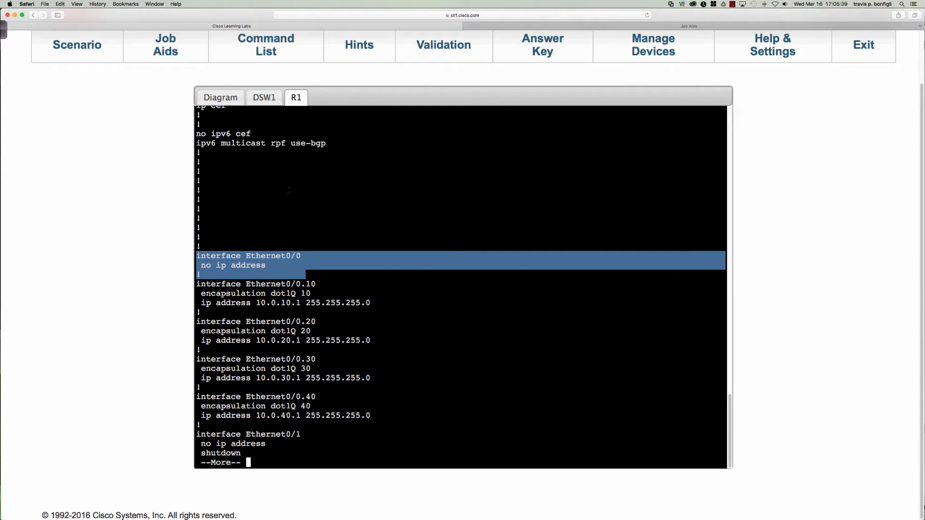
- Show the topology diagram with R1, the switches and PC1–PC4
{"action": "left_click", "coordinate": [221, 97]}
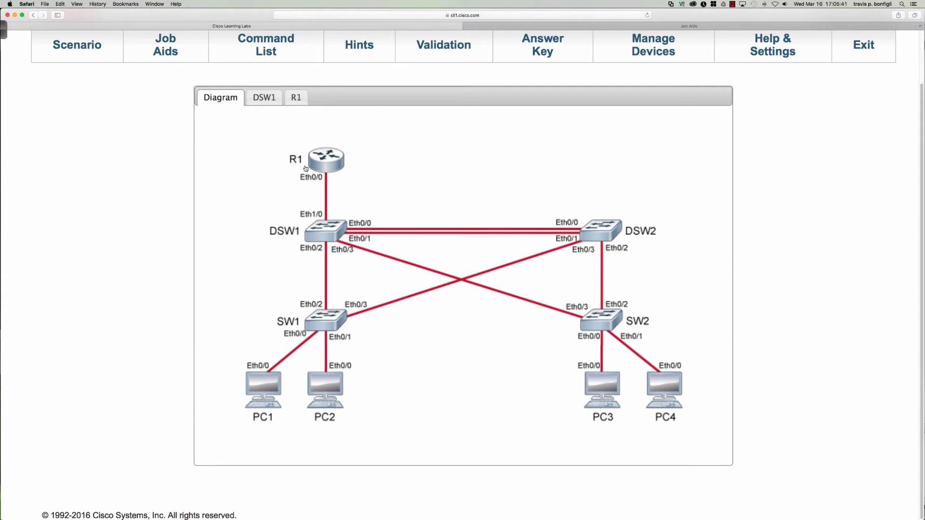
{"action": "mouse_move", "coordinate": [327, 177]}
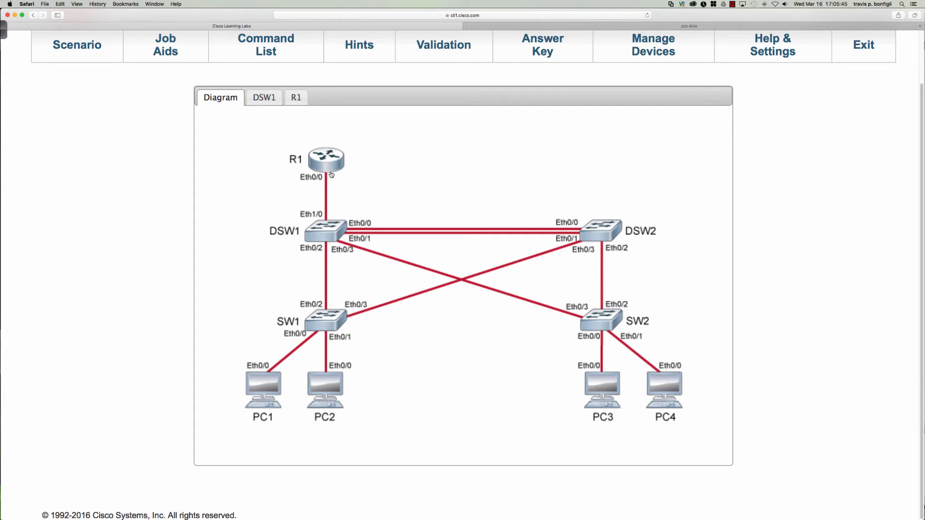
{"action": "mouse_move", "coordinate": [327, 165]}
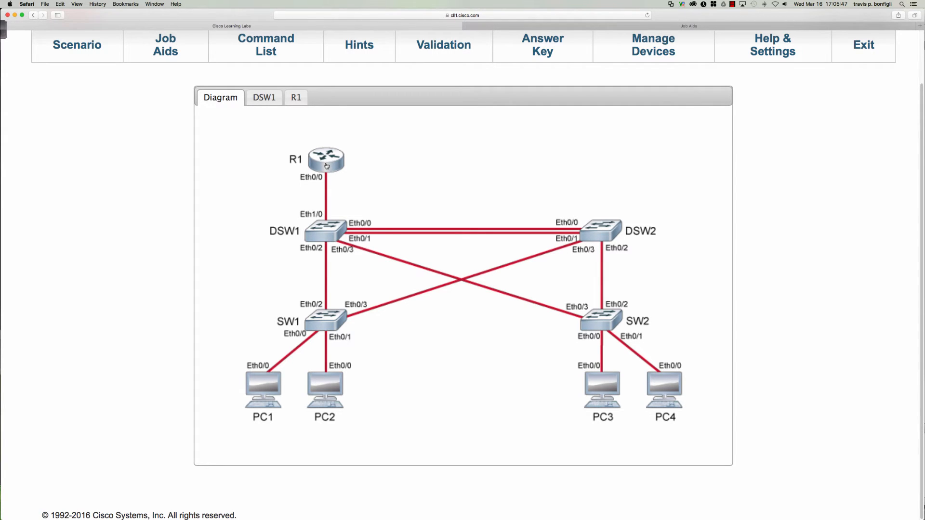
{"action": "mouse_move", "coordinate": [293, 230]}
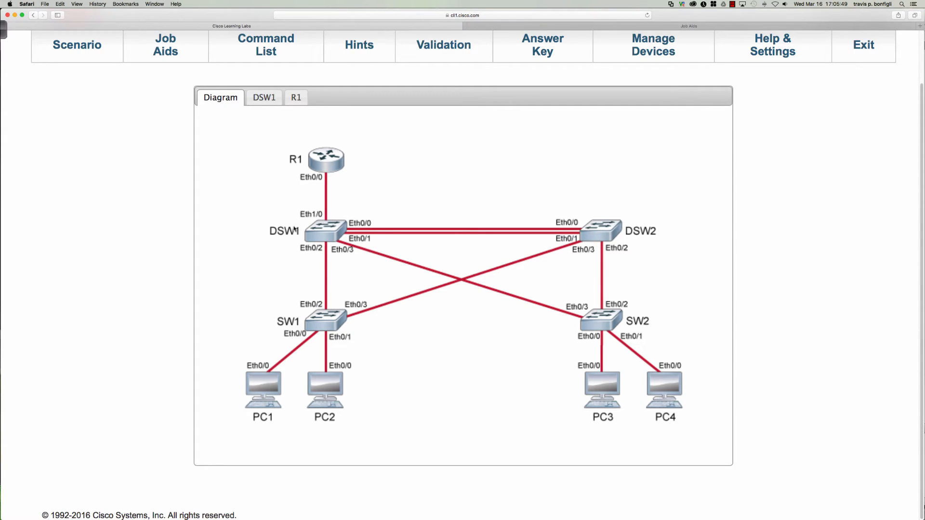
{"action": "mouse_move", "coordinate": [328, 220]}
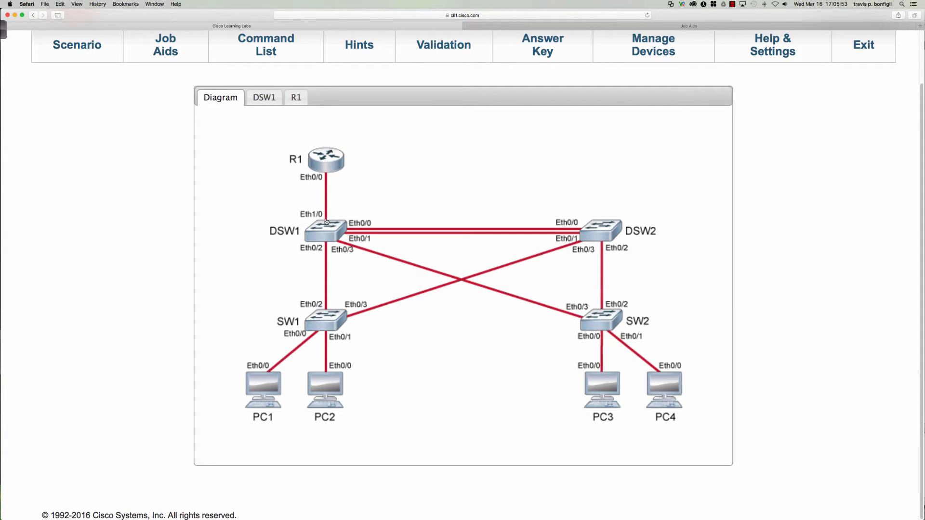
- Open DSW1's console and display its running configuration with en and sh run
{"action": "left_click", "coordinate": [264, 97]}
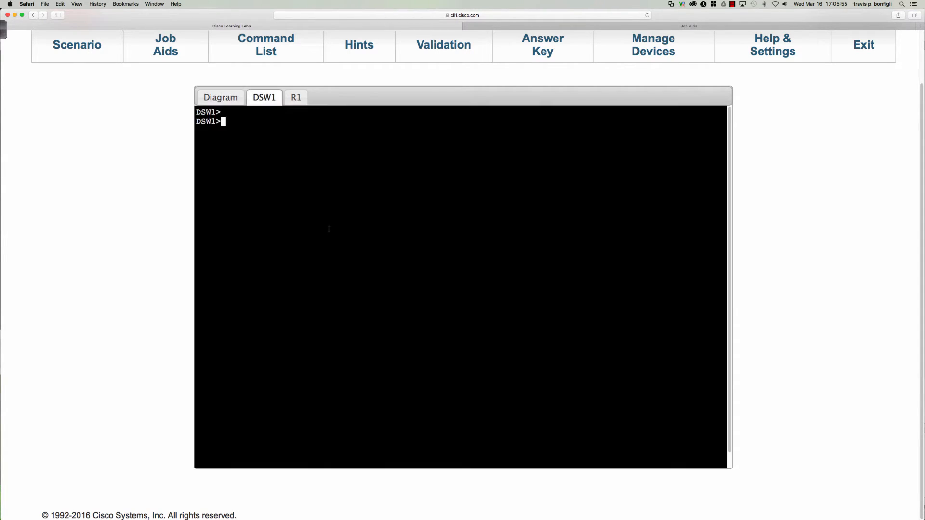
{"action": "type", "text": "en"}
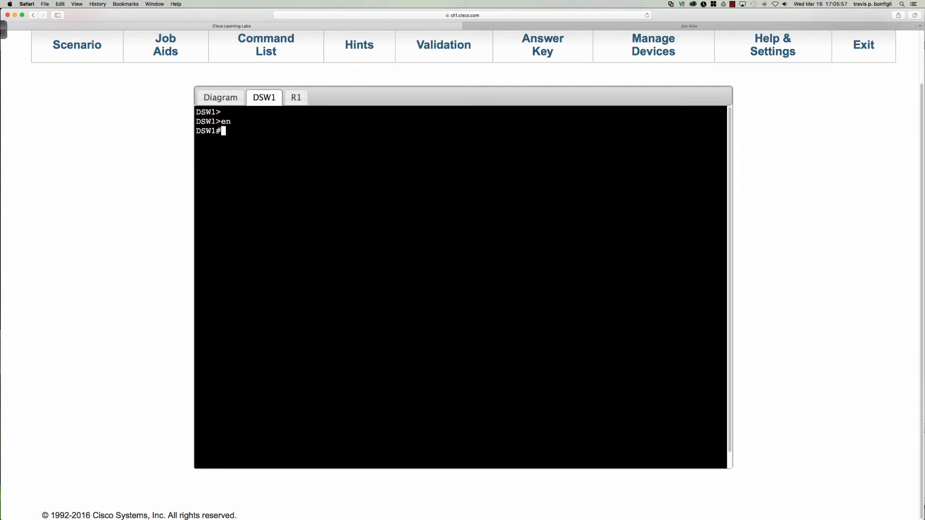
{"action": "type", "text": "sh run"}
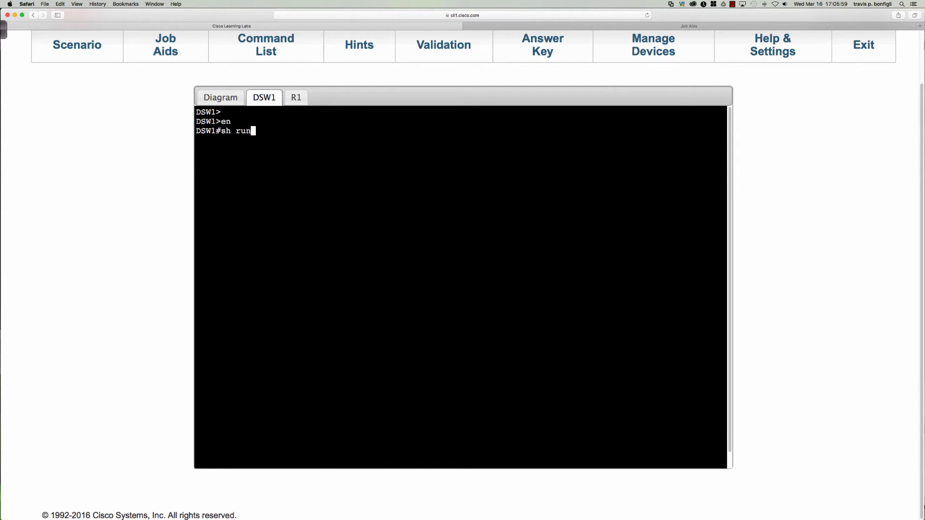
{"action": "key", "text": "enter"}
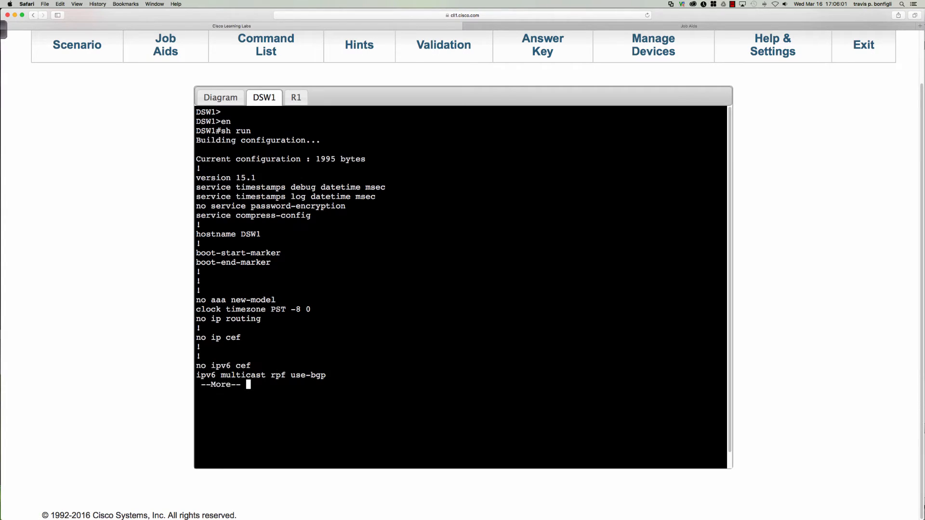
{"action": "key", "text": "space"}
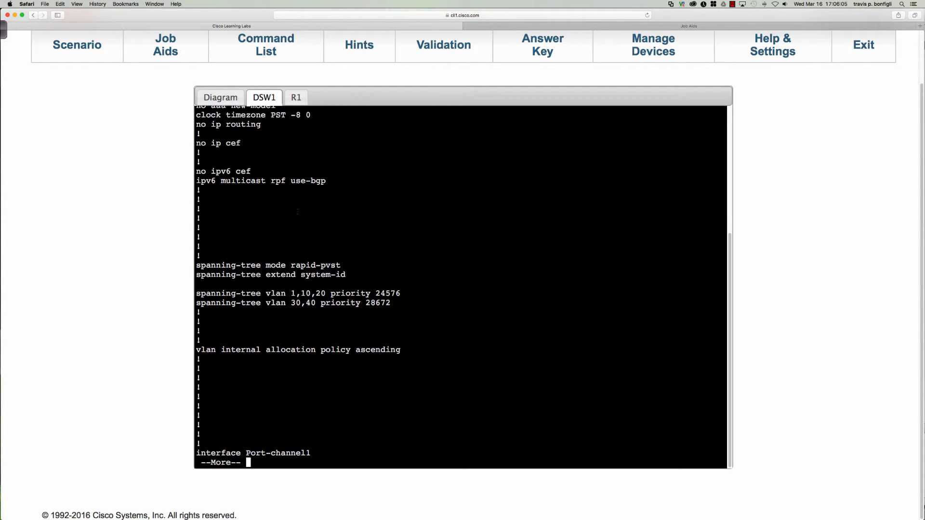
- Page through DSW1's config, highlighting the spanning-tree priority lines, then view the diagram
{"action": "double_click", "coordinate": [312, 265]}
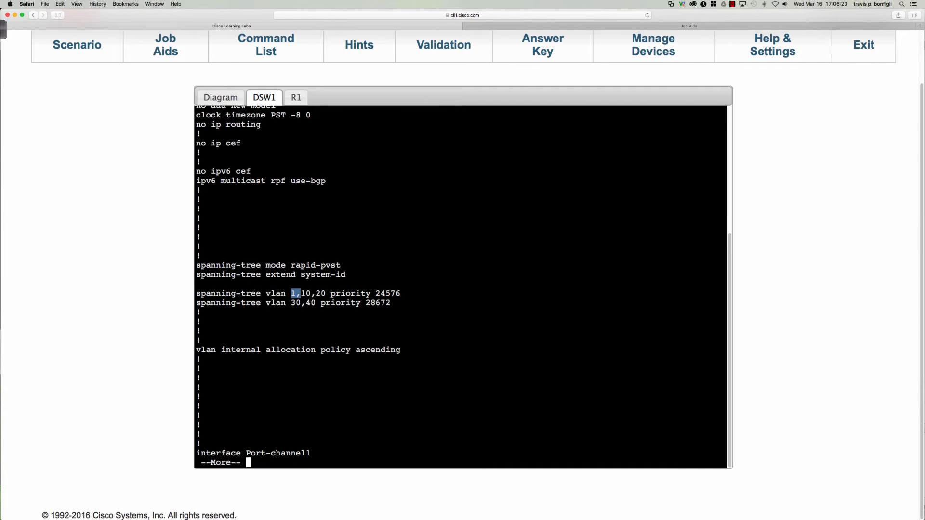
{"action": "left_click_drag", "start_coordinate": [292, 294], "coordinate": [336, 293]}
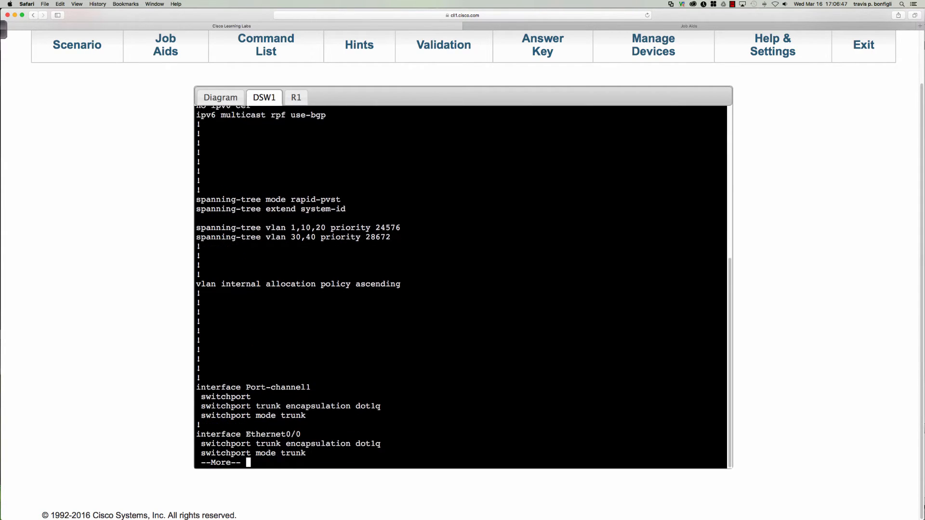
{"action": "key", "text": "space"}
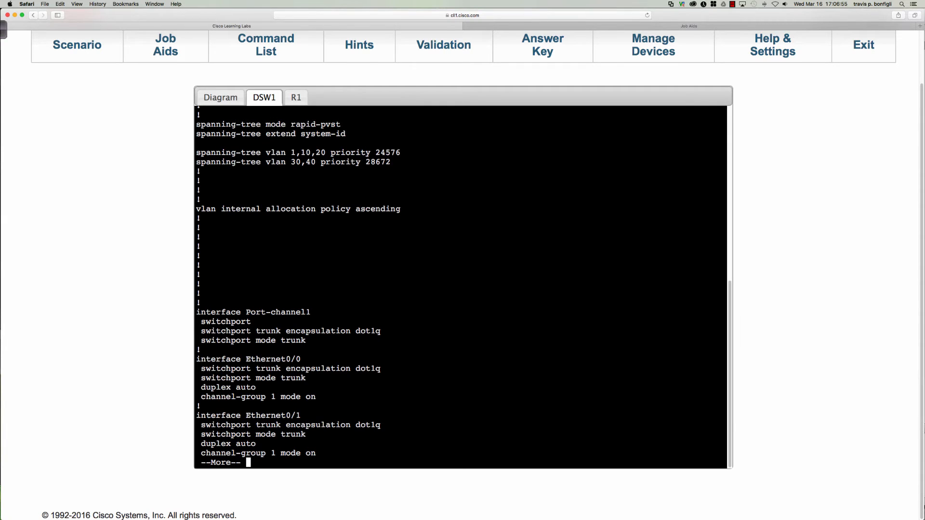
{"action": "key", "text": "space"}
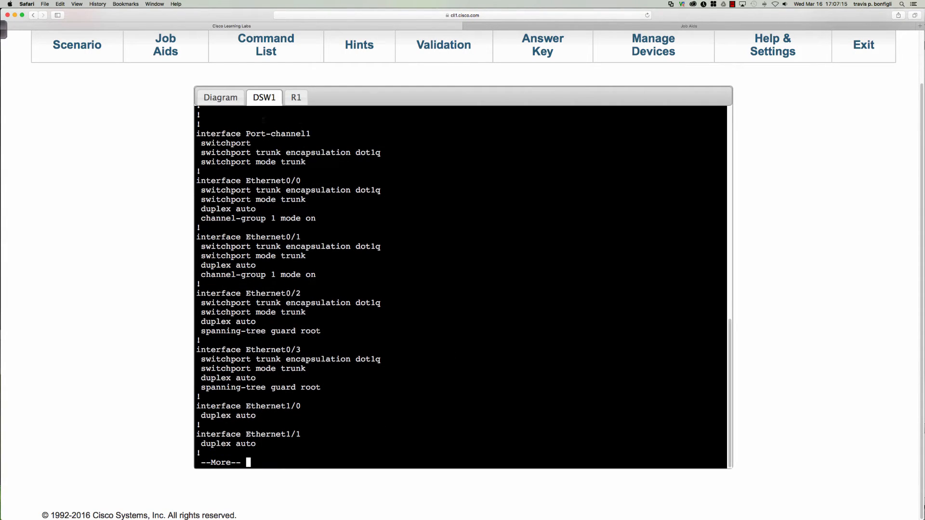
{"action": "left_click", "coordinate": [220, 98]}
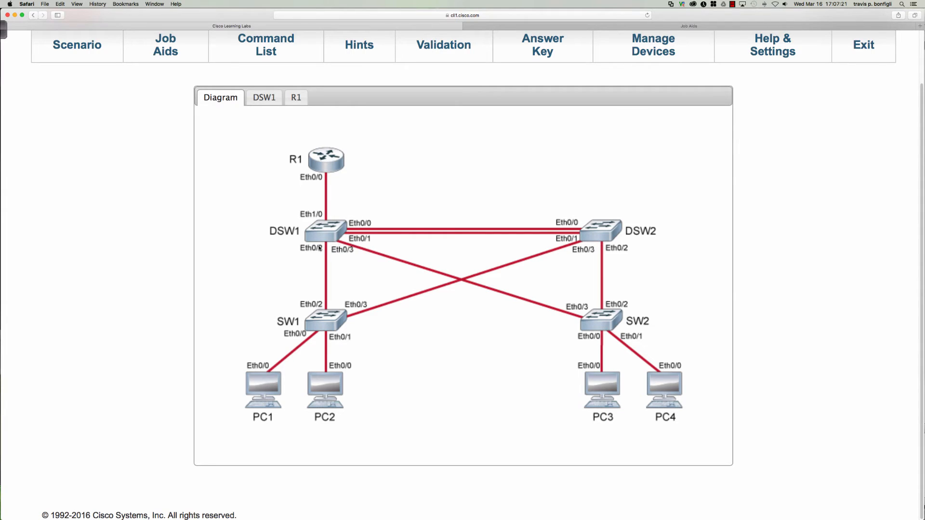
{"action": "mouse_move", "coordinate": [226, 112]}
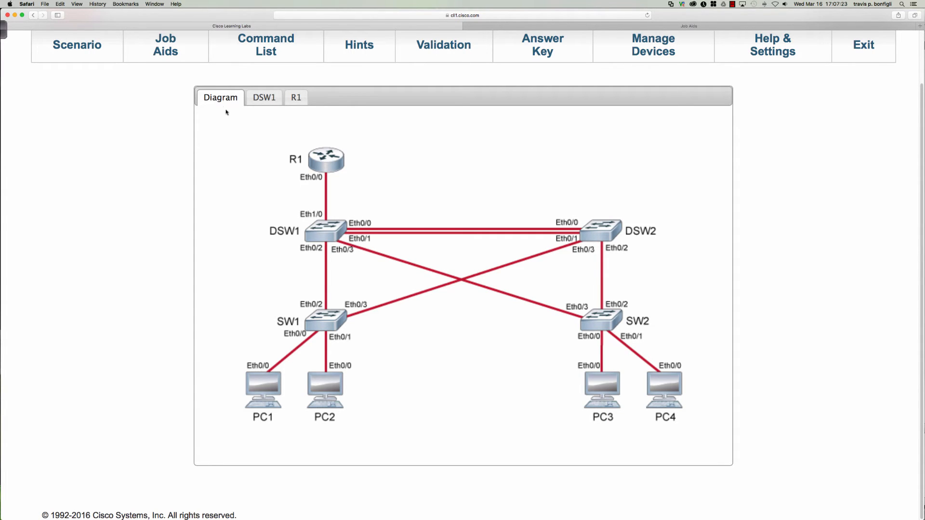
- Reopen DSW1 and page to the config's end, showing root guard on Et0/2–0/3
{"action": "left_click", "coordinate": [265, 97]}
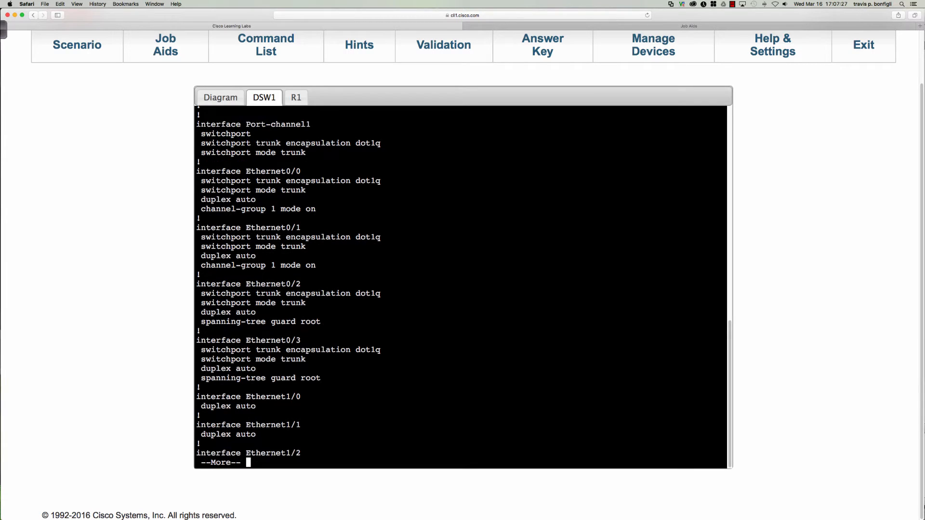
{"action": "key", "text": "space"}
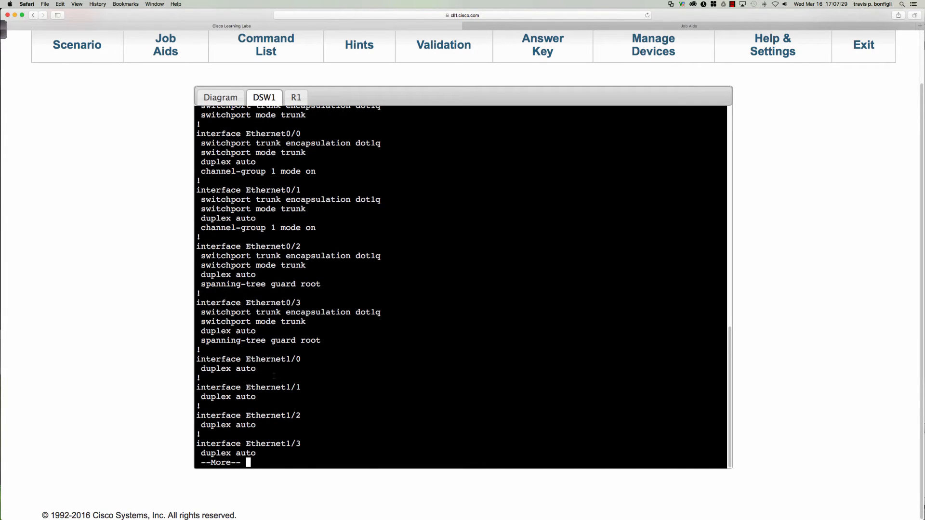
{"action": "left_click_drag", "start_coordinate": [197, 359], "coordinate": [257, 369]}
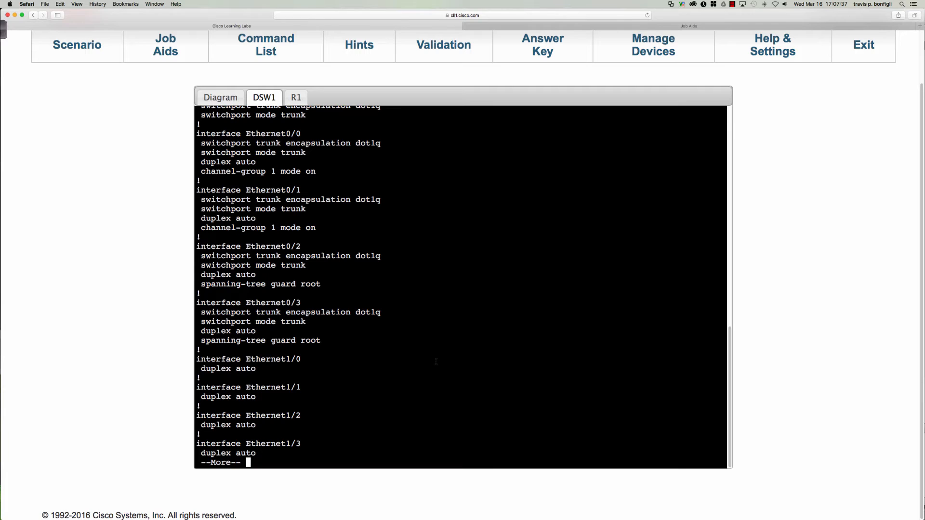
{"action": "key", "text": "space"}
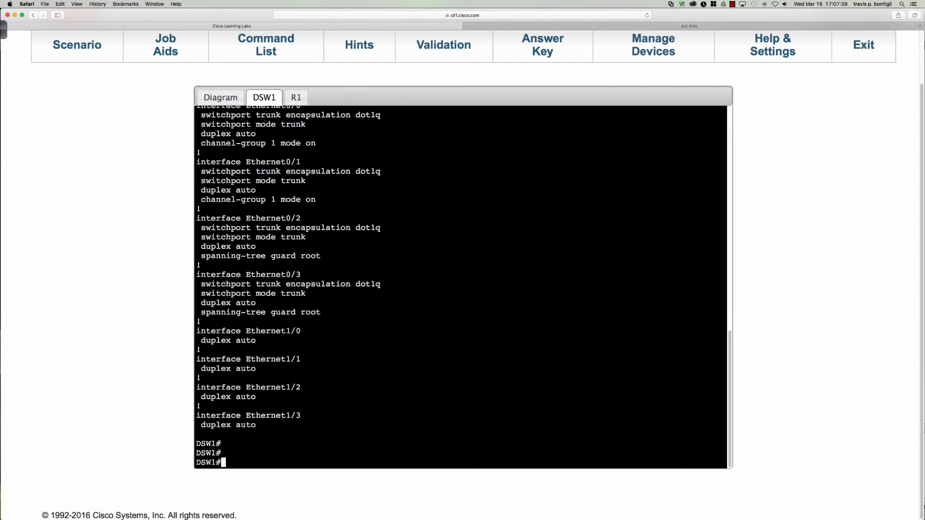
- Make DSW1 Ethernet1/0 a dot1q trunk and verify it with do sh int trunk
{"action": "type", "text": "conf t"}
{"action": "type", "text": "do sh ip int bri"}
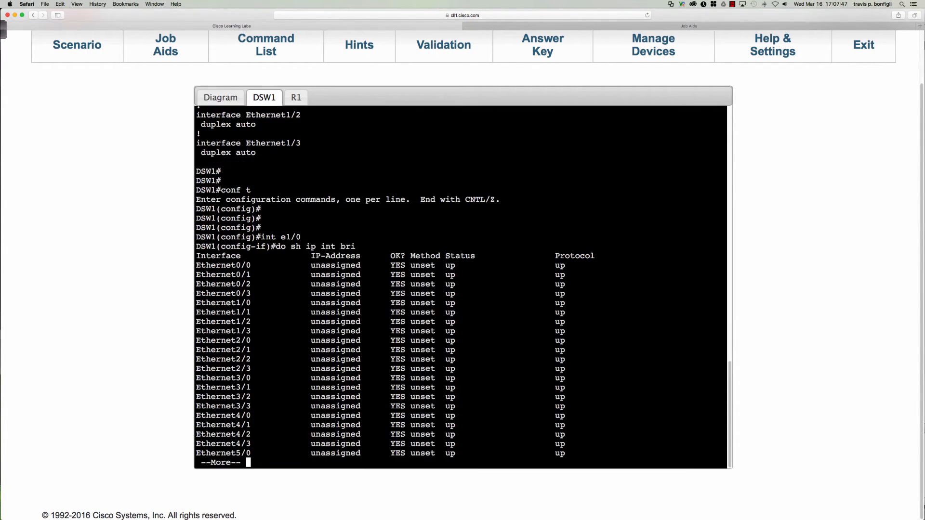
{"action": "key", "text": "space"}
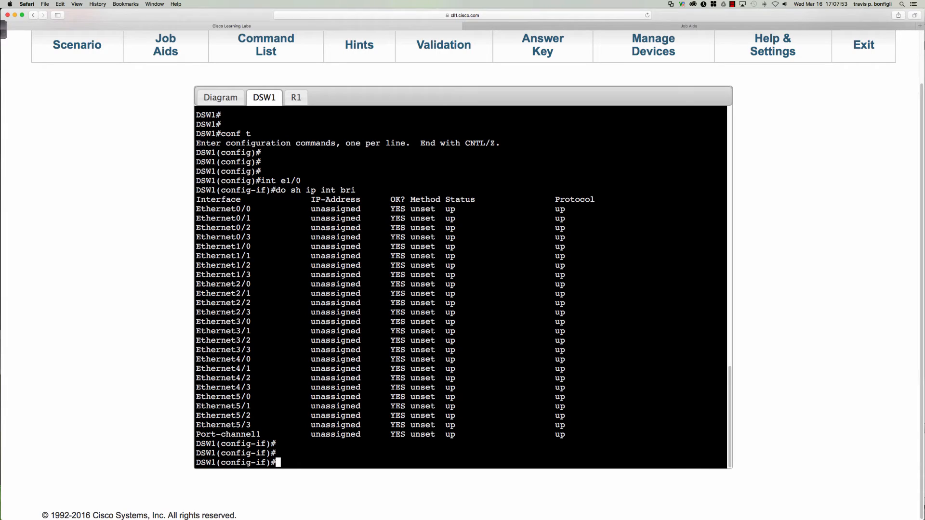
{"action": "type", "text": "switchport t e d"}
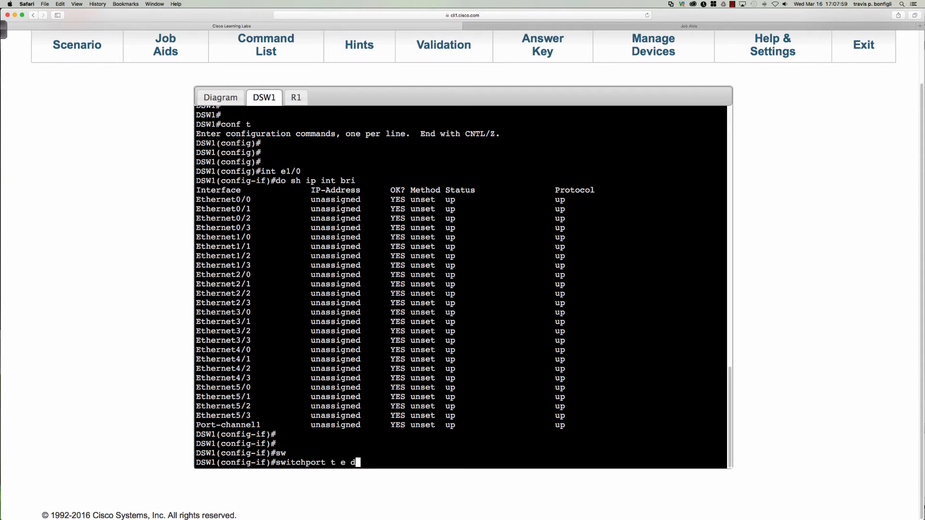
{"action": "key", "text": "backspace"}
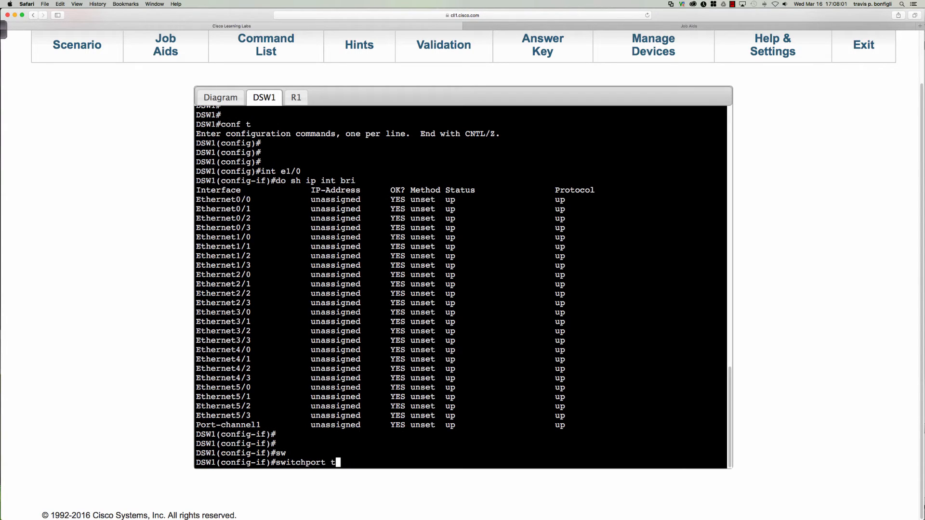
{"action": "type", "text": "switchport trunk encapsulation"}
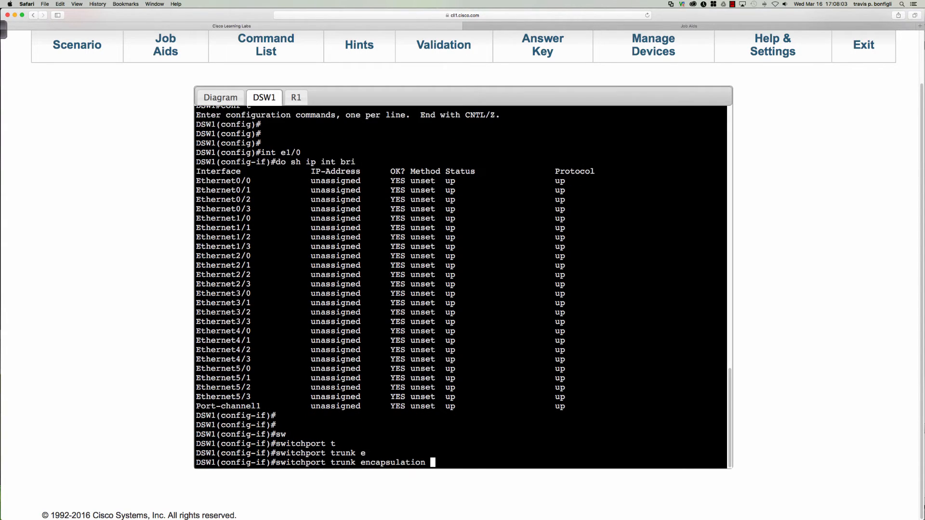
{"action": "type", "text": "dot1q"}
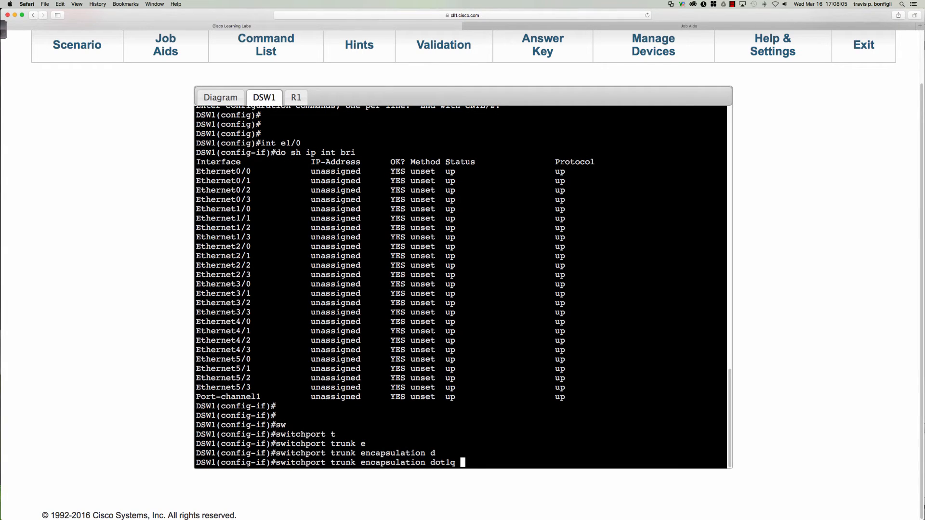
{"action": "key", "text": "enter"}
{"action": "type", "text": "sw mode trunk"}
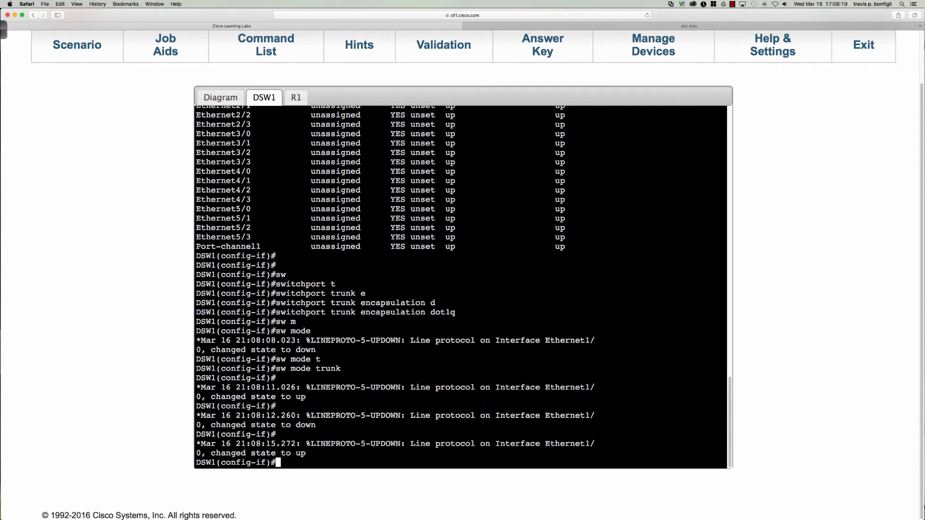
{"action": "type", "text": "do sh int trunk"}
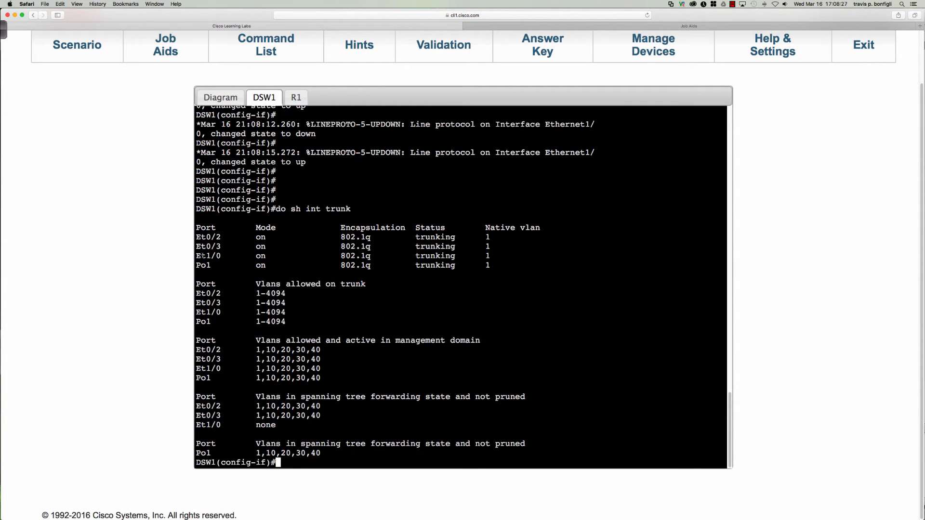
- Select PC1 in the topology diagram to open its console
{"action": "left_click_drag", "start_coordinate": [196, 256], "coordinate": [407, 265]}
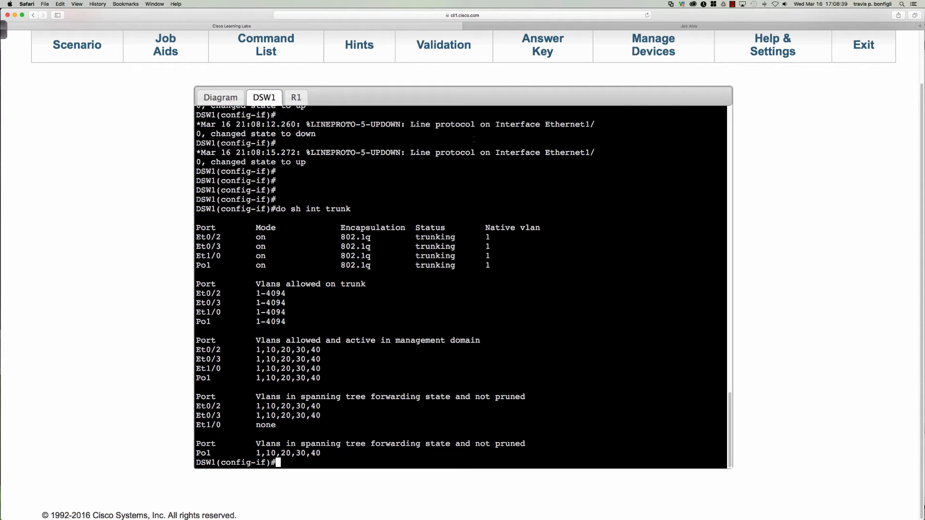
{"action": "left_click", "coordinate": [221, 98]}
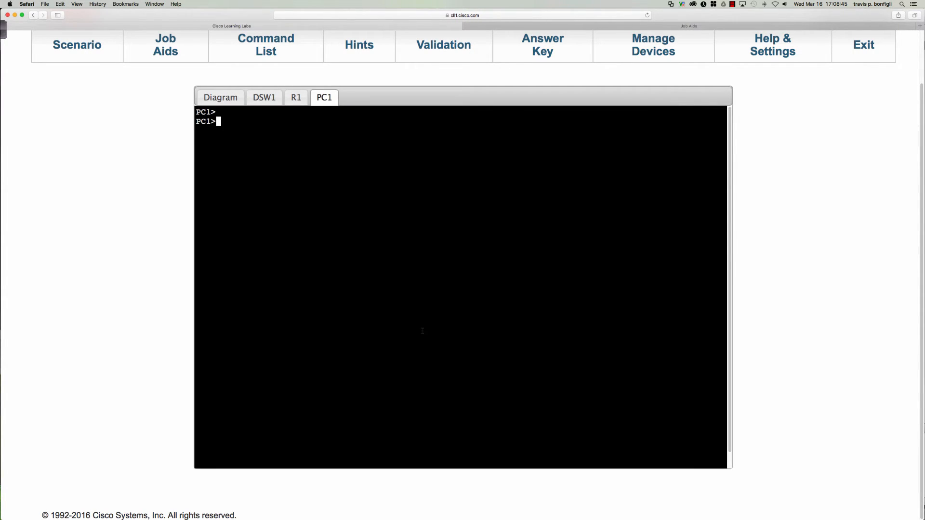
- Ping gateway 10.0.10.1 from PC1 with 100% success, then bring up PC2's console
{"action": "type", "text": "pi"}
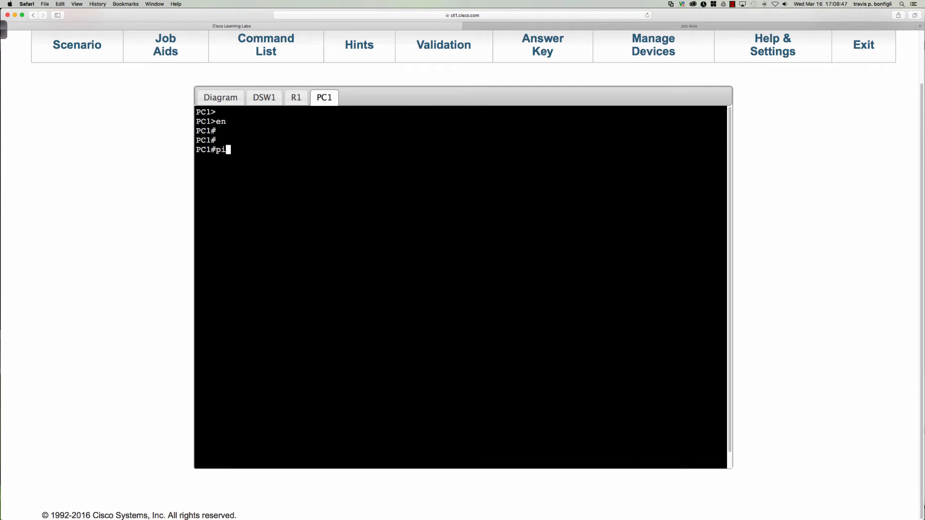
{"action": "type", "text": "ng 10.0.10.1"}
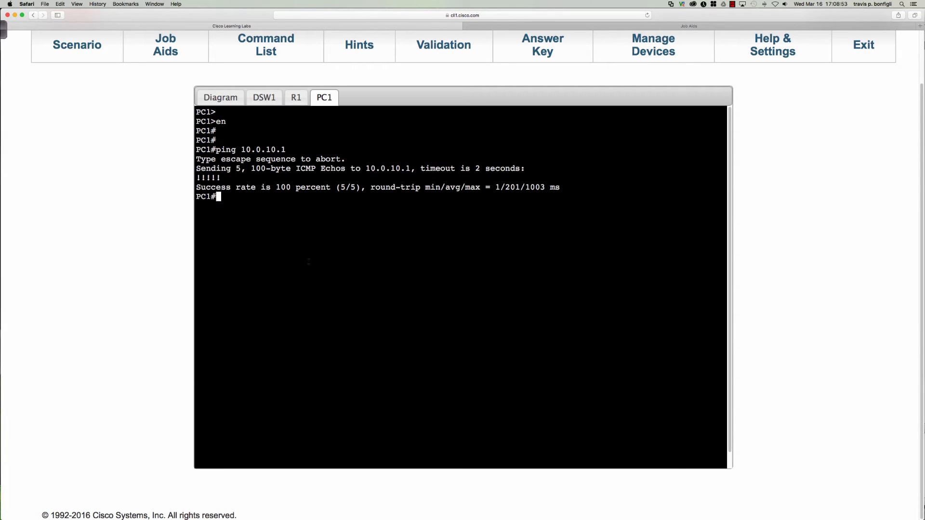
{"action": "left_click", "coordinate": [221, 97]}
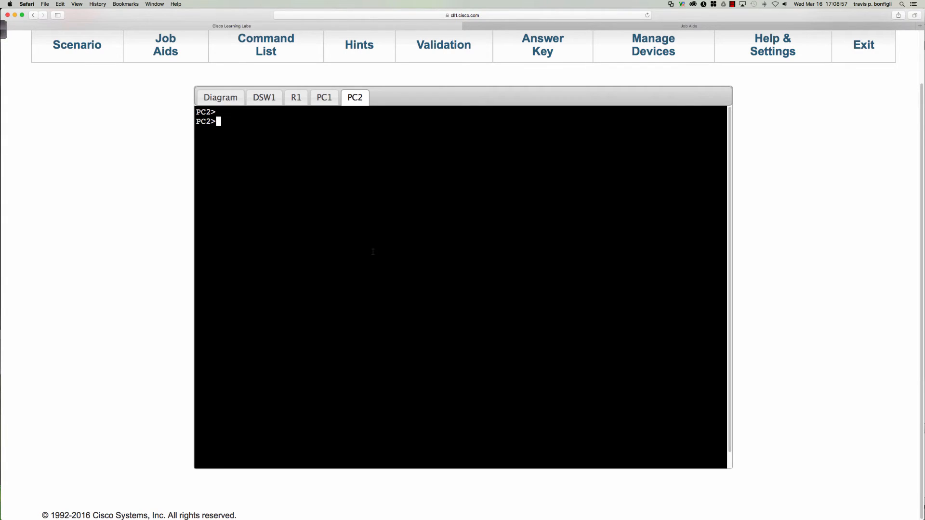
- Ping gateway 10.0.20.1 from PC2 and gateway 10.0.30.1 from PC3
{"action": "type", "text": "ping"}
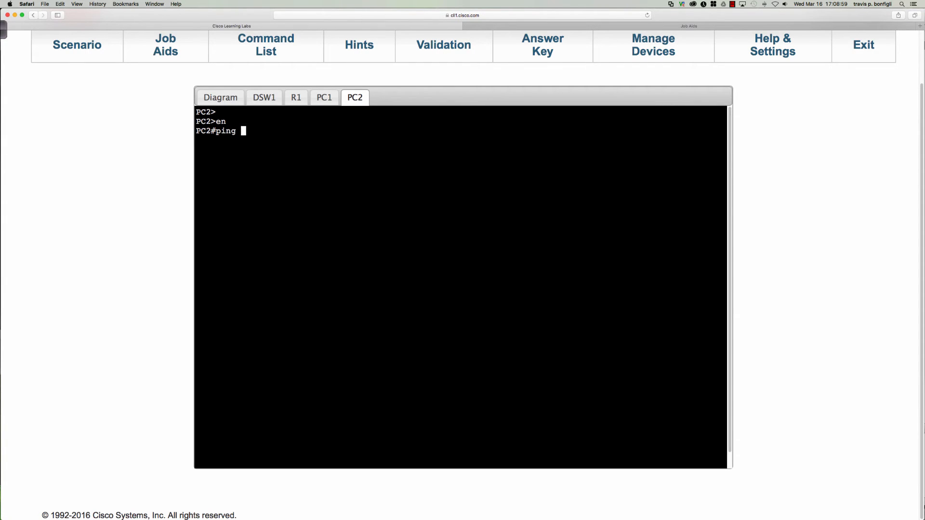
{"action": "type", "text": "10.0.20.1"}
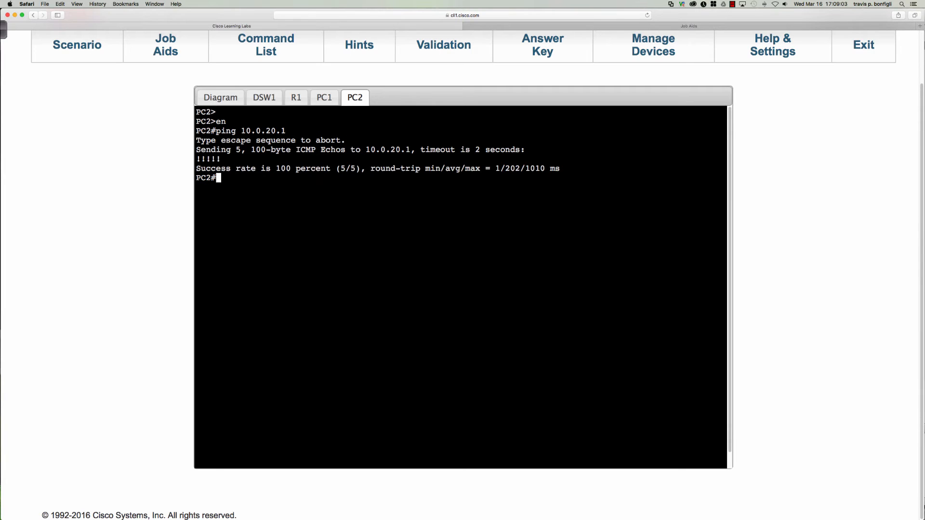
{"action": "left_click", "coordinate": [220, 97]}
{"action": "type", "text": "p"}
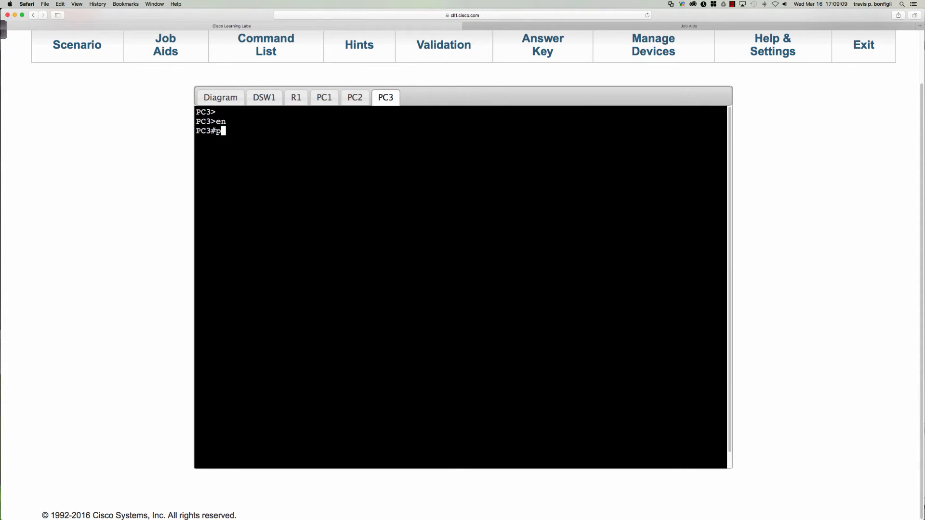
{"action": "type", "text": "ing 10.0.30.1"}
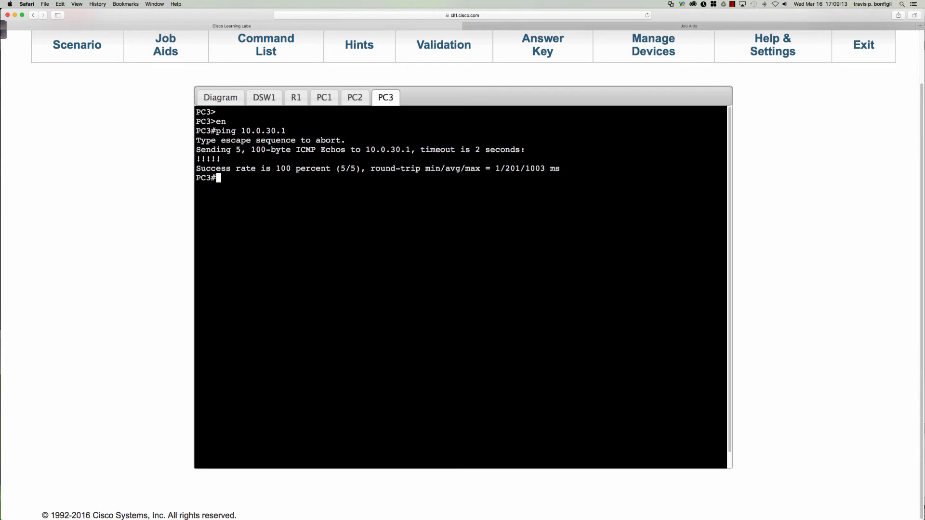
- From PC4, ping gateway 10.0.40.1 successfully and open the Challenge 8 validation page
{"action": "left_click", "coordinate": [220, 97]}
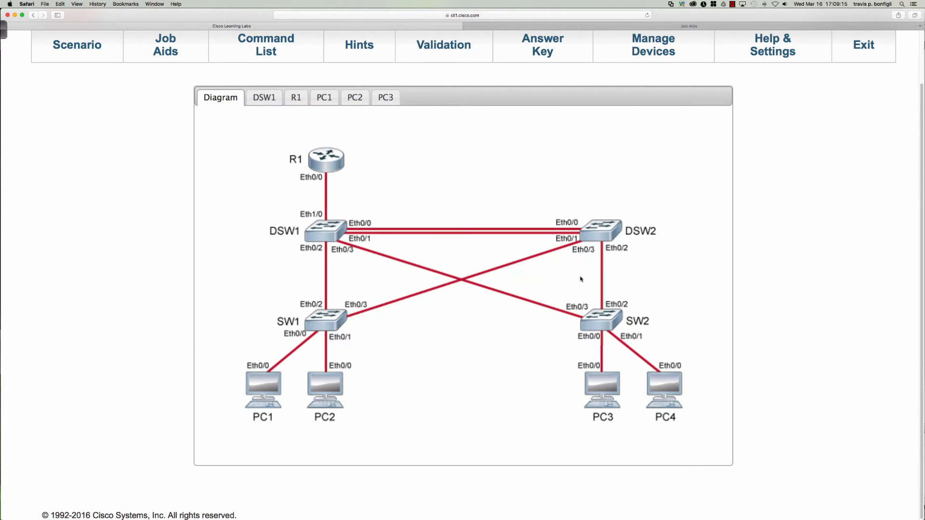
{"action": "left_click", "coordinate": [416, 97]}
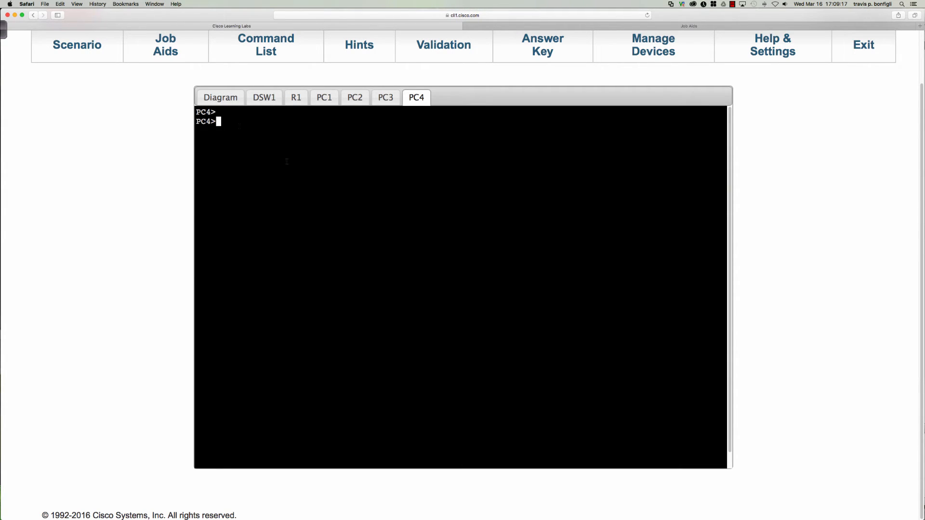
{"action": "type", "text": "en"}
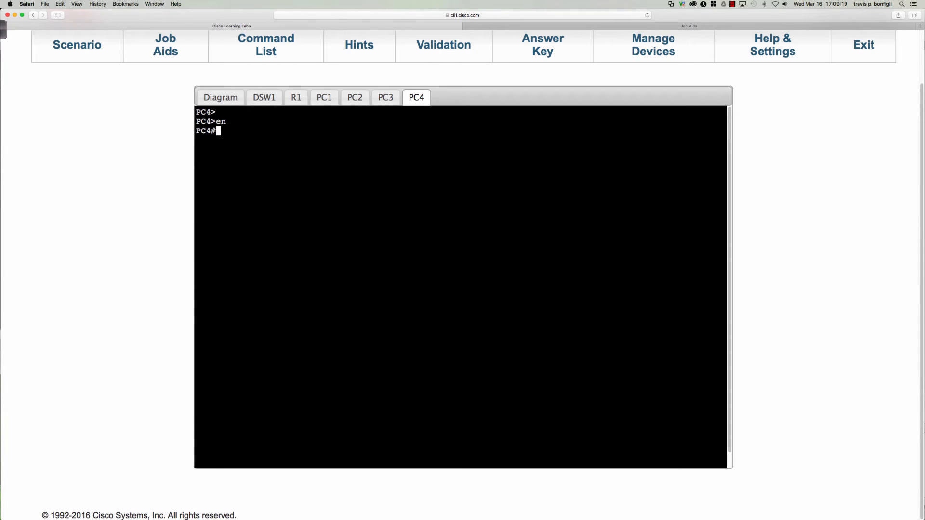
{"action": "type", "text": "ping 10.0.40.1"}
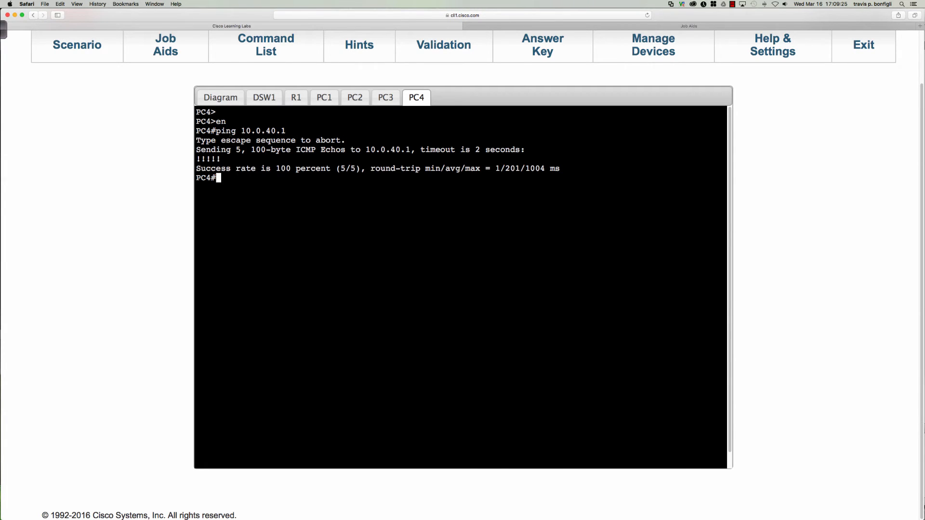
{"action": "left_click", "coordinate": [444, 46]}
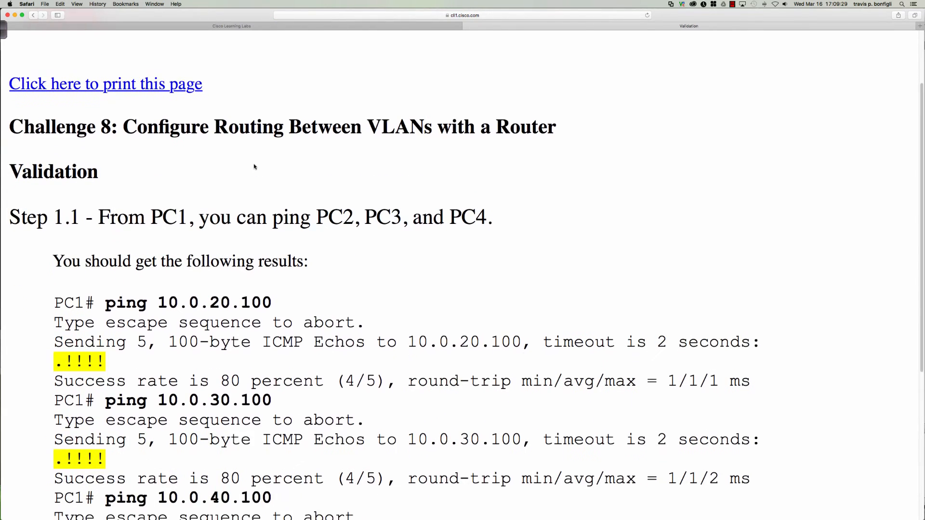
- Scroll through Step 1.1's expected results: PC1 must ping PC2, PC3 and PC4
{"action": "scroll", "scroll_direction": "down", "scroll_amount": 3}
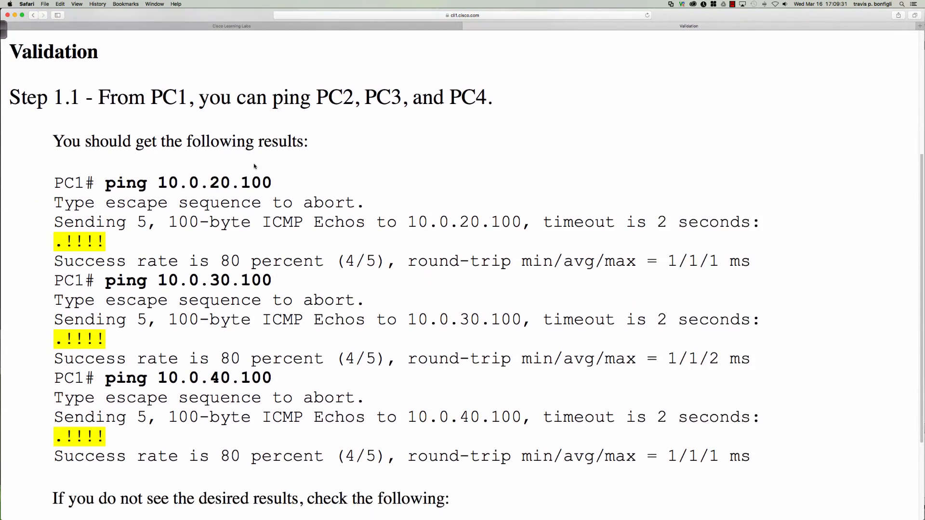
{"action": "scroll", "scroll_direction": "down", "scroll_amount": 3}
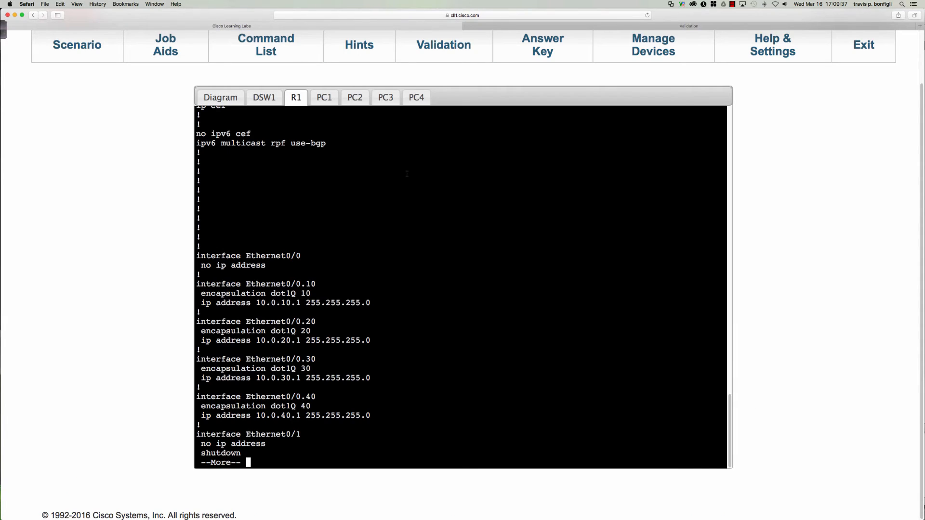
- From PC1, ping 10.0.20.100 and 10.0.30.100; the PC3 ping fails
{"action": "left_click", "coordinate": [324, 97]}
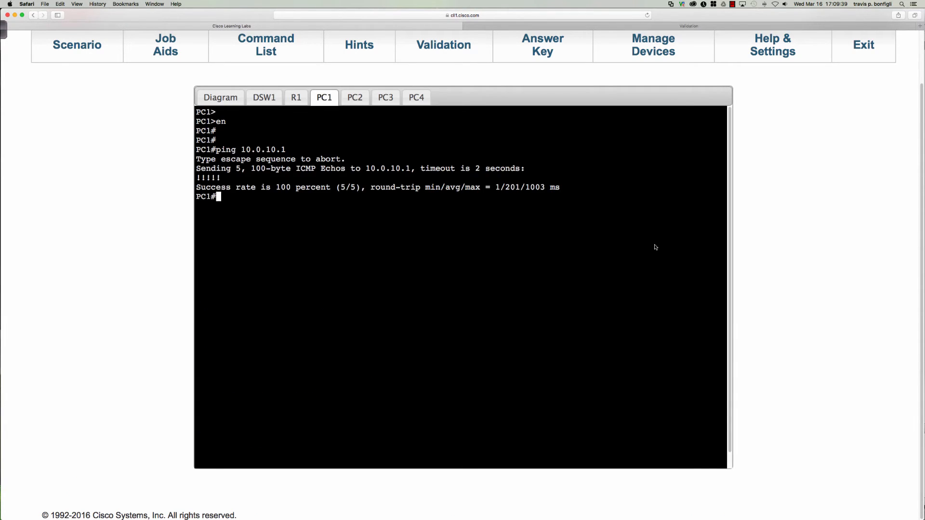
{"action": "type", "text": "ping 10"}
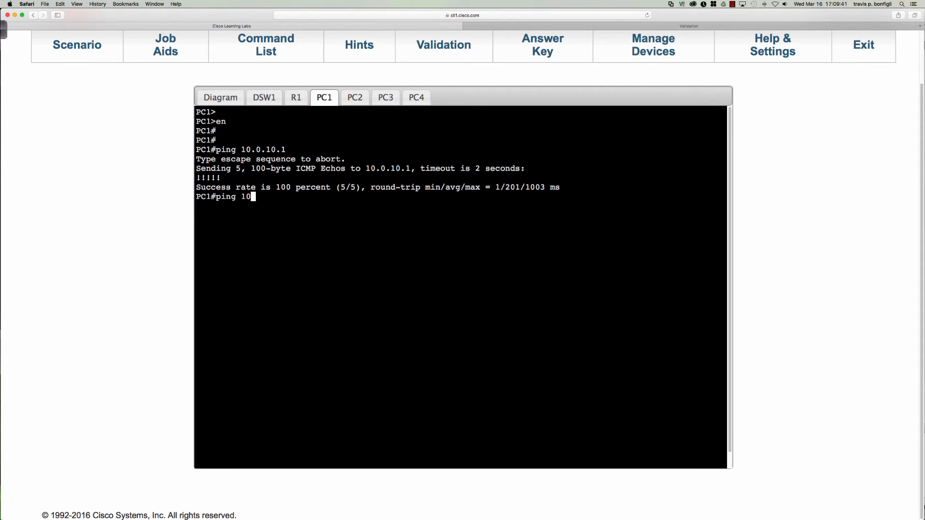
{"action": "type", "text": ".0."}
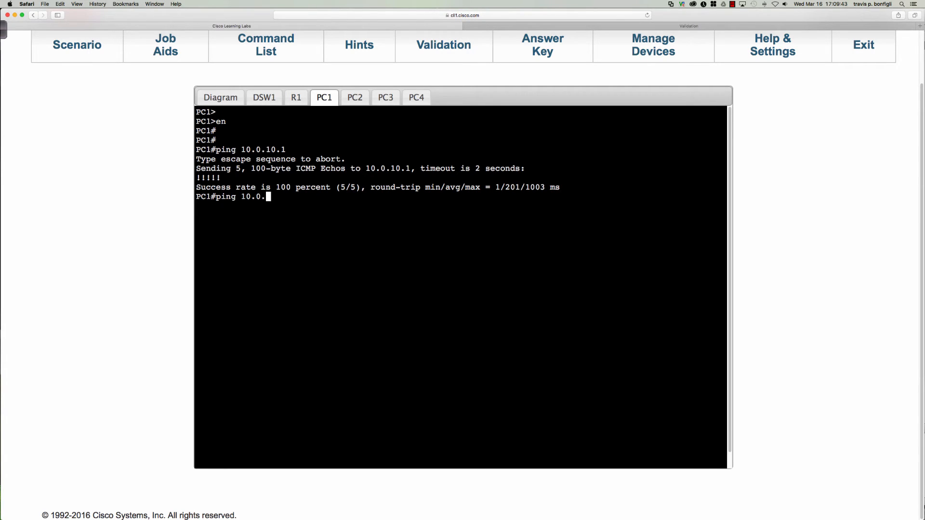
{"action": "type", "text": "20.100"}
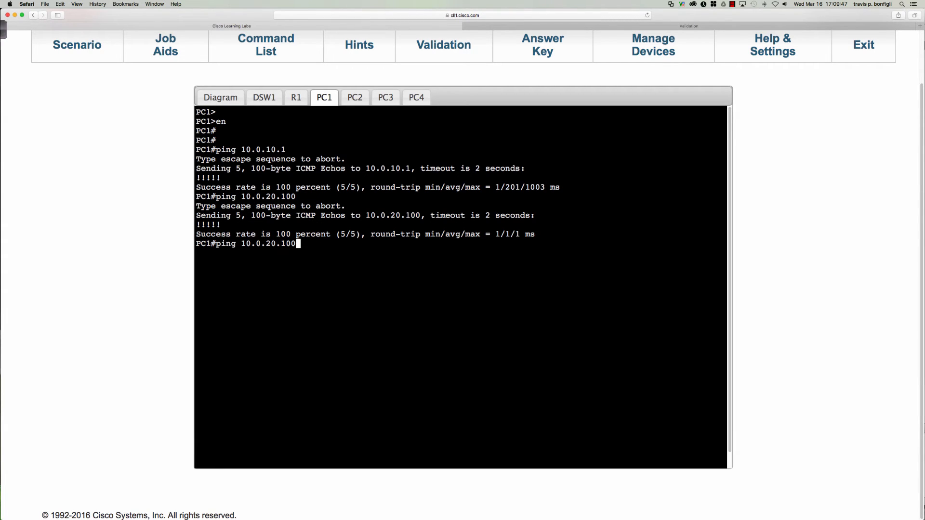
{"action": "key", "text": "Backspace"}
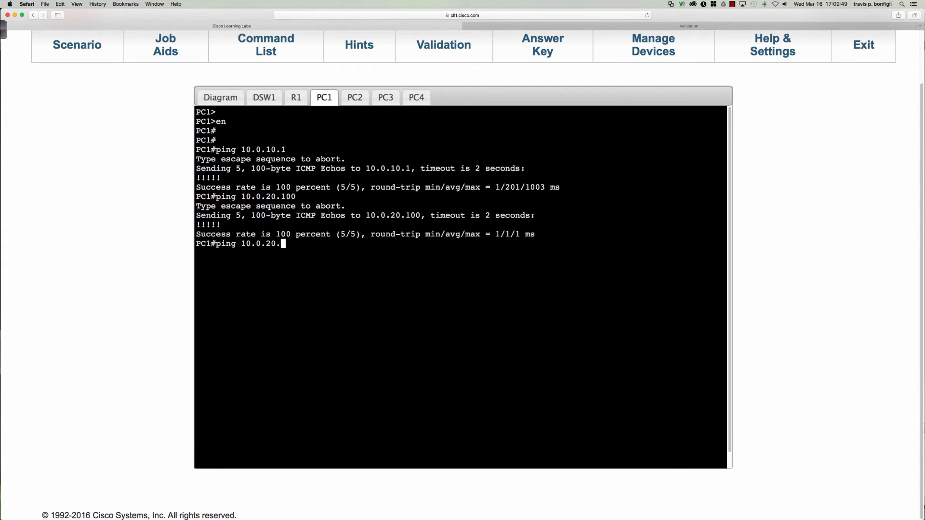
{"action": "type", "text": "30.1"}
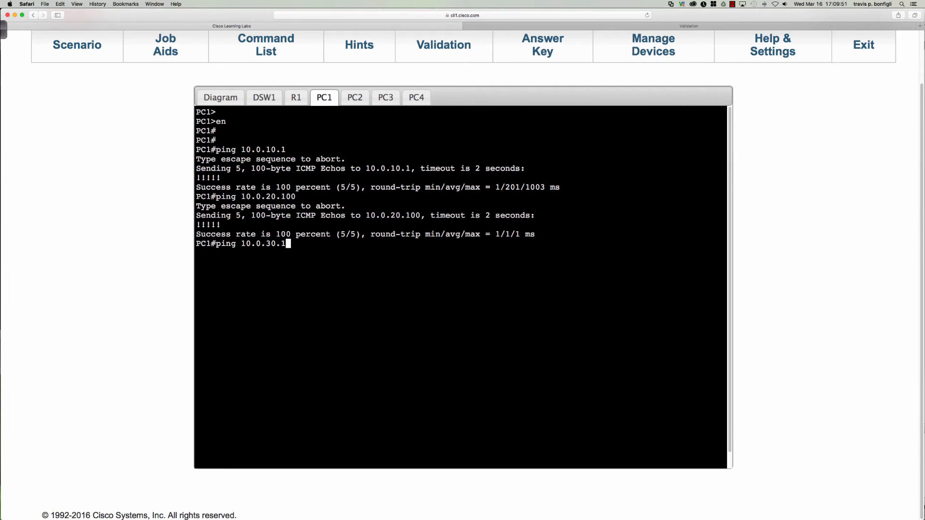
{"action": "key", "text": "Return"}
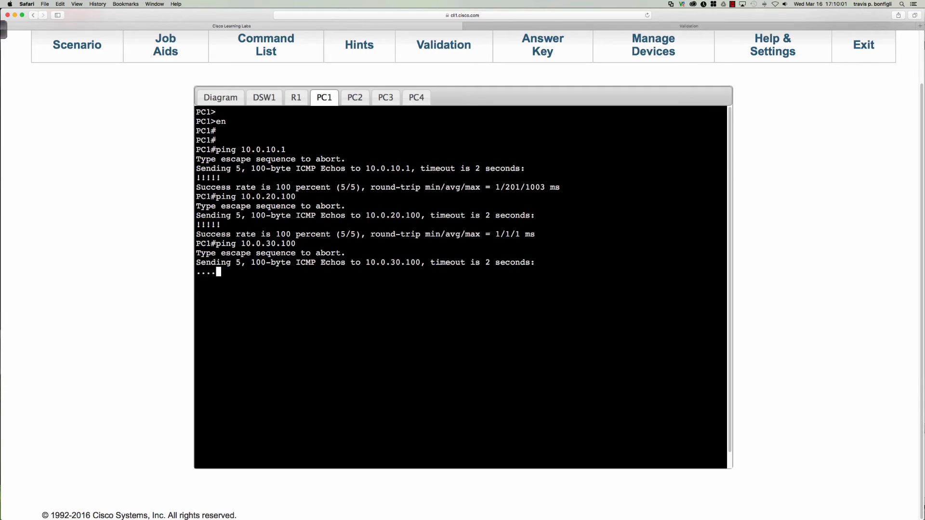
{"action": "type", "text": "ping 10.0.30.100"}
{"action": "type", "text": "ping 10.0.40.100"}
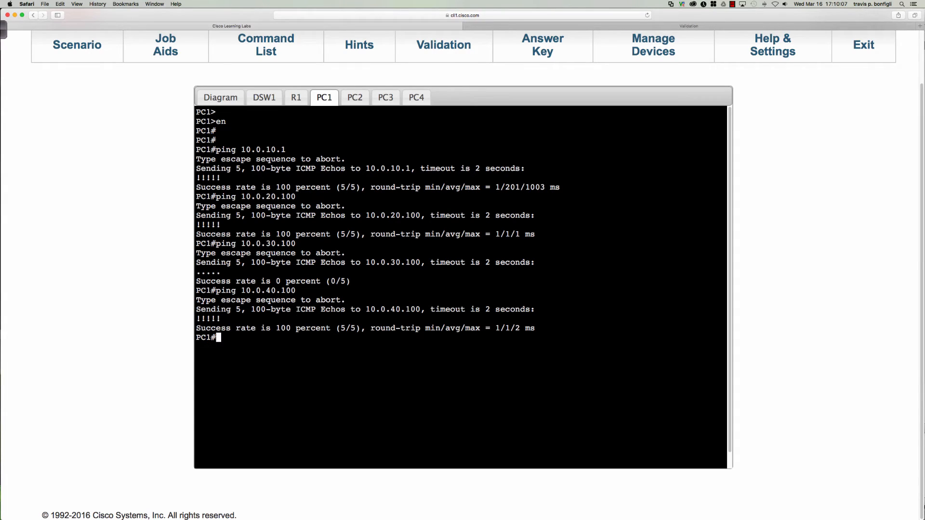
- Run 'sh ip int bri' on PC3, then retry pinging PC3 from PC1
{"action": "left_click", "coordinate": [386, 98]}
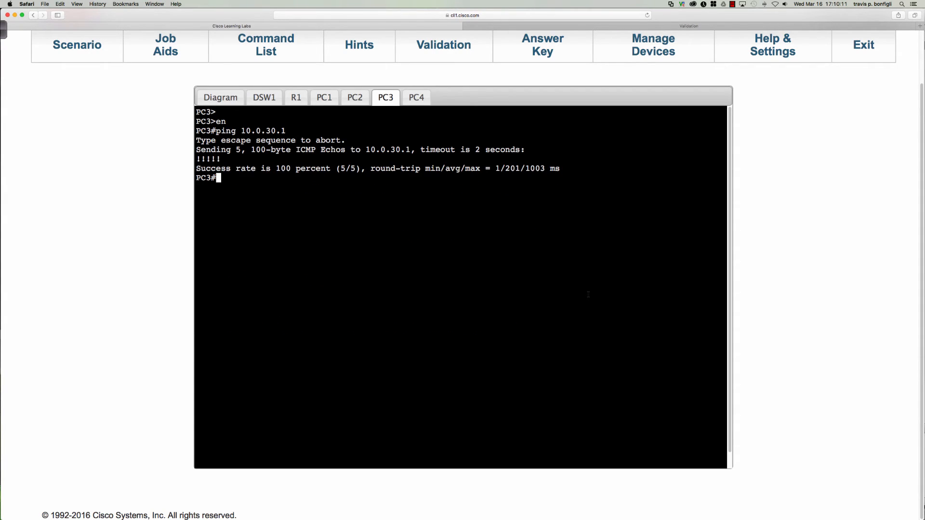
{"action": "type", "text": "sh ip int bri"}
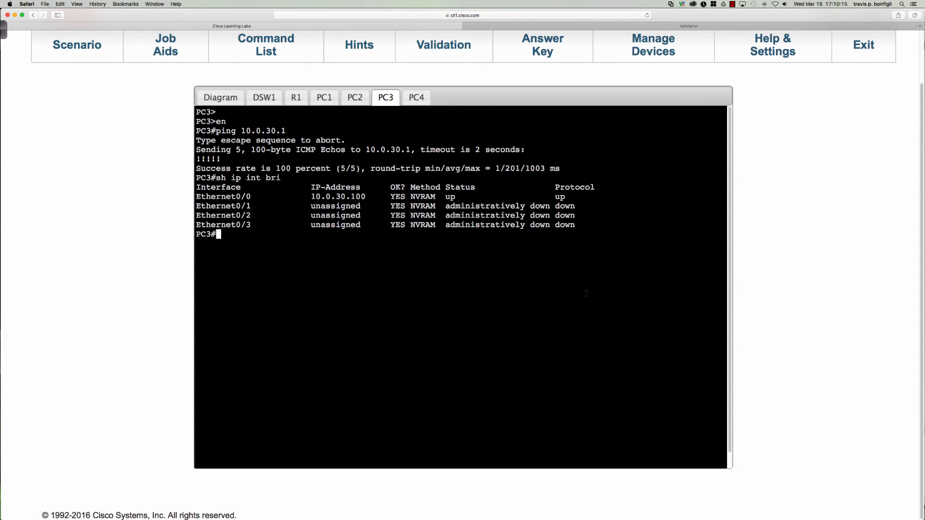
{"action": "left_click", "coordinate": [324, 98]}
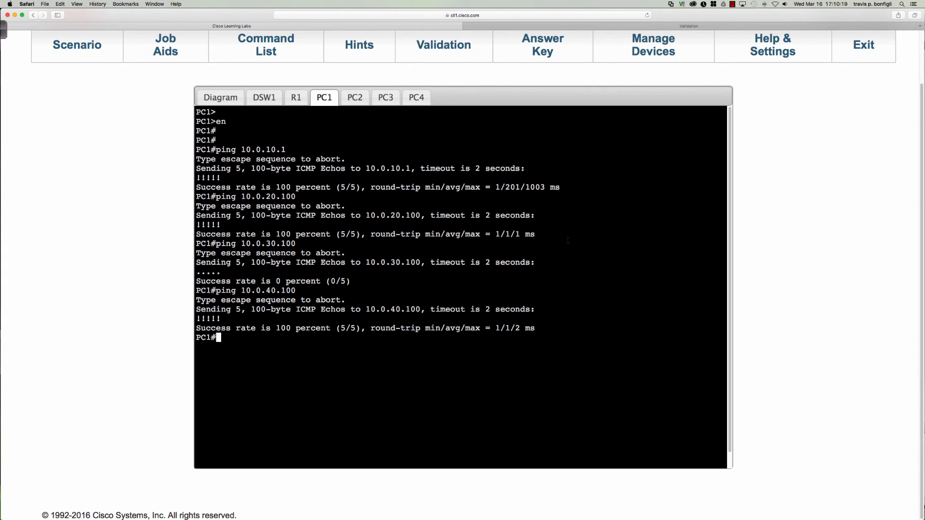
{"action": "key", "text": "Return"}
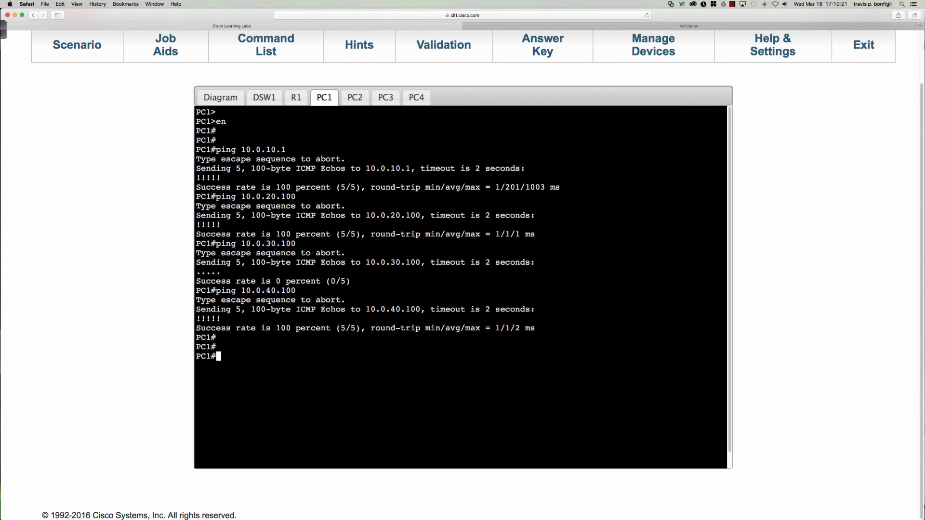
{"action": "type", "text": "ping 10.0.30"}
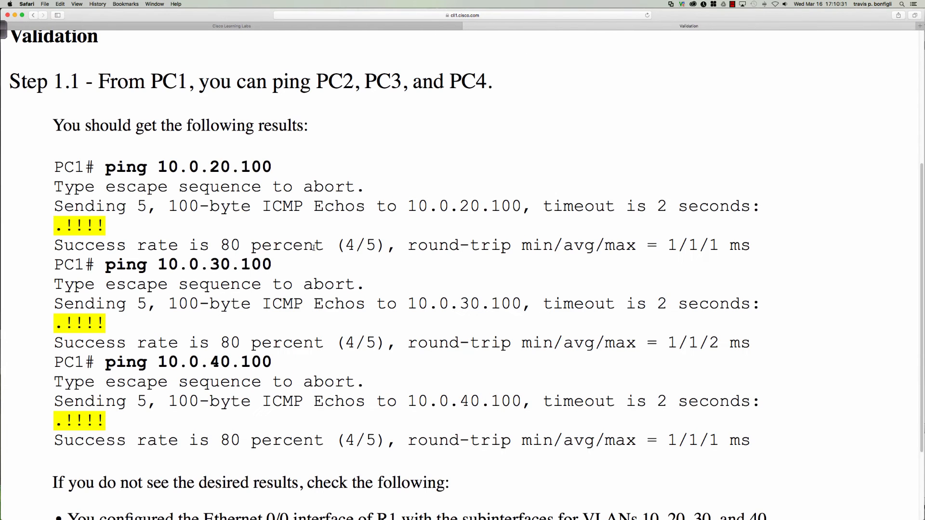
- Scroll the troubleshooting checklist, then list R1's running config with subinterfaces for VLANs 10–40
{"action": "scroll", "scroll_direction": "down", "scroll_amount": 3}
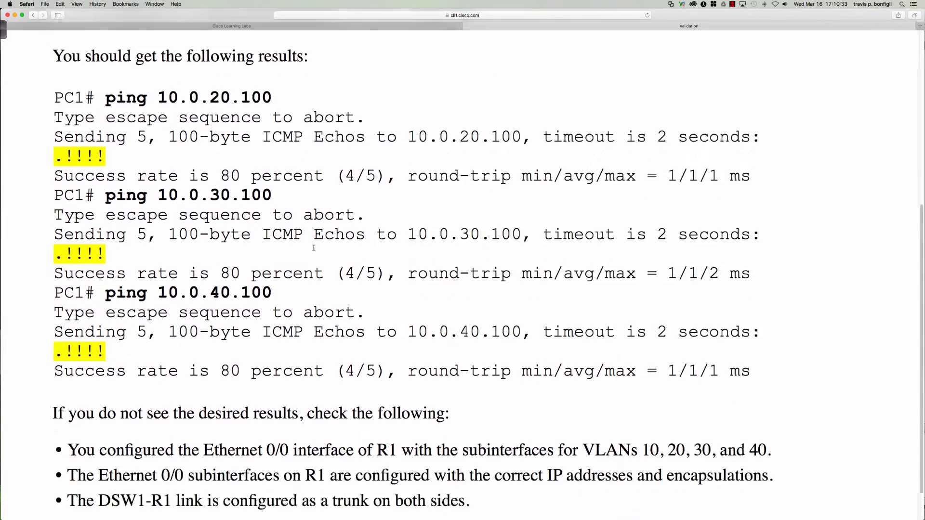
{"action": "scroll", "scroll_direction": "down", "scroll_amount": 3}
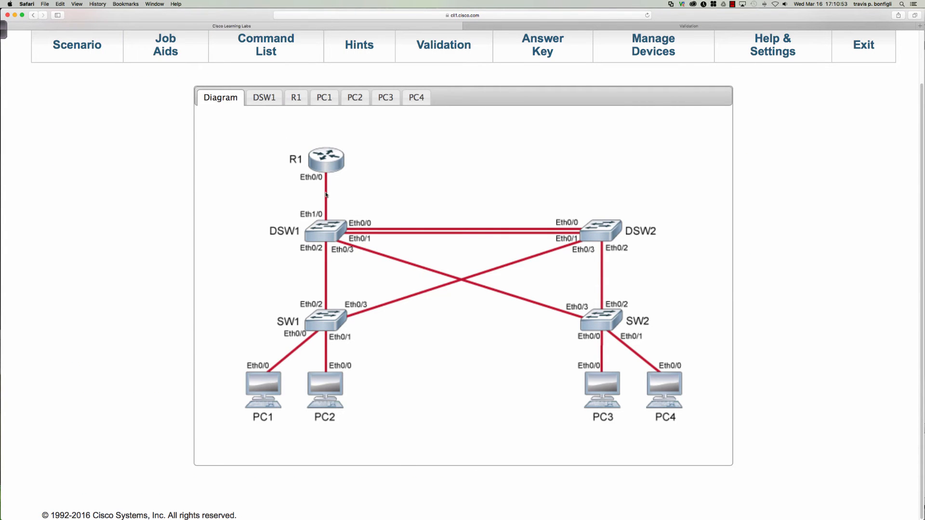
{"action": "left_click", "coordinate": [296, 98]}
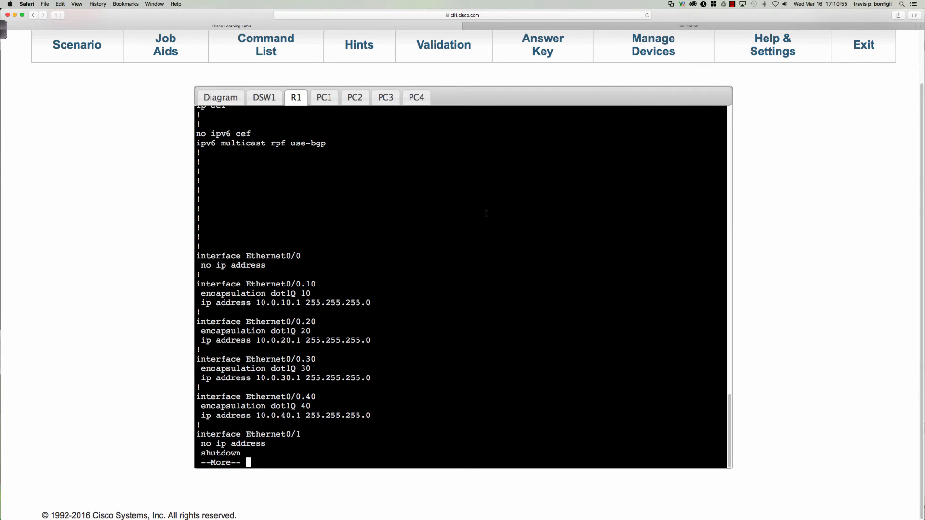
{"action": "key", "text": "space"}
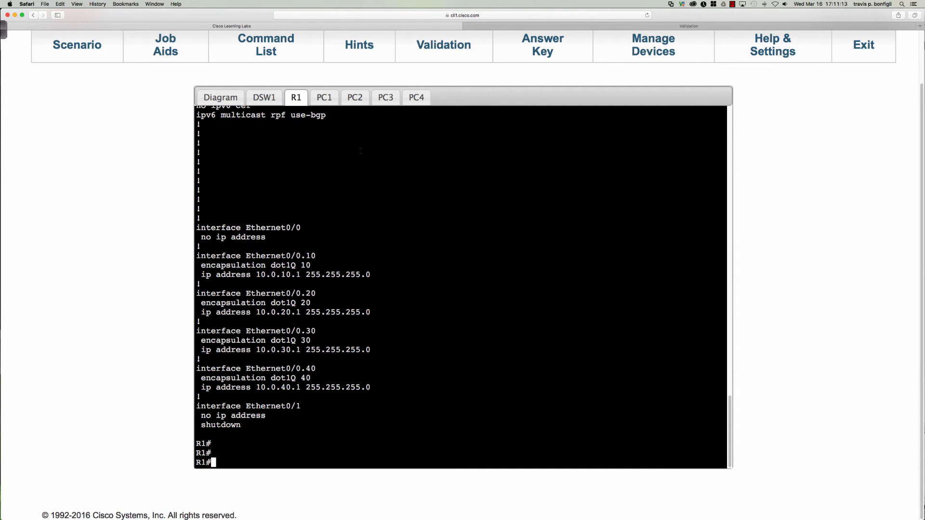
- From PC3, ping 10.0.10.1, 10.0.20.1, 10.0.10.100 and 10.0.20.100; all fail
{"action": "left_click", "coordinate": [386, 97]}
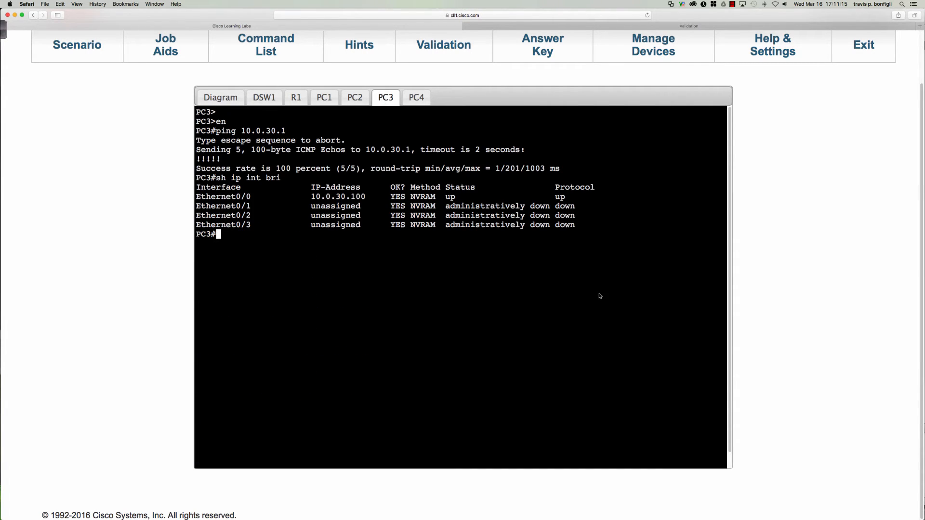
{"action": "type", "text": "ping"}
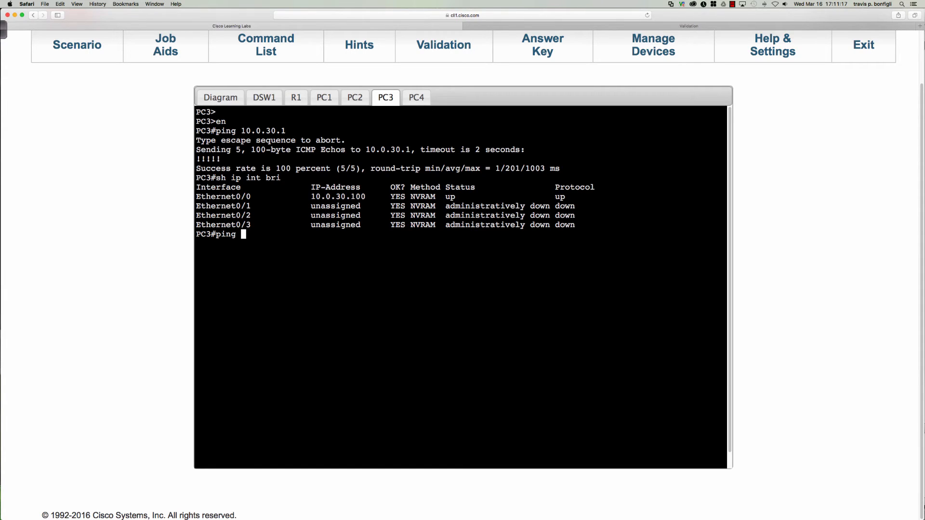
{"action": "type", "text": "10.0.10.1"}
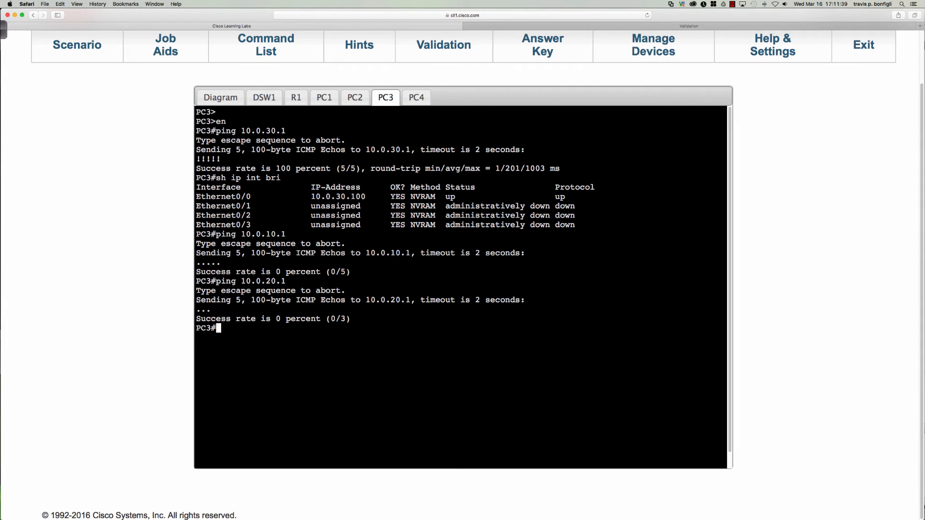
{"action": "type", "text": "ping 10.0.10.1"}
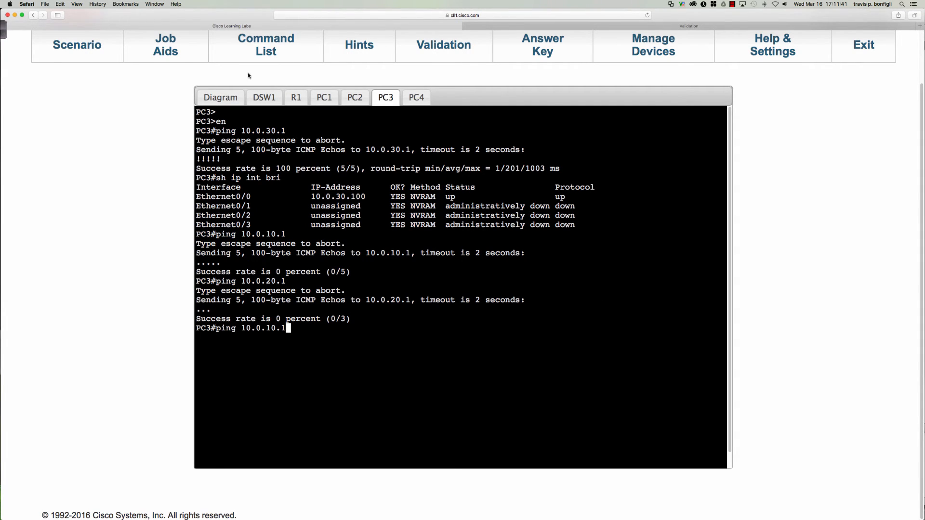
{"action": "left_click", "coordinate": [323, 97]}
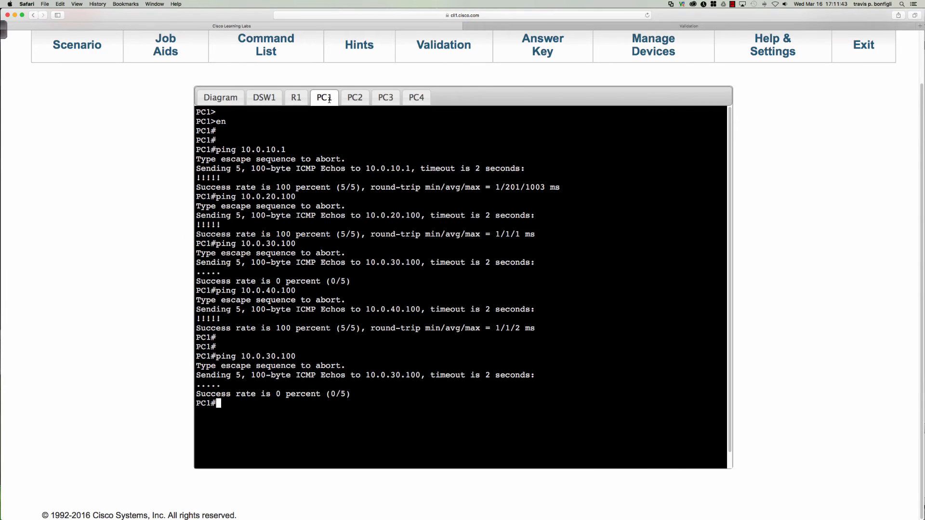
{"action": "left_click", "coordinate": [386, 98]}
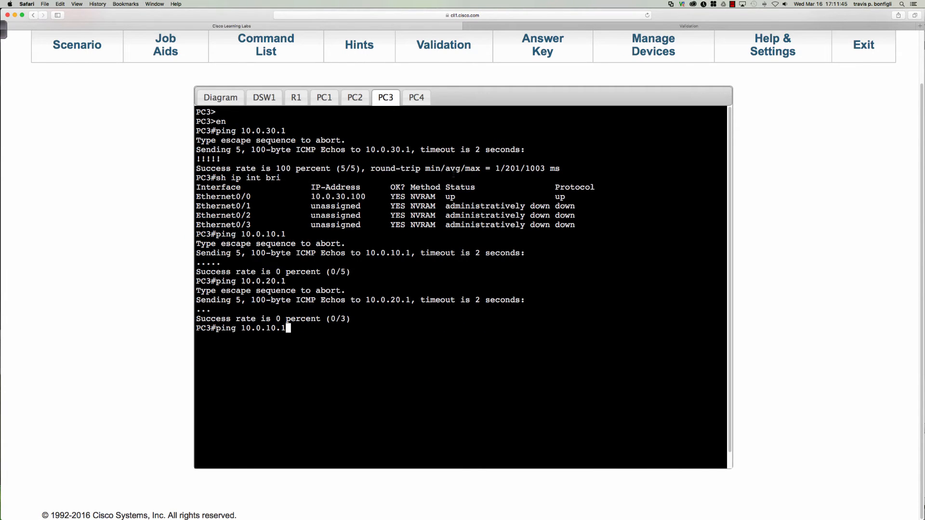
{"action": "type", "text": "00"}
{"action": "type", "text": "ping 10.0.40.100"}
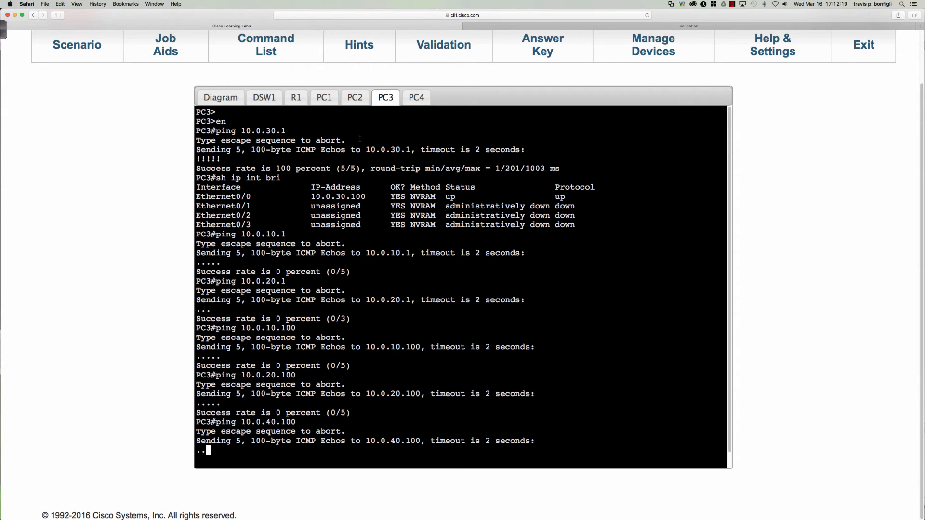
- Open a session on SW2 and review its interface list
{"action": "left_click", "coordinate": [221, 97]}
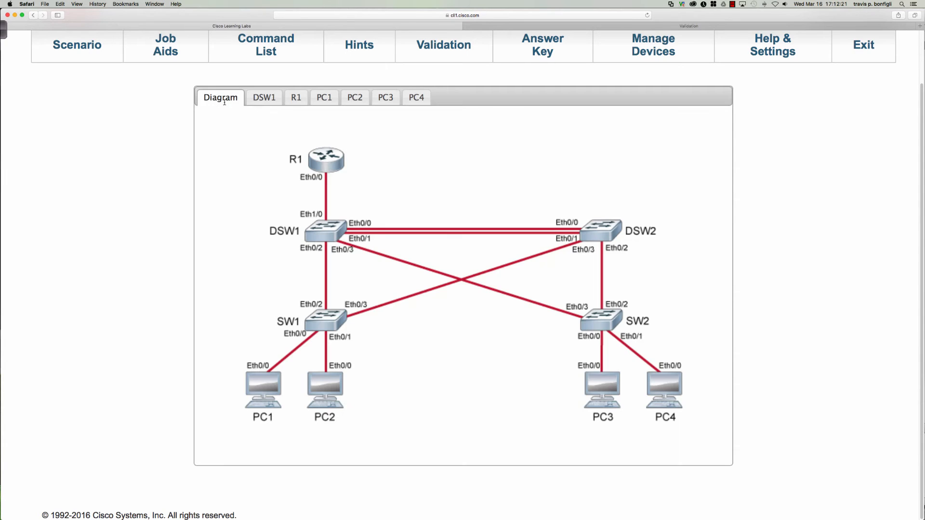
{"action": "mouse_move", "coordinate": [590, 342]}
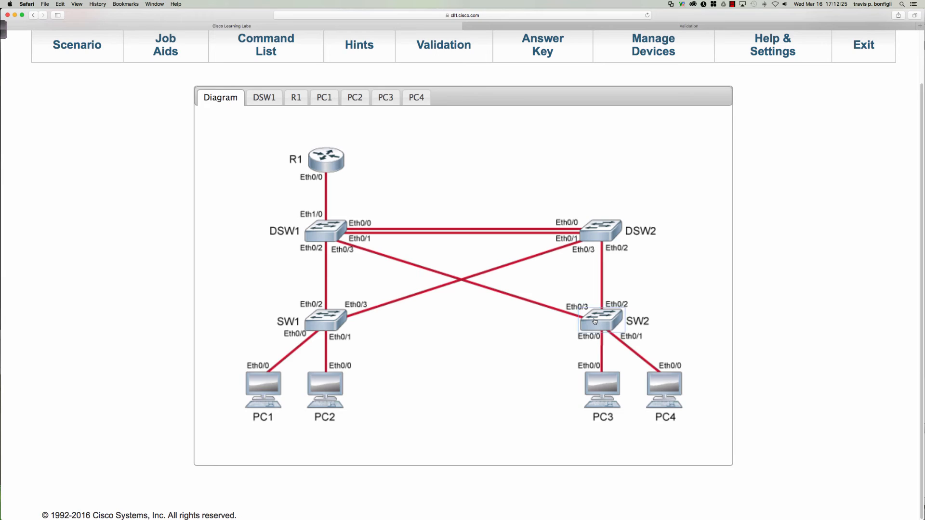
{"action": "left_click", "coordinate": [600, 320]}
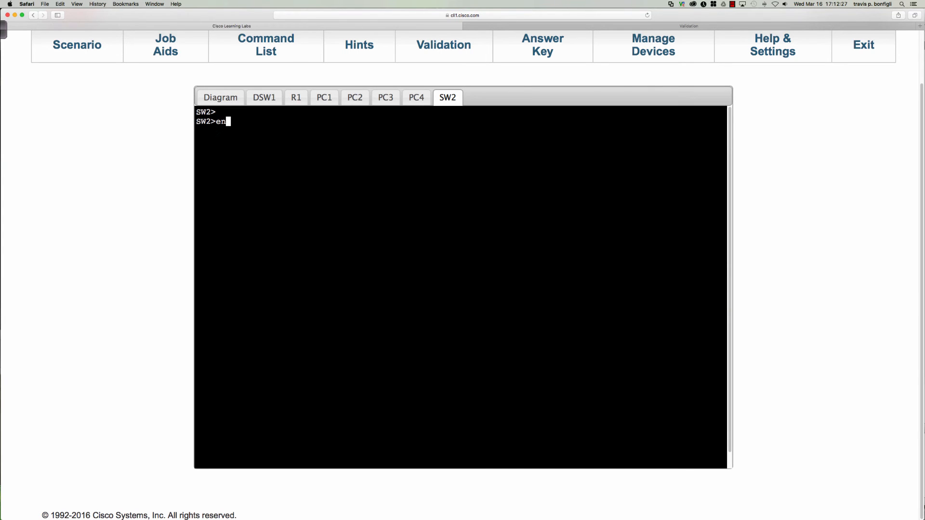
{"action": "type", "text": "sh run"}
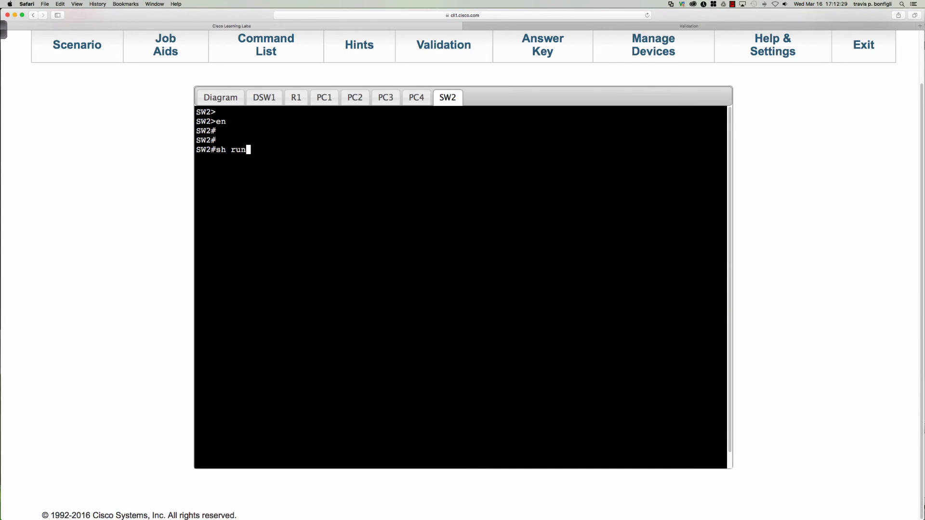
{"action": "type", "text": "\" \""}
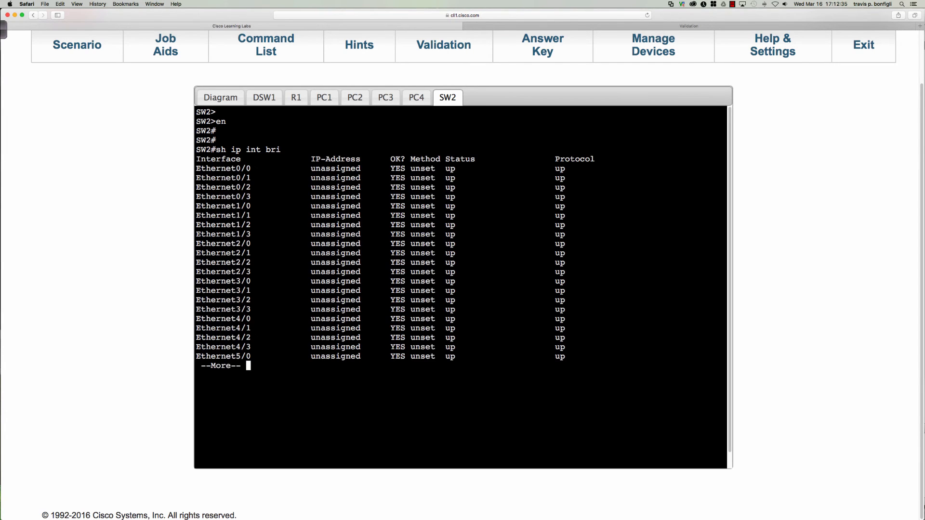
{"action": "key", "text": "space"}
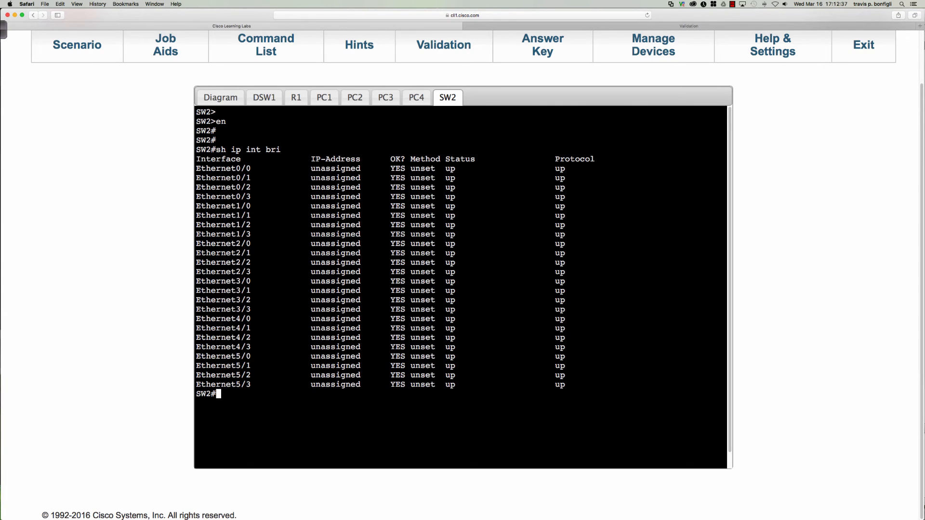
- Page through SW2's running config, VLANs and trunks, revealing Et0/2 forwards only VLANs 30,40
{"action": "type", "text": "sh run"}
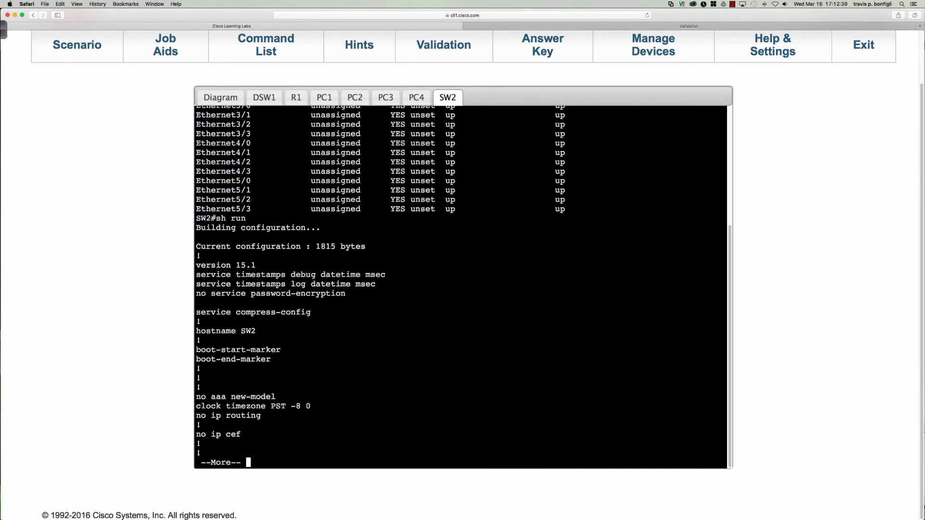
{"action": "key", "text": "space"}
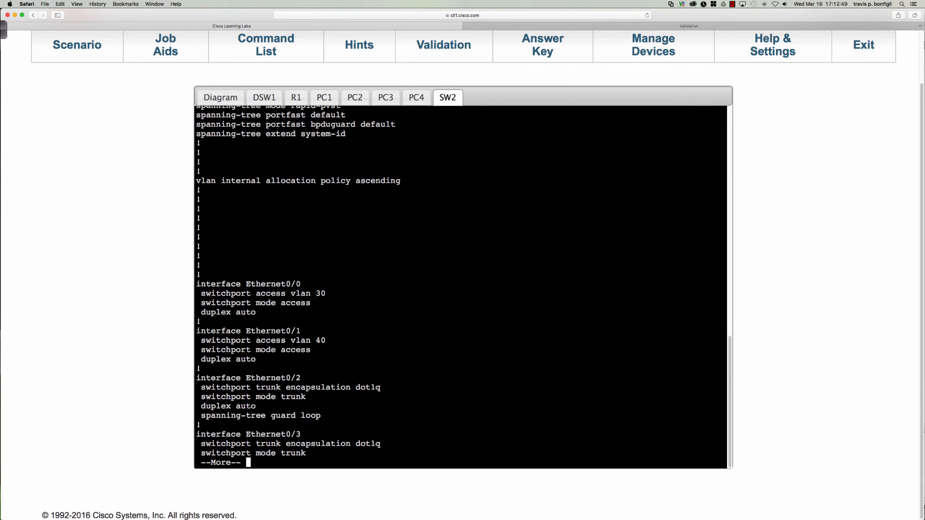
{"action": "key", "text": "space"}
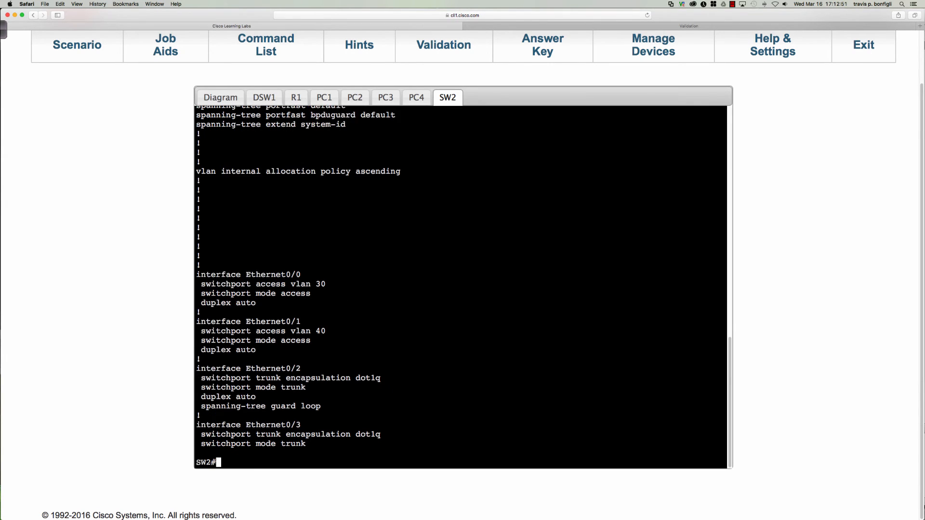
{"action": "type", "text": "sh vlan bri"}
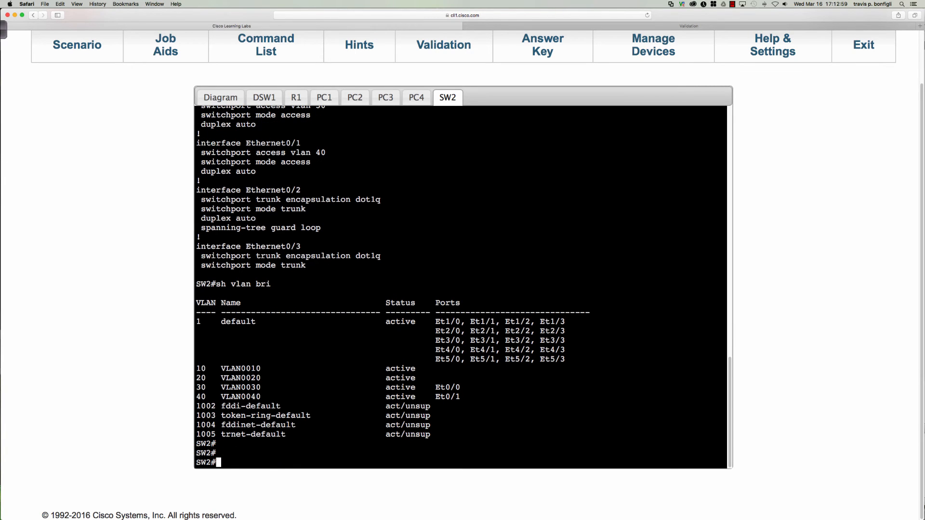
{"action": "type", "text": "sh int trun"}
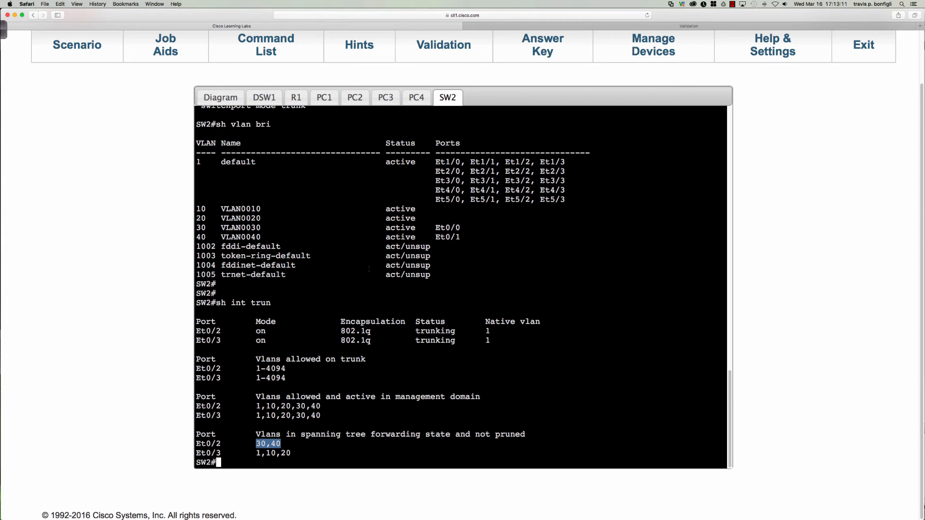
- Open a DSW2 console, enter enable mode, and show its brief interface status
{"action": "left_click", "coordinate": [221, 98]}
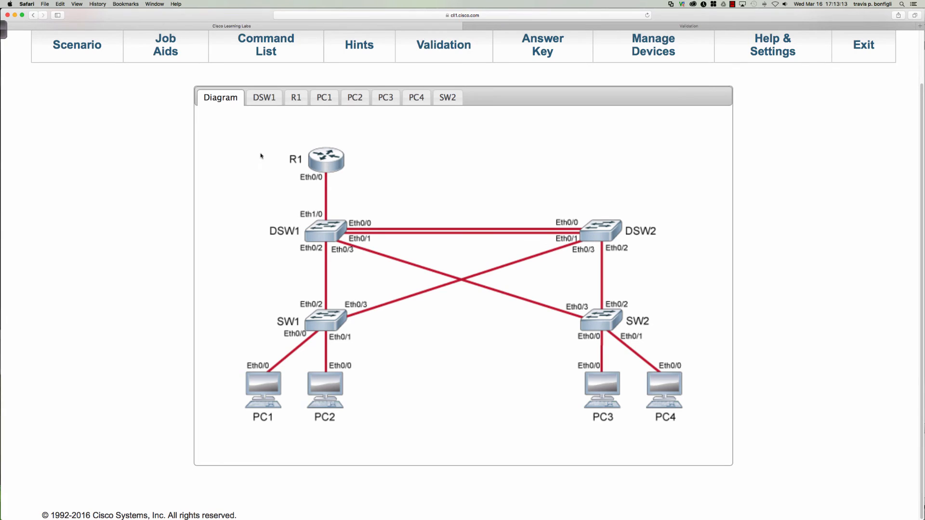
{"action": "mouse_move", "coordinate": [605, 312]}
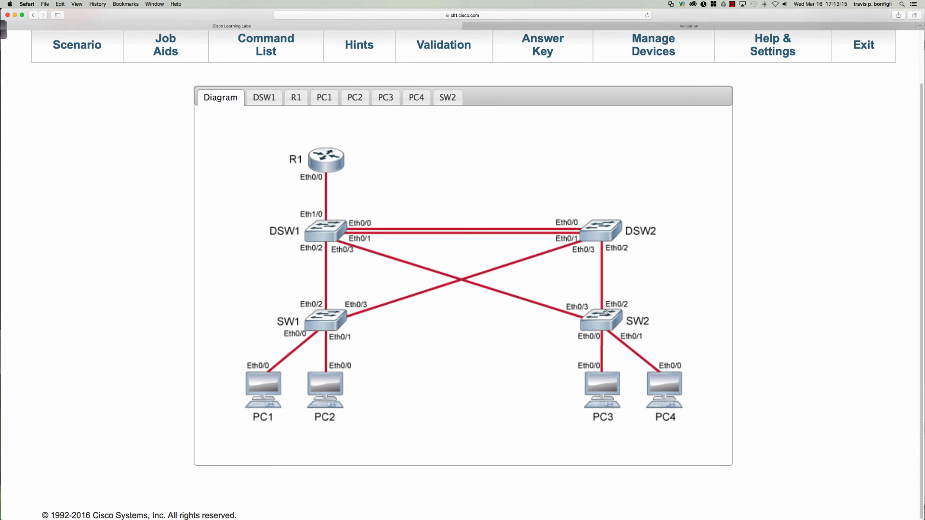
{"action": "mouse_move", "coordinate": [597, 229]}
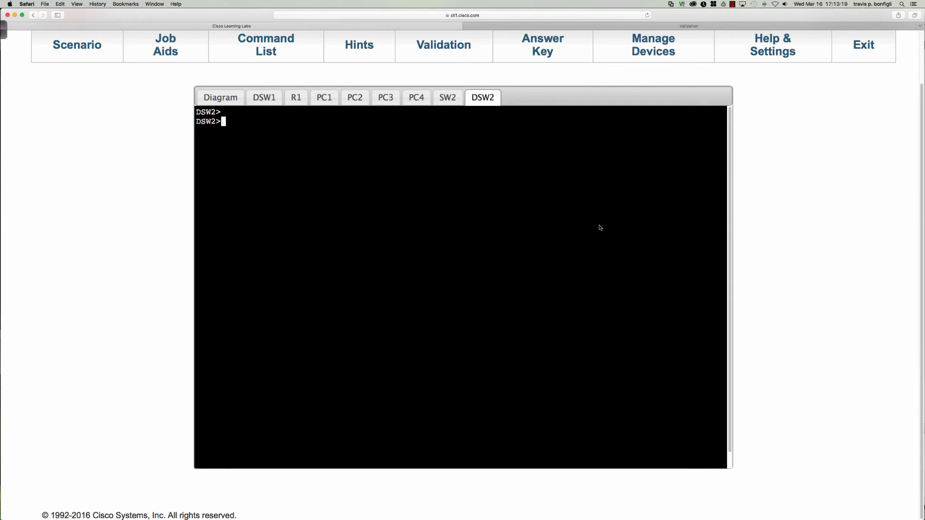
{"action": "type", "text": "en"}
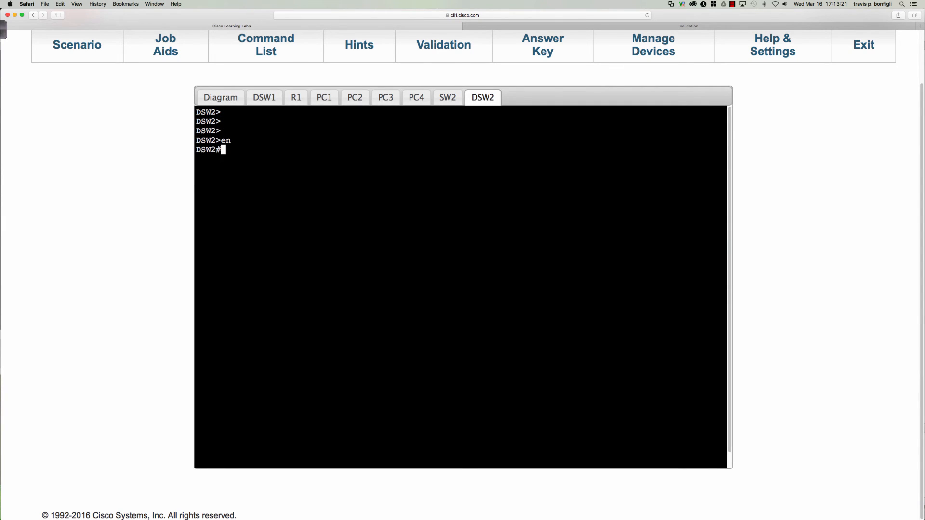
{"action": "type", "text": "sh ip int br"}
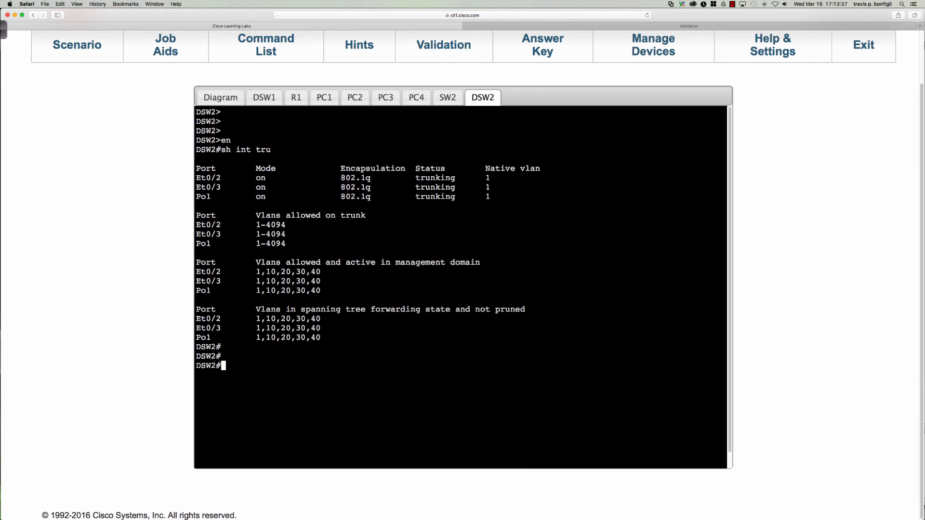
- List DSW2's running config to 'end', showing VLANs 30,40 priority 24576 and root guard
{"action": "type", "text": "sh run"}
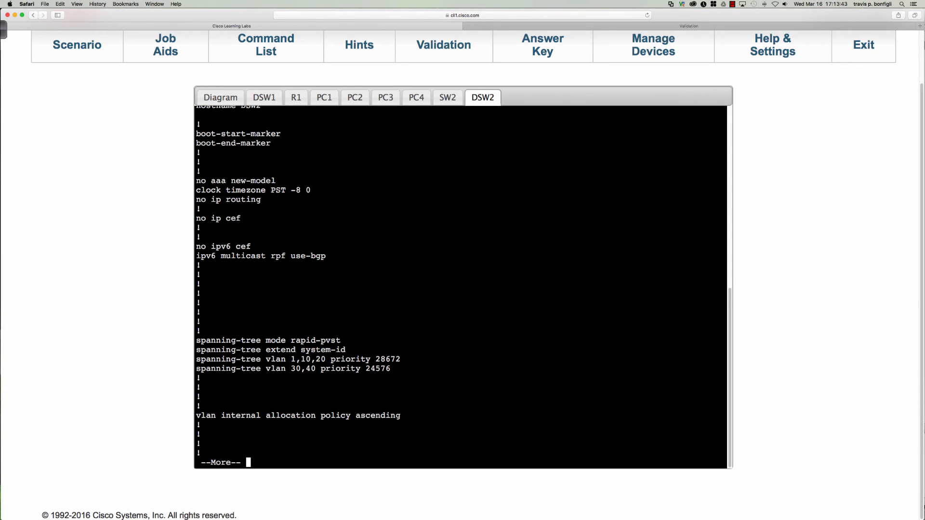
{"action": "key", "text": "space"}
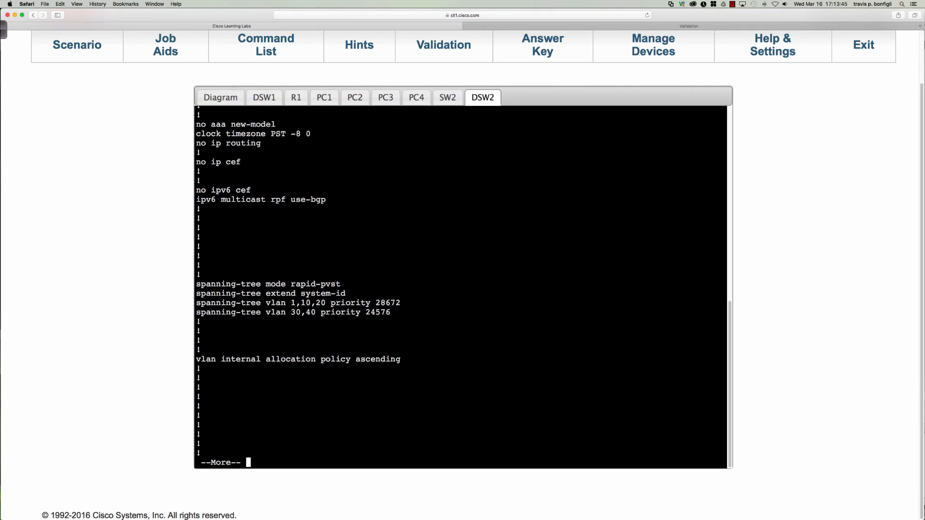
{"action": "key", "text": "space"}
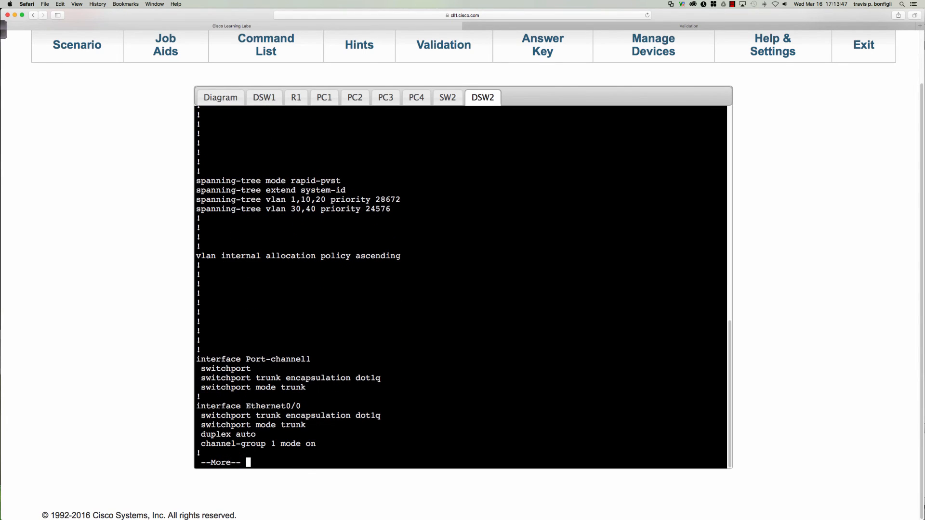
{"action": "key", "text": "space"}
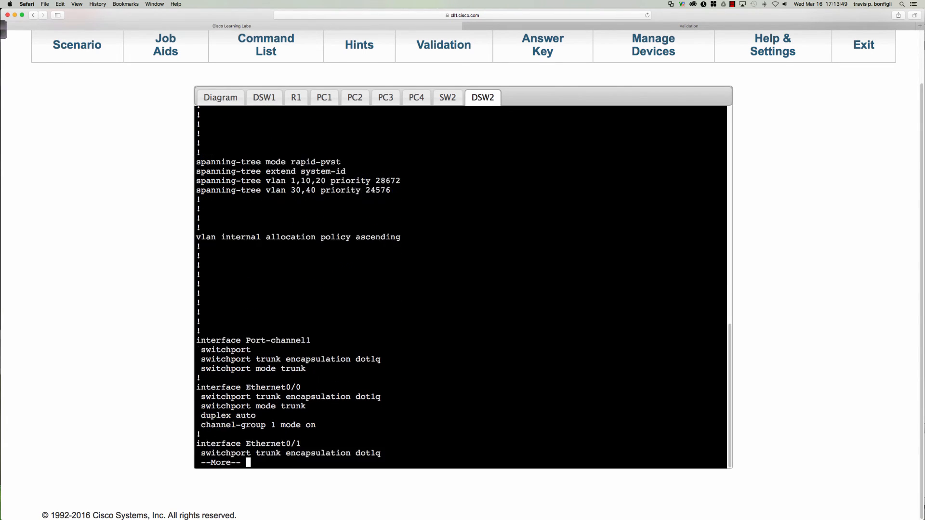
{"action": "key", "text": "space"}
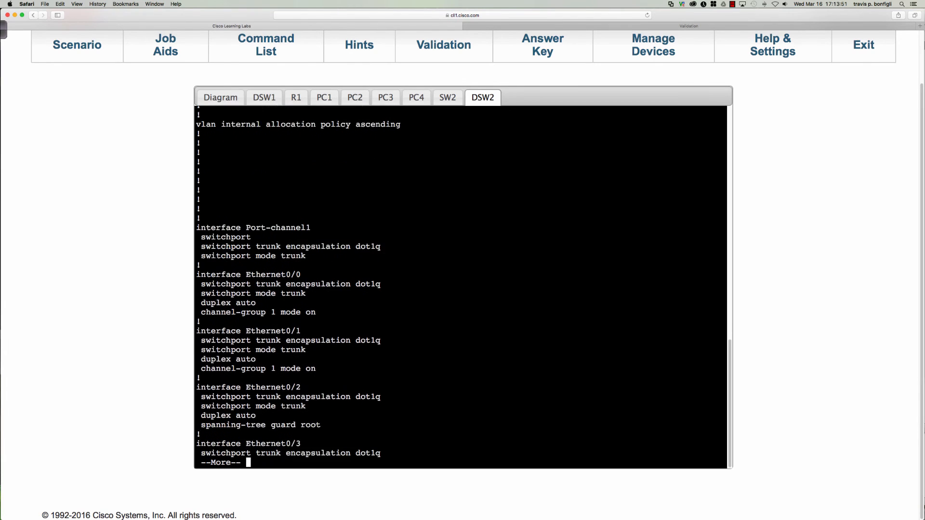
{"action": "key", "text": "space"}
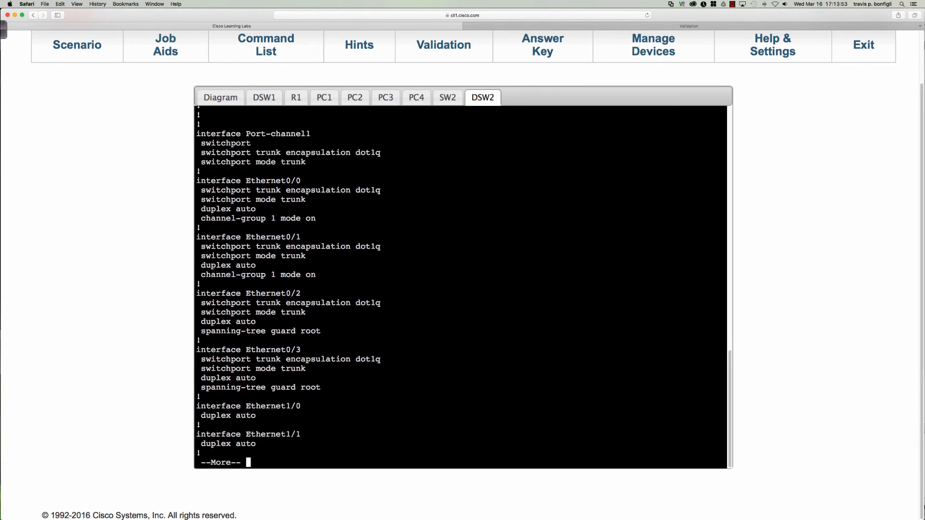
{"action": "key", "text": "space"}
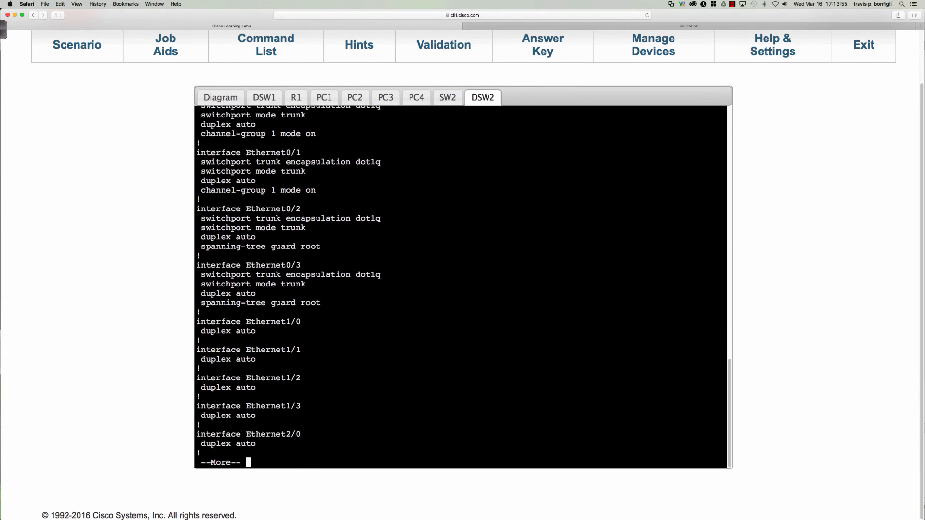
{"action": "key", "text": "space"}
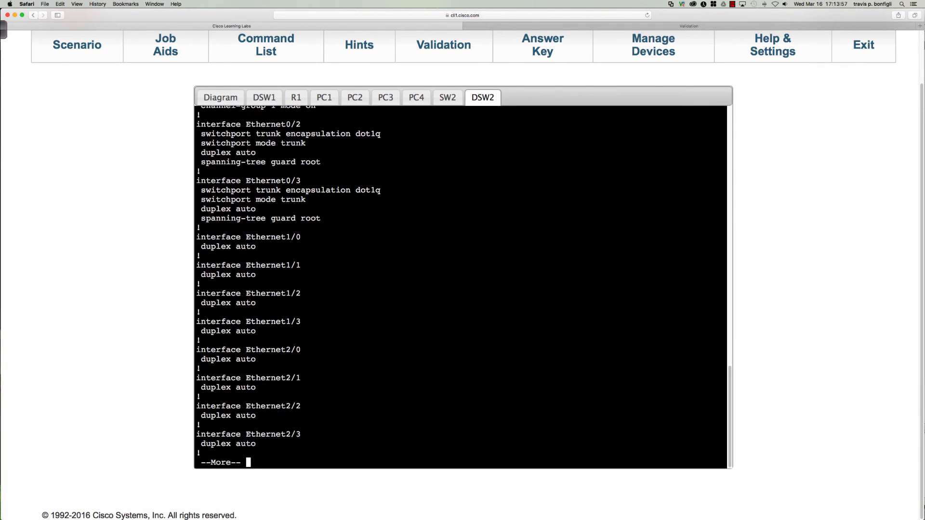
{"action": "key", "text": "space"}
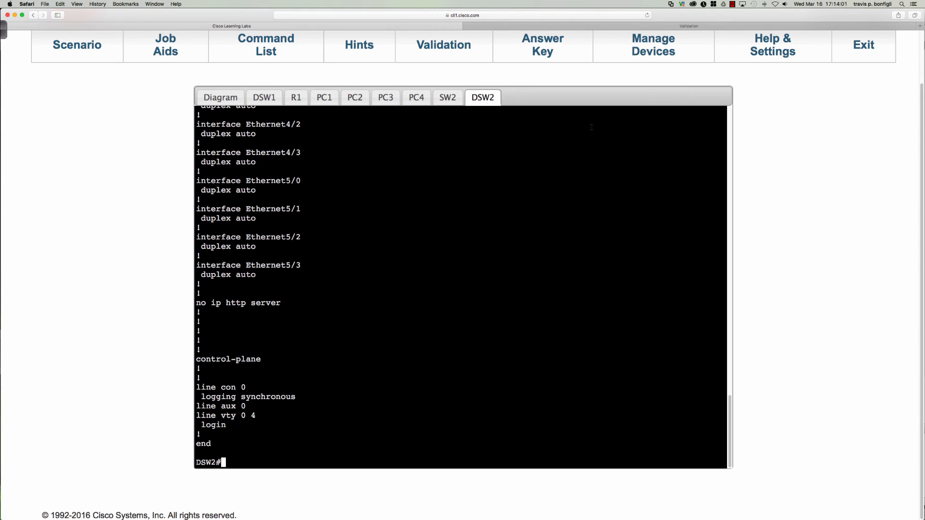
- Page through PC3's running config: 10.0.30.100/24 with default gateway 10.0.30.1
{"action": "left_click", "coordinate": [386, 97]}
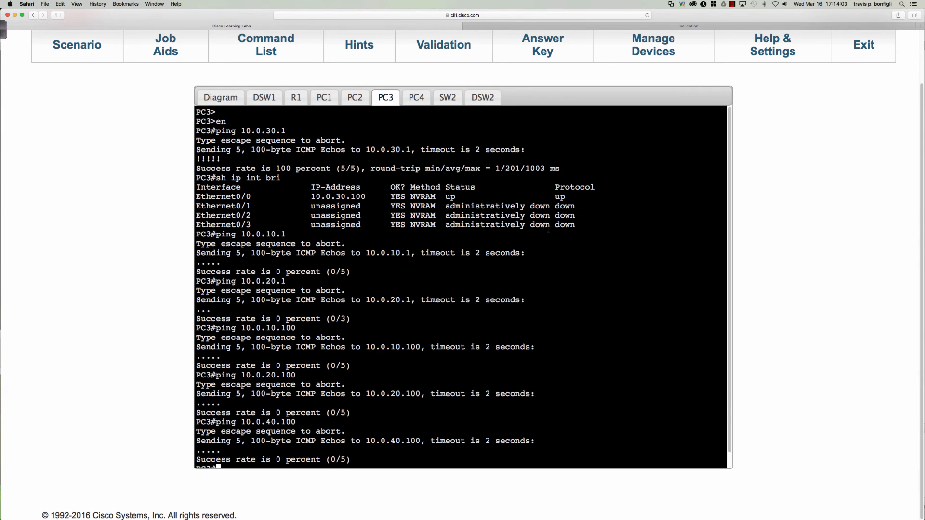
{"action": "type", "text": "sh run"}
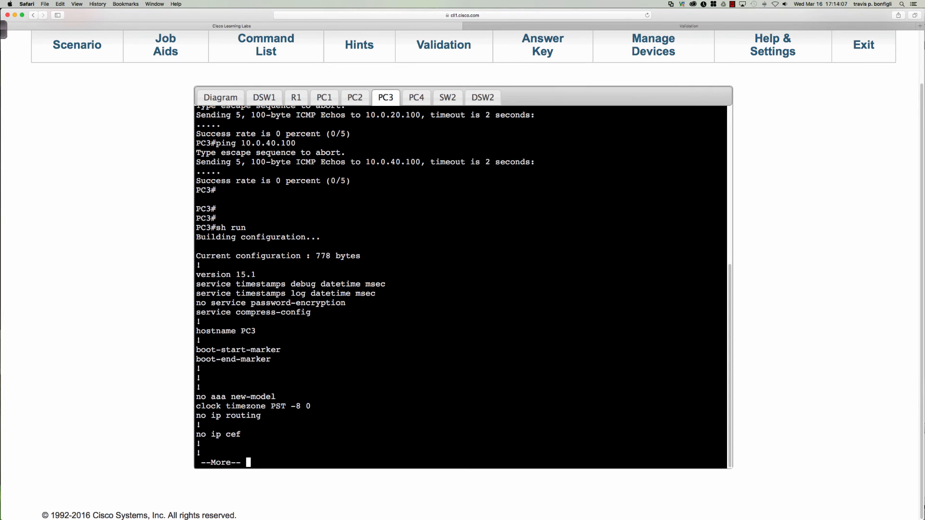
{"action": "key", "text": "space"}
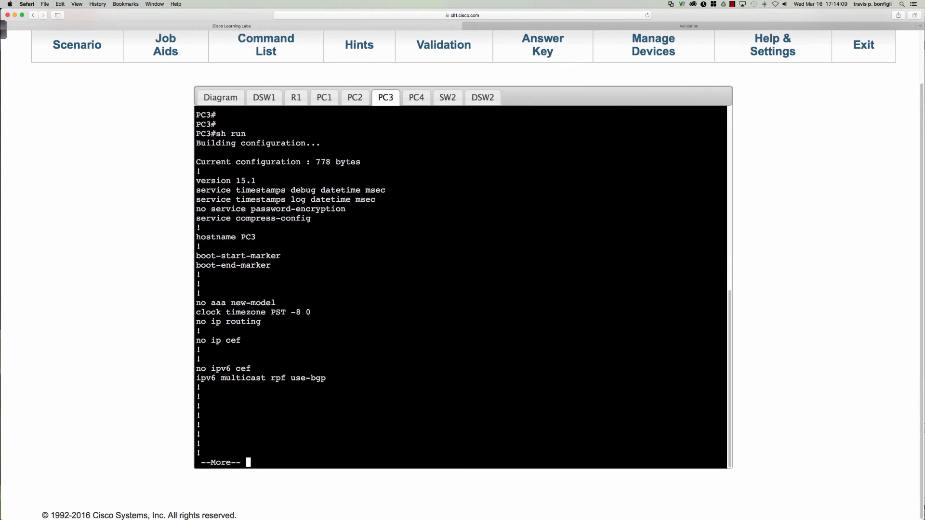
{"action": "key", "text": "space"}
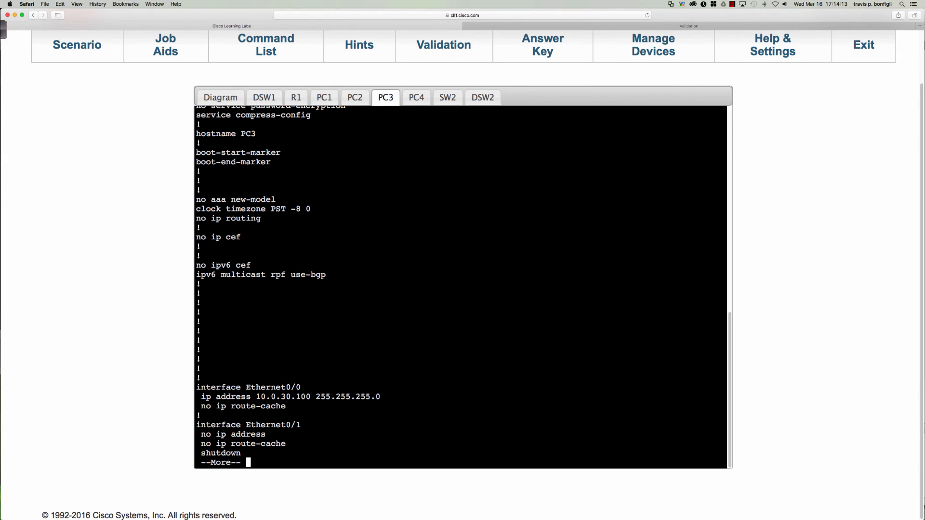
{"action": "key", "text": "space"}
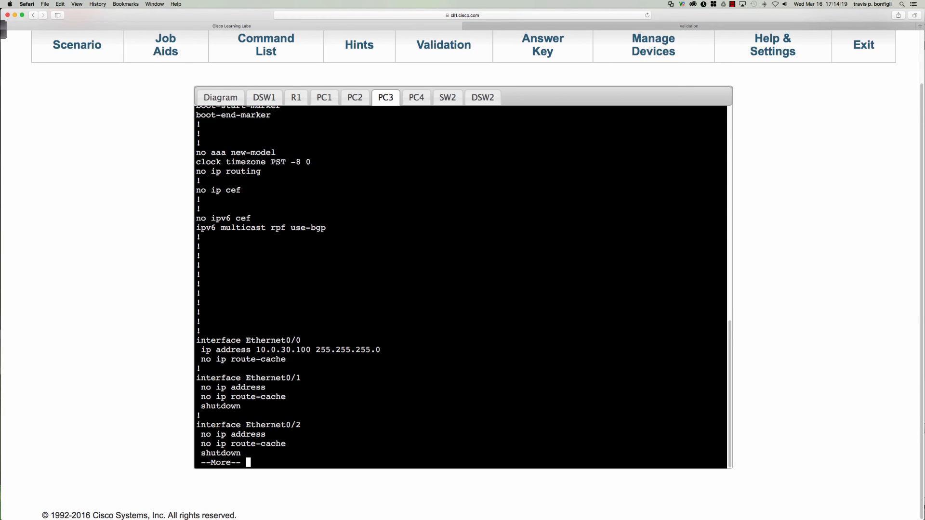
{"action": "key", "text": "space"}
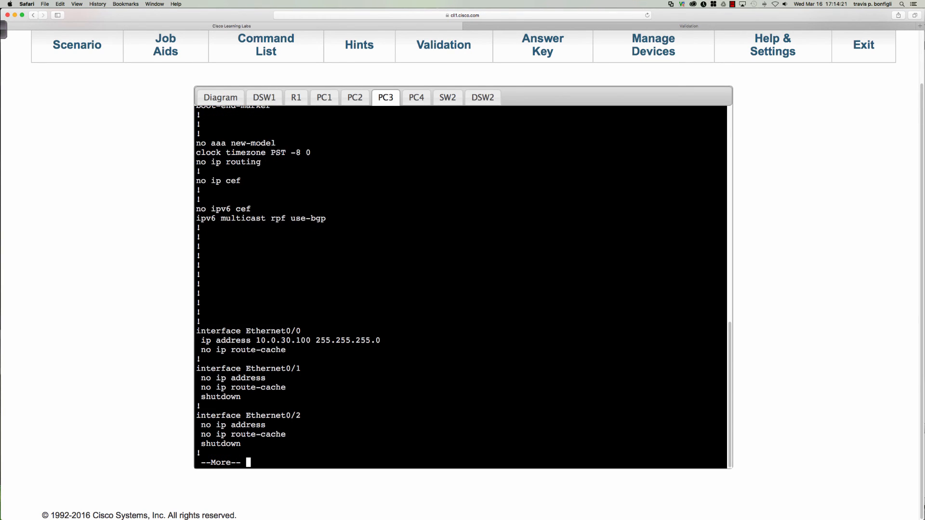
{"action": "key", "text": "space"}
{"action": "type", "text": "ping"}
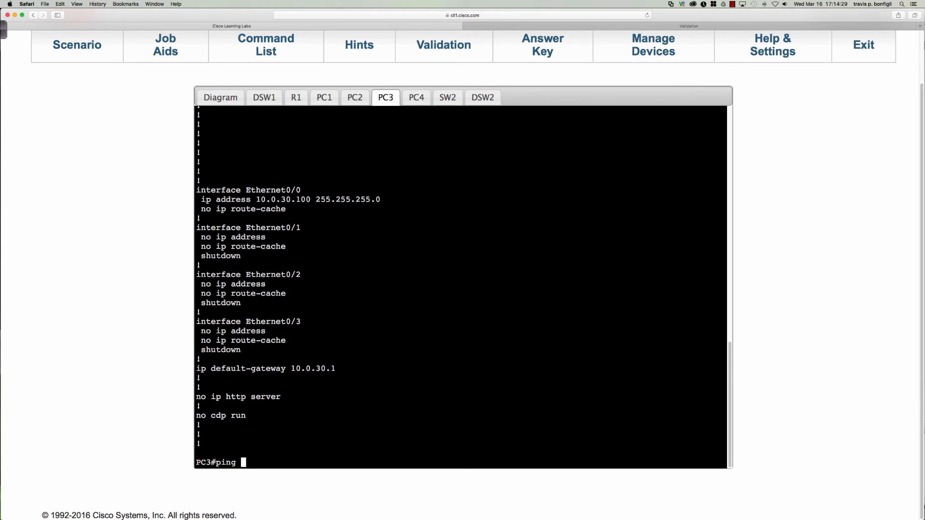
- Ping gateway 10.0.30.1 from PC3 (fails 0/5) and list its config again
{"action": "type", "text": "10.0.30.1"}
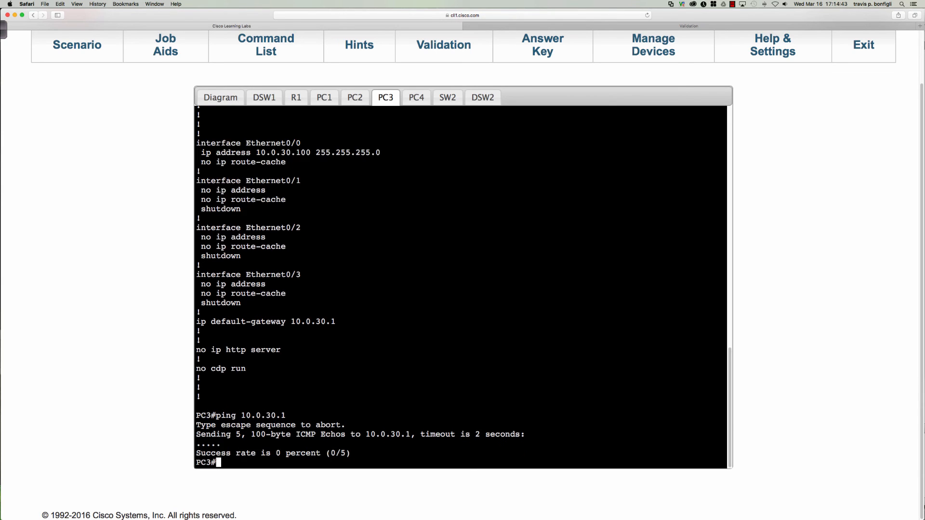
{"action": "type", "text": "sh run"}
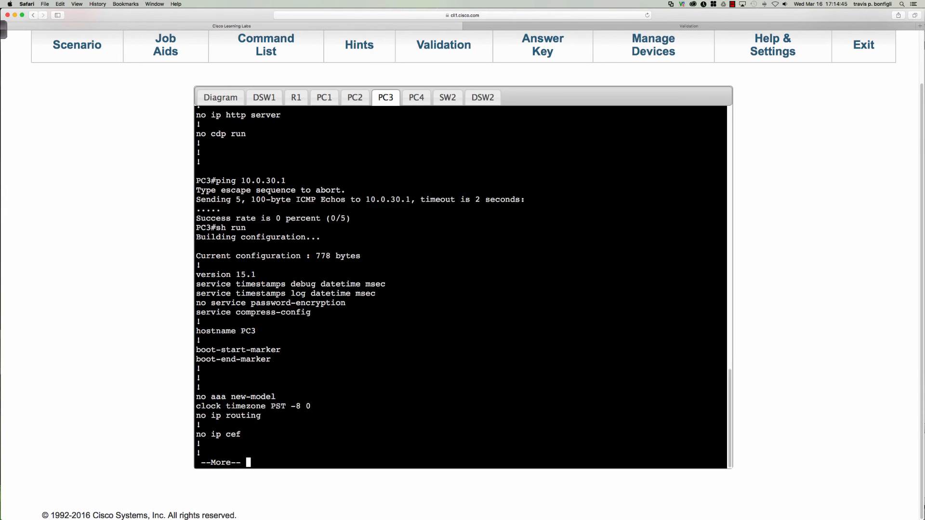
{"action": "key", "text": "space"}
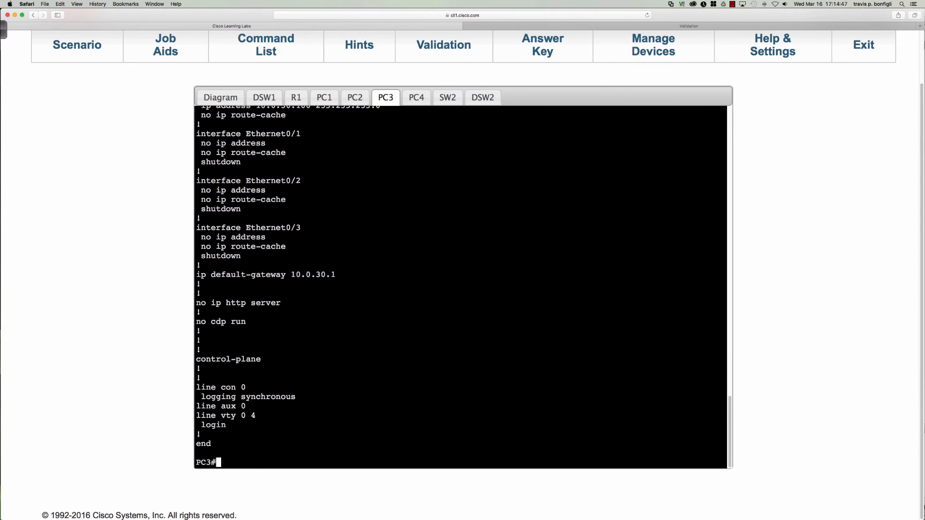
- Show PC4's running config (10.0.40.100/24, gateway 10.0.40.1) for comparison, then return to PC3
{"action": "left_click", "coordinate": [416, 97]}
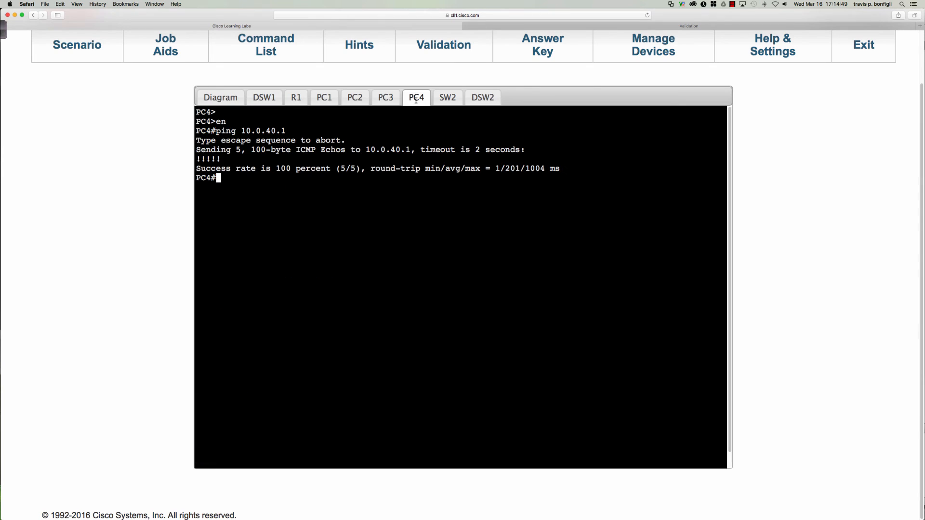
{"action": "type", "text": "sh run"}
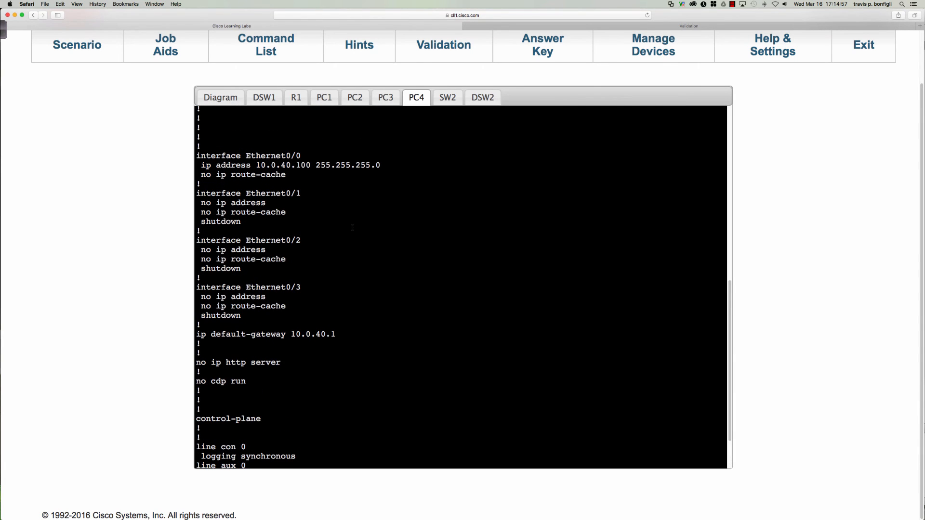
{"action": "left_click", "coordinate": [386, 97]}
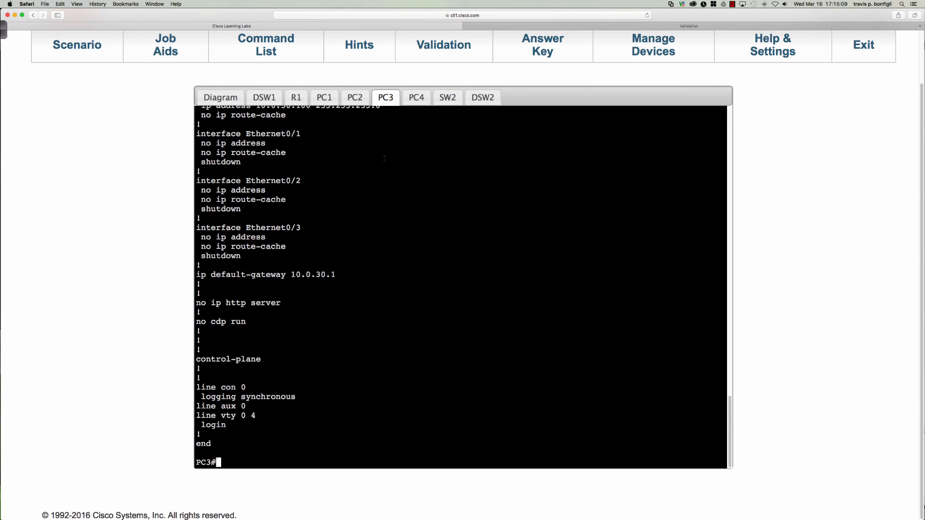
- Save PC3's config with 'wri mem', reload it, then ping gateway 10.0.30.1
{"action": "type", "text": "wri mem"}
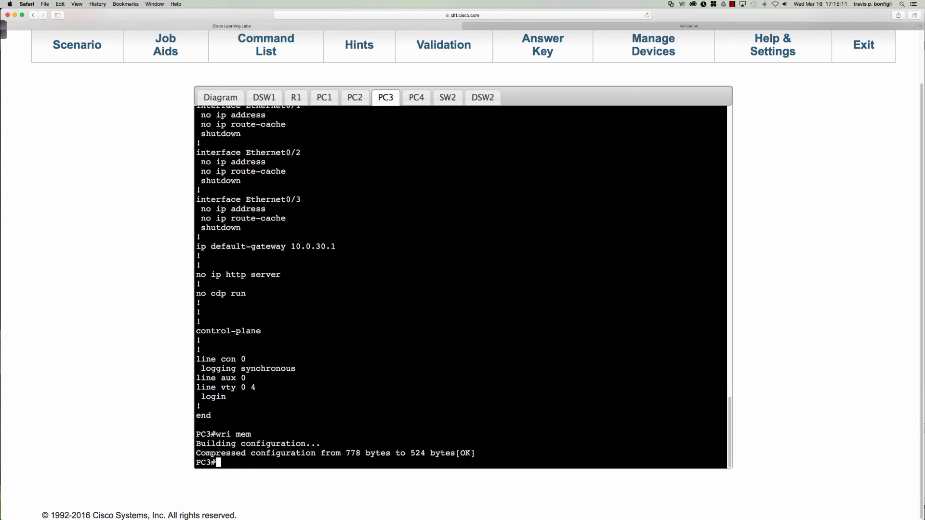
{"action": "type", "text": "reload"}
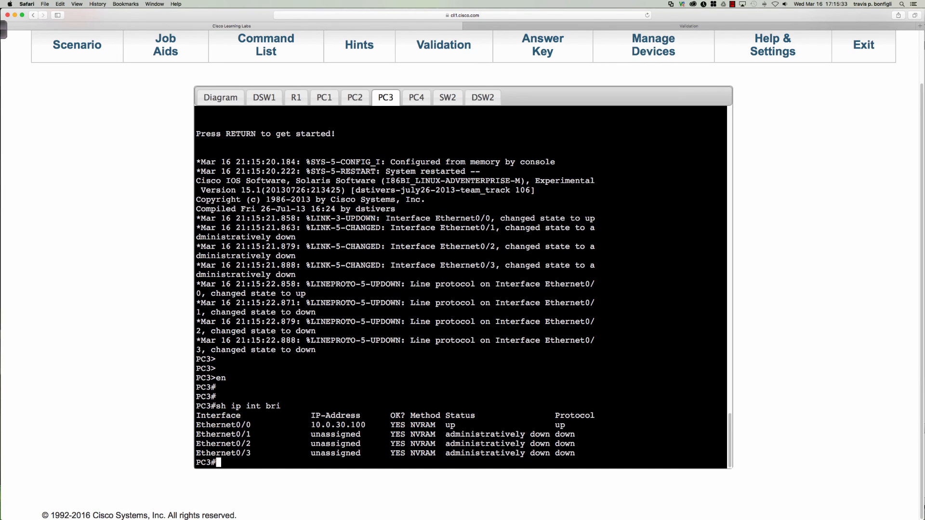
{"action": "type", "text": "ping 10.0.30.1"}
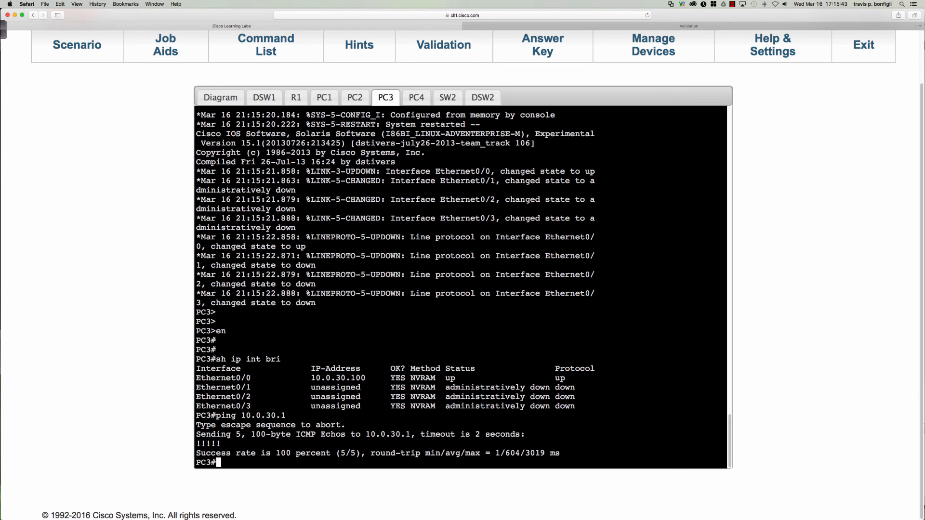
- Ping PC3 at 10.0.30.100 from PC1, checking SW2's VLAN and trunk output in between
{"action": "left_click", "coordinate": [324, 97]}
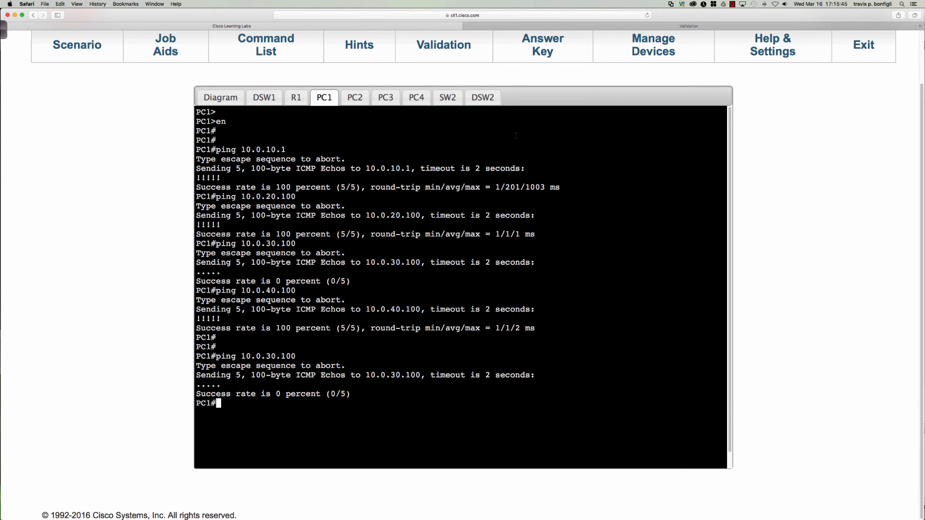
{"action": "type", "text": "ping 10.0.30.100"}
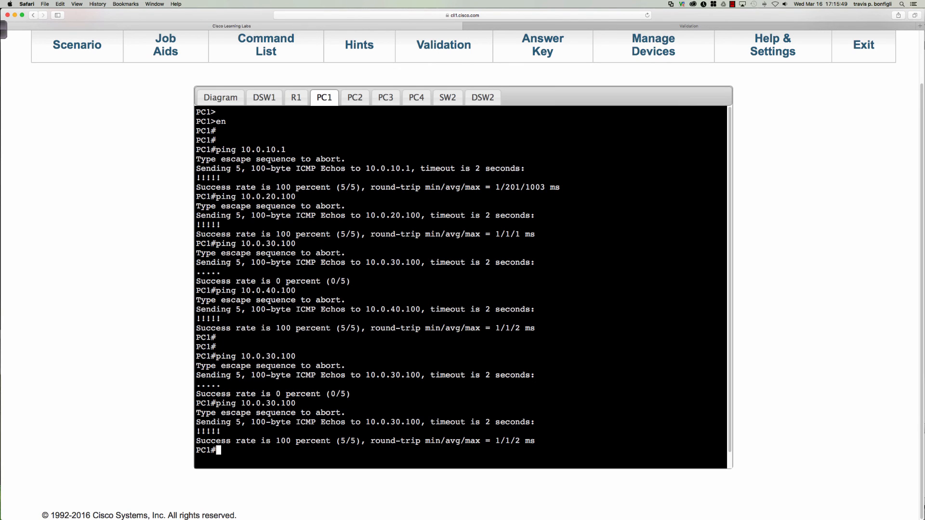
{"action": "left_click", "coordinate": [448, 97]}
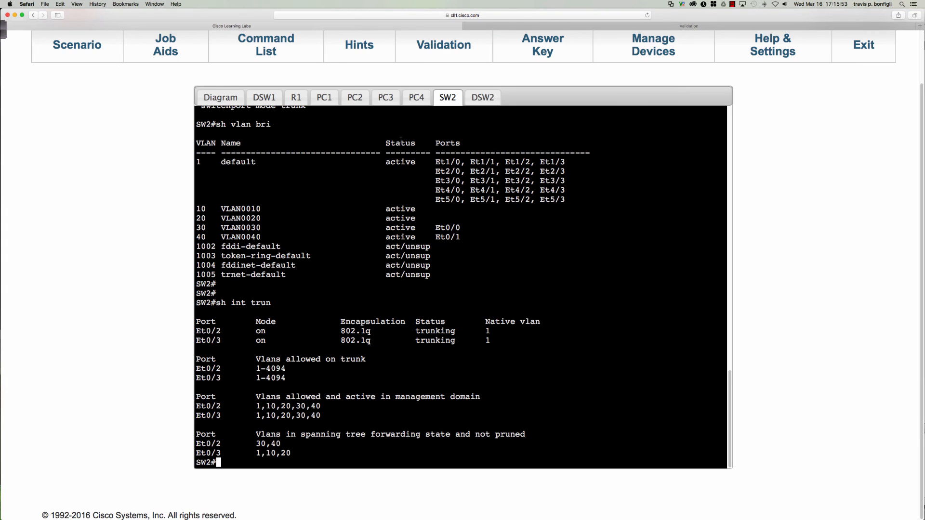
{"action": "left_click", "coordinate": [386, 97]}
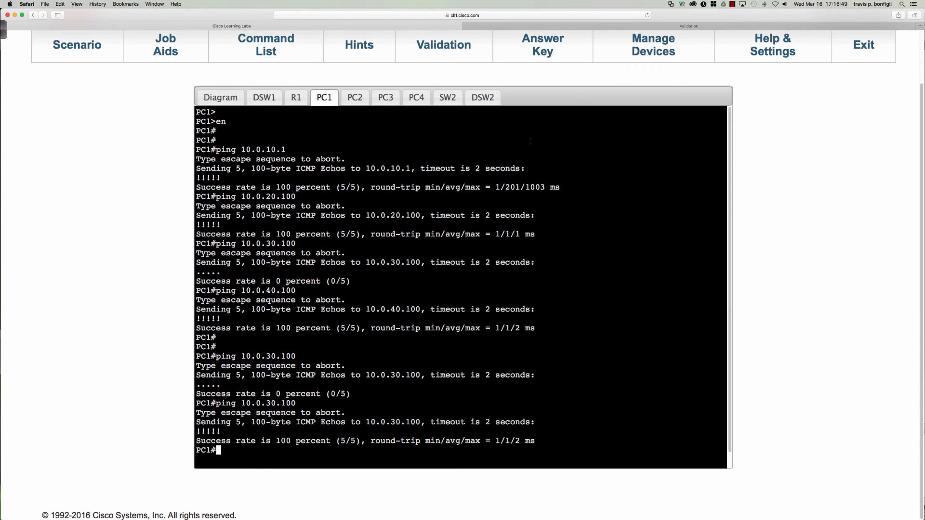
{"action": "mouse_move", "coordinate": [742, 108]}
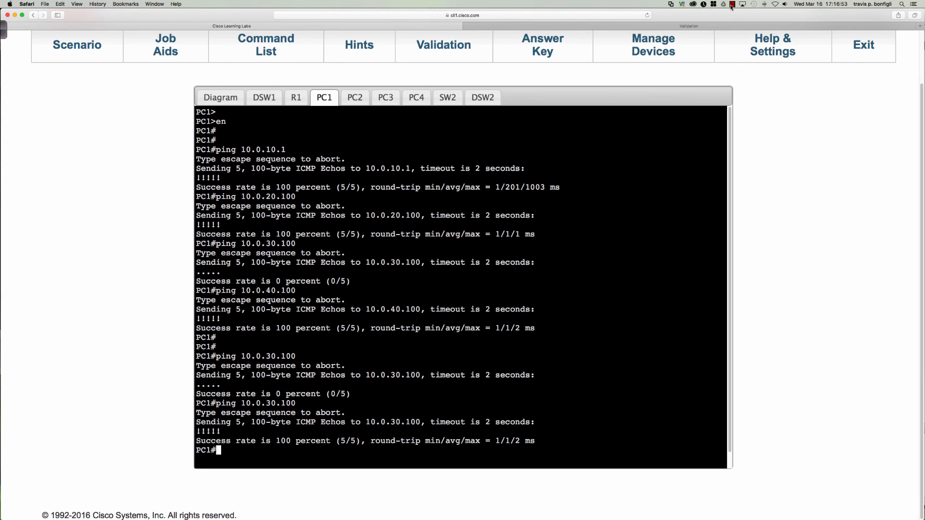
{"action": "mouse_move", "coordinate": [731, 6]}
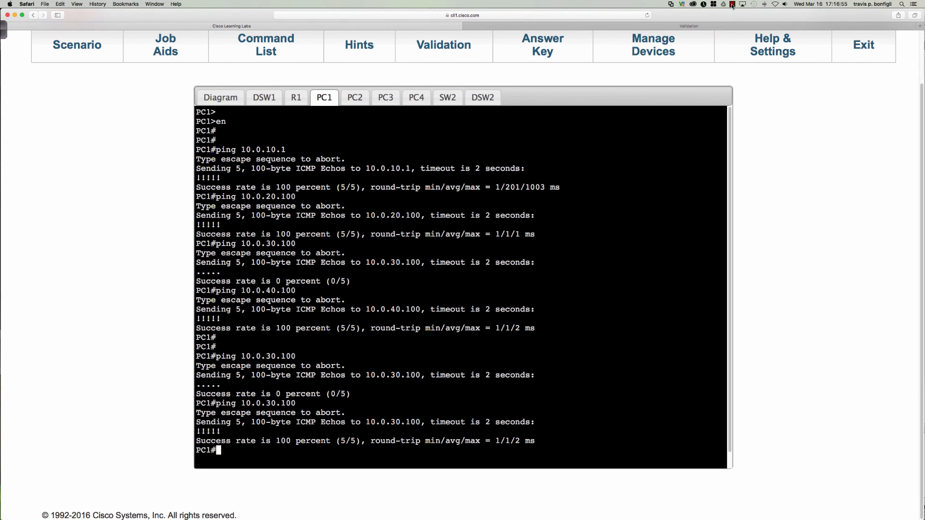